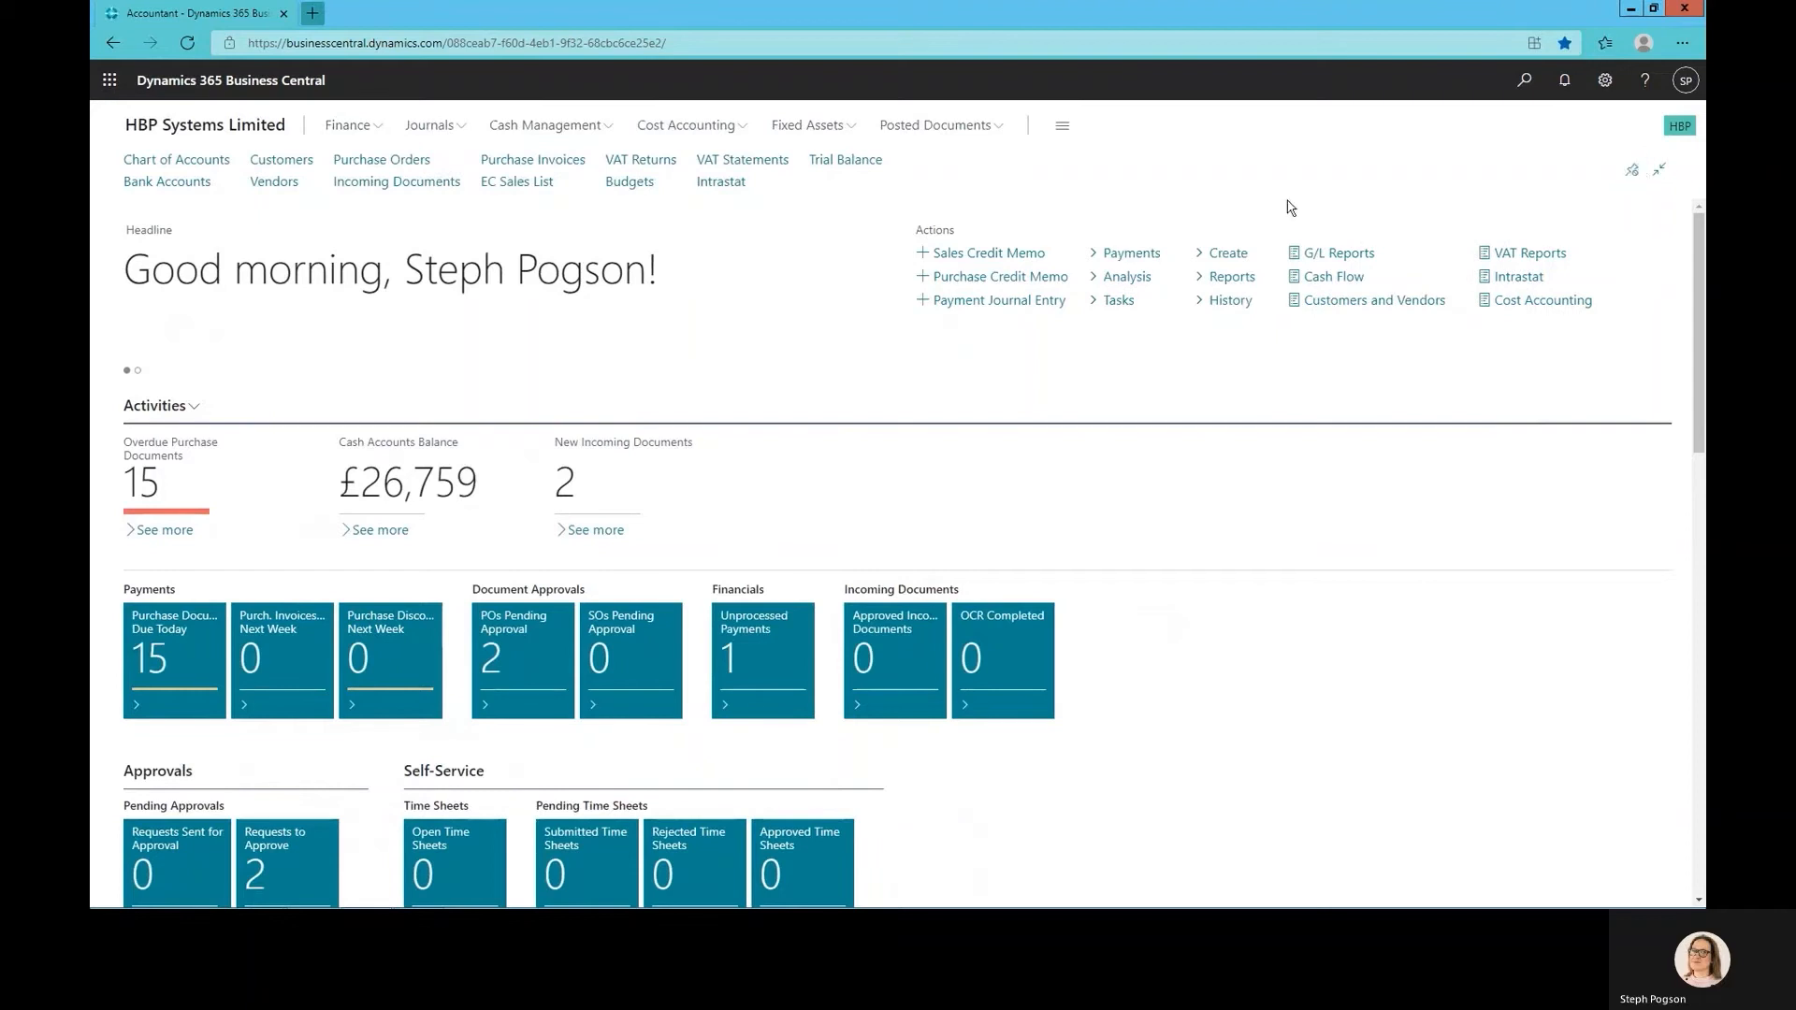
mouse_move(353, 128)
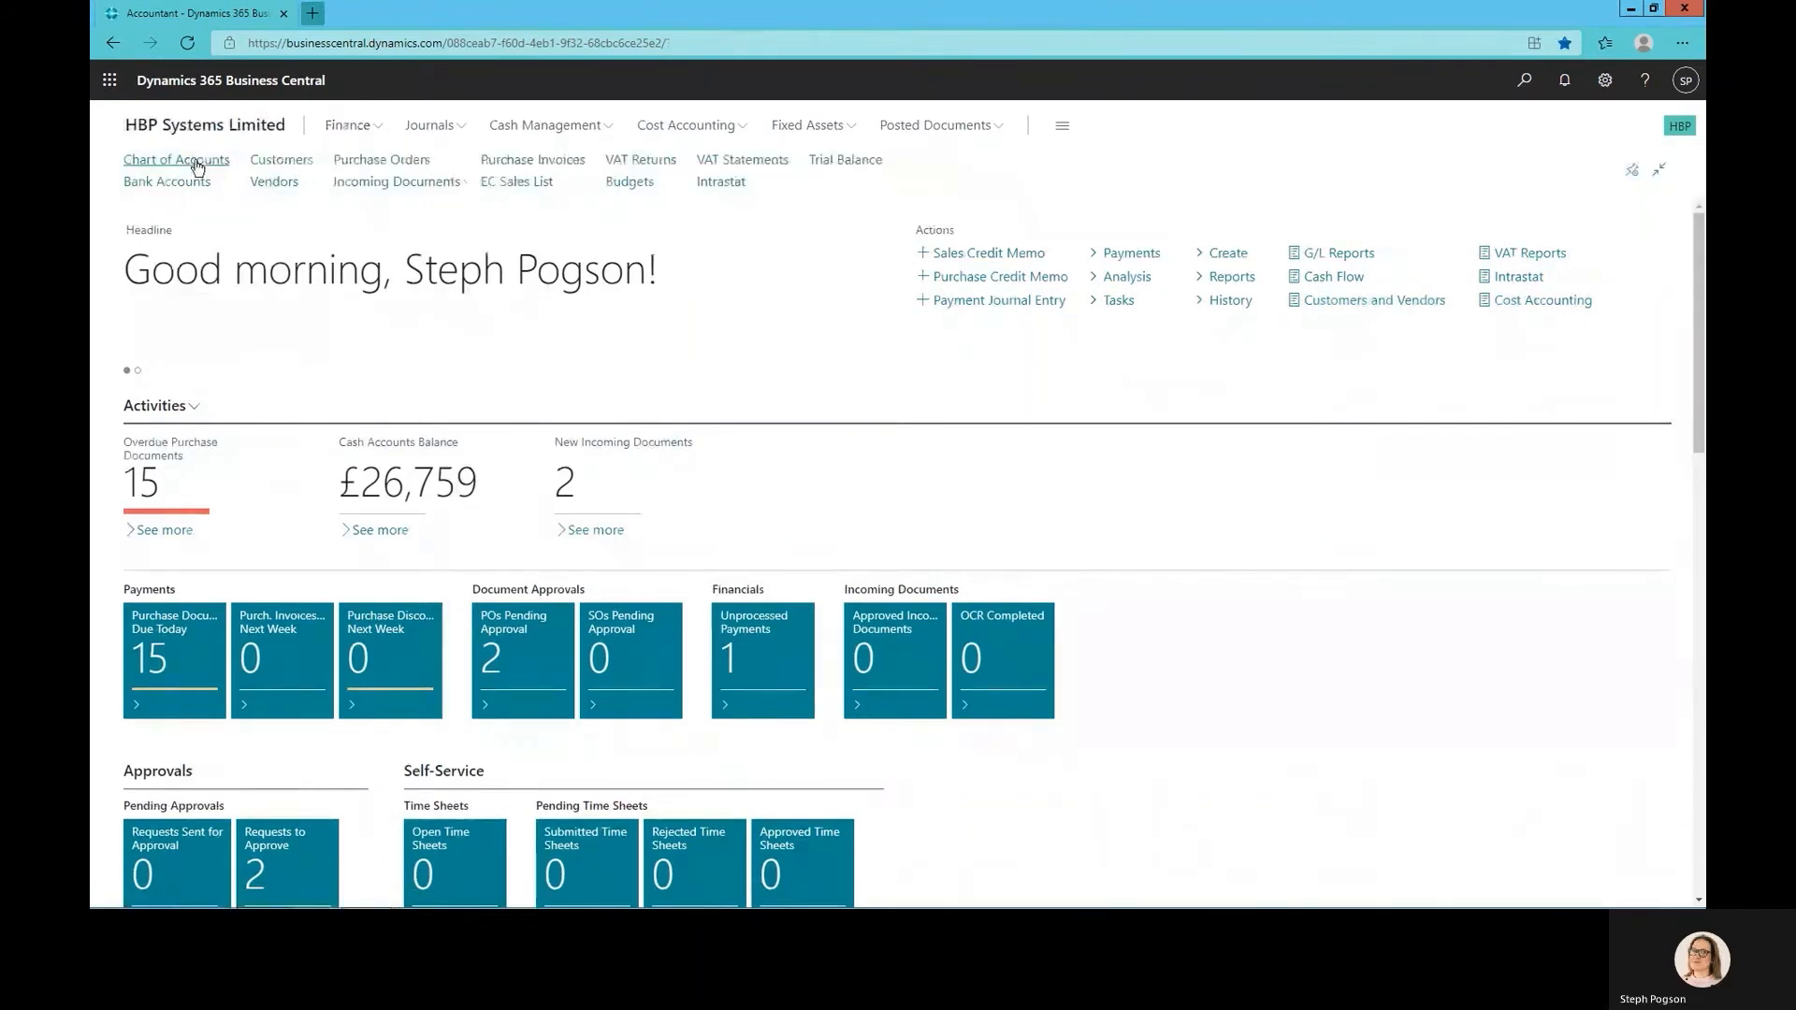
Open the Chart of Accounts from the role centre to begin a new G/L account
left_click(175, 159)
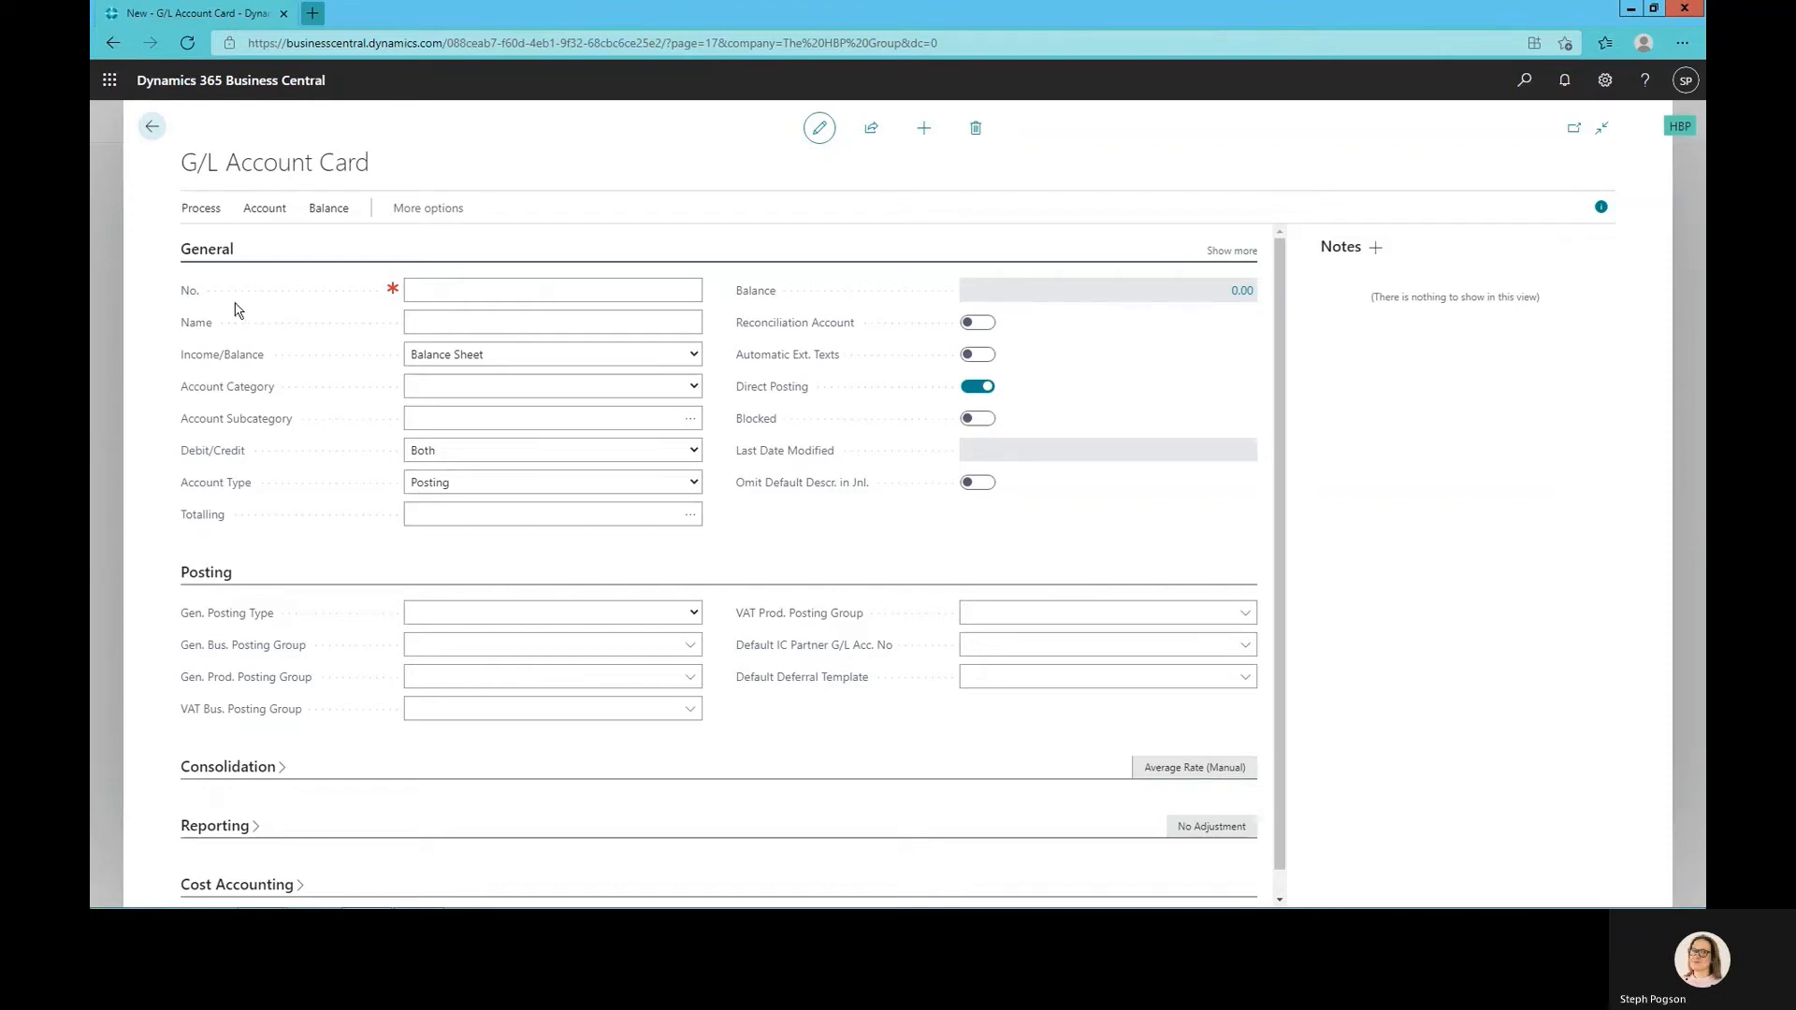
Enter account number 61550 with the name 'Travel Expesnse'
left_click(550, 290)
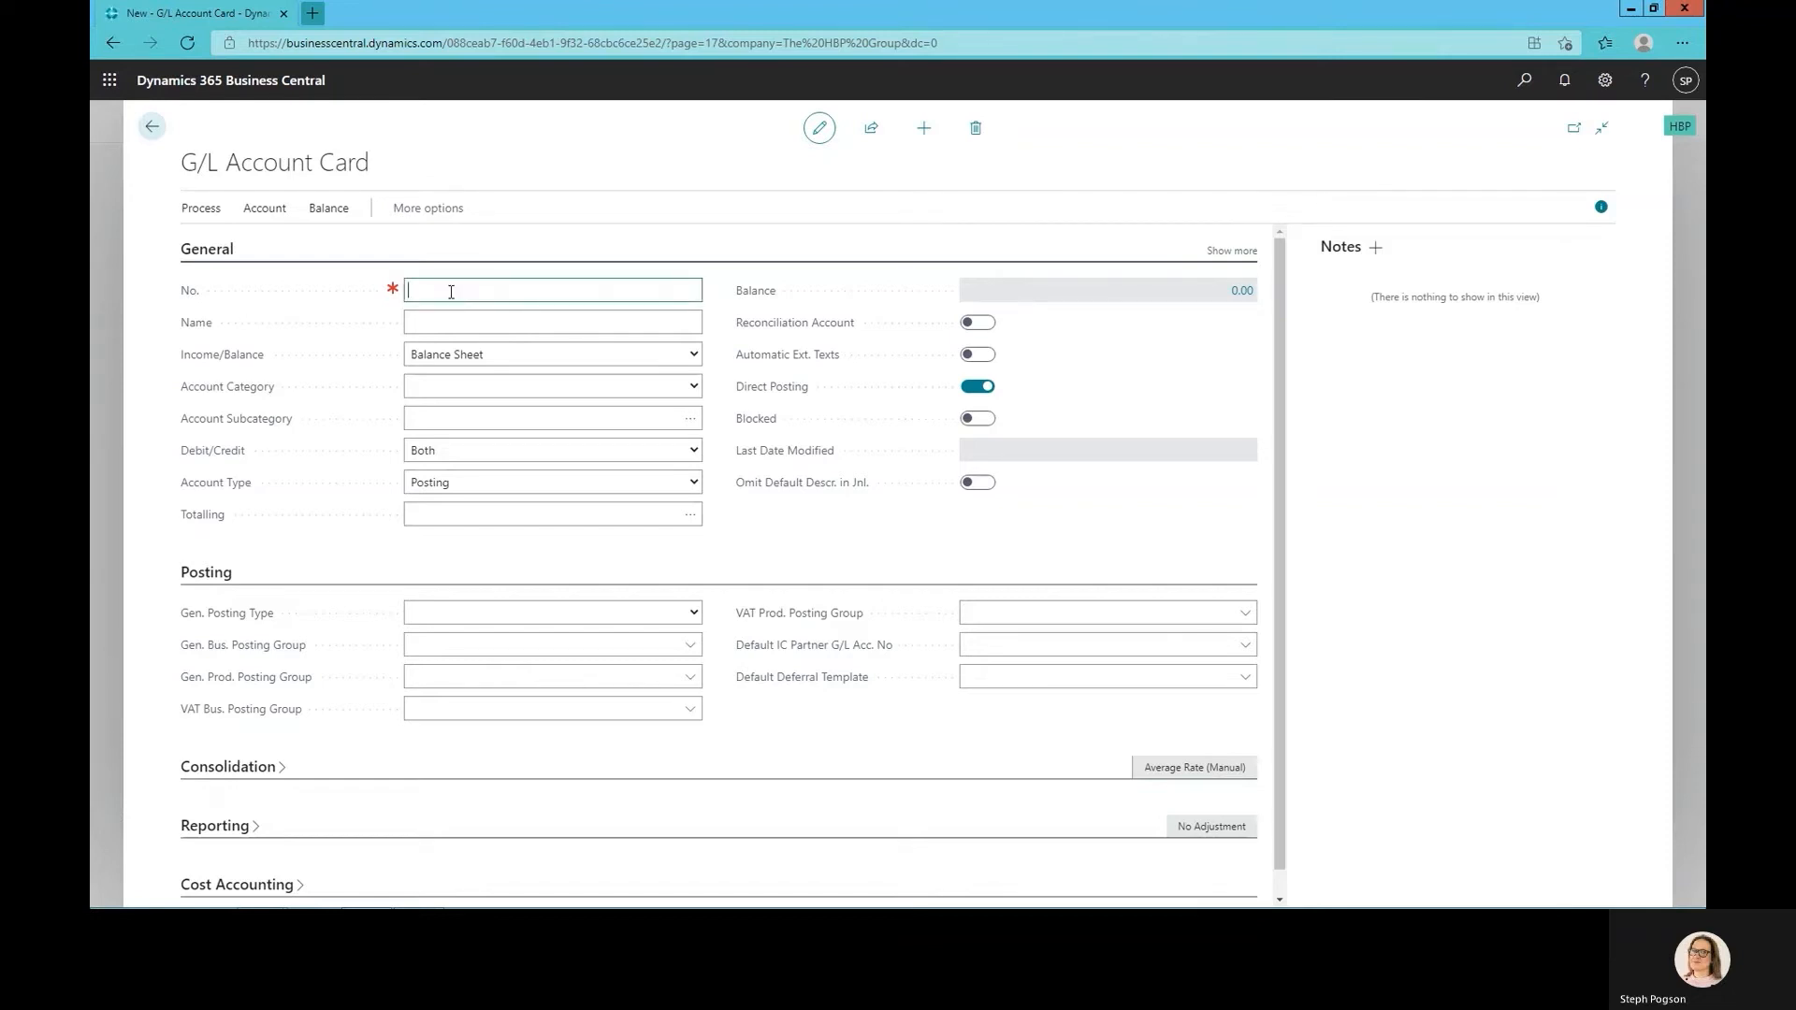
type("61550")
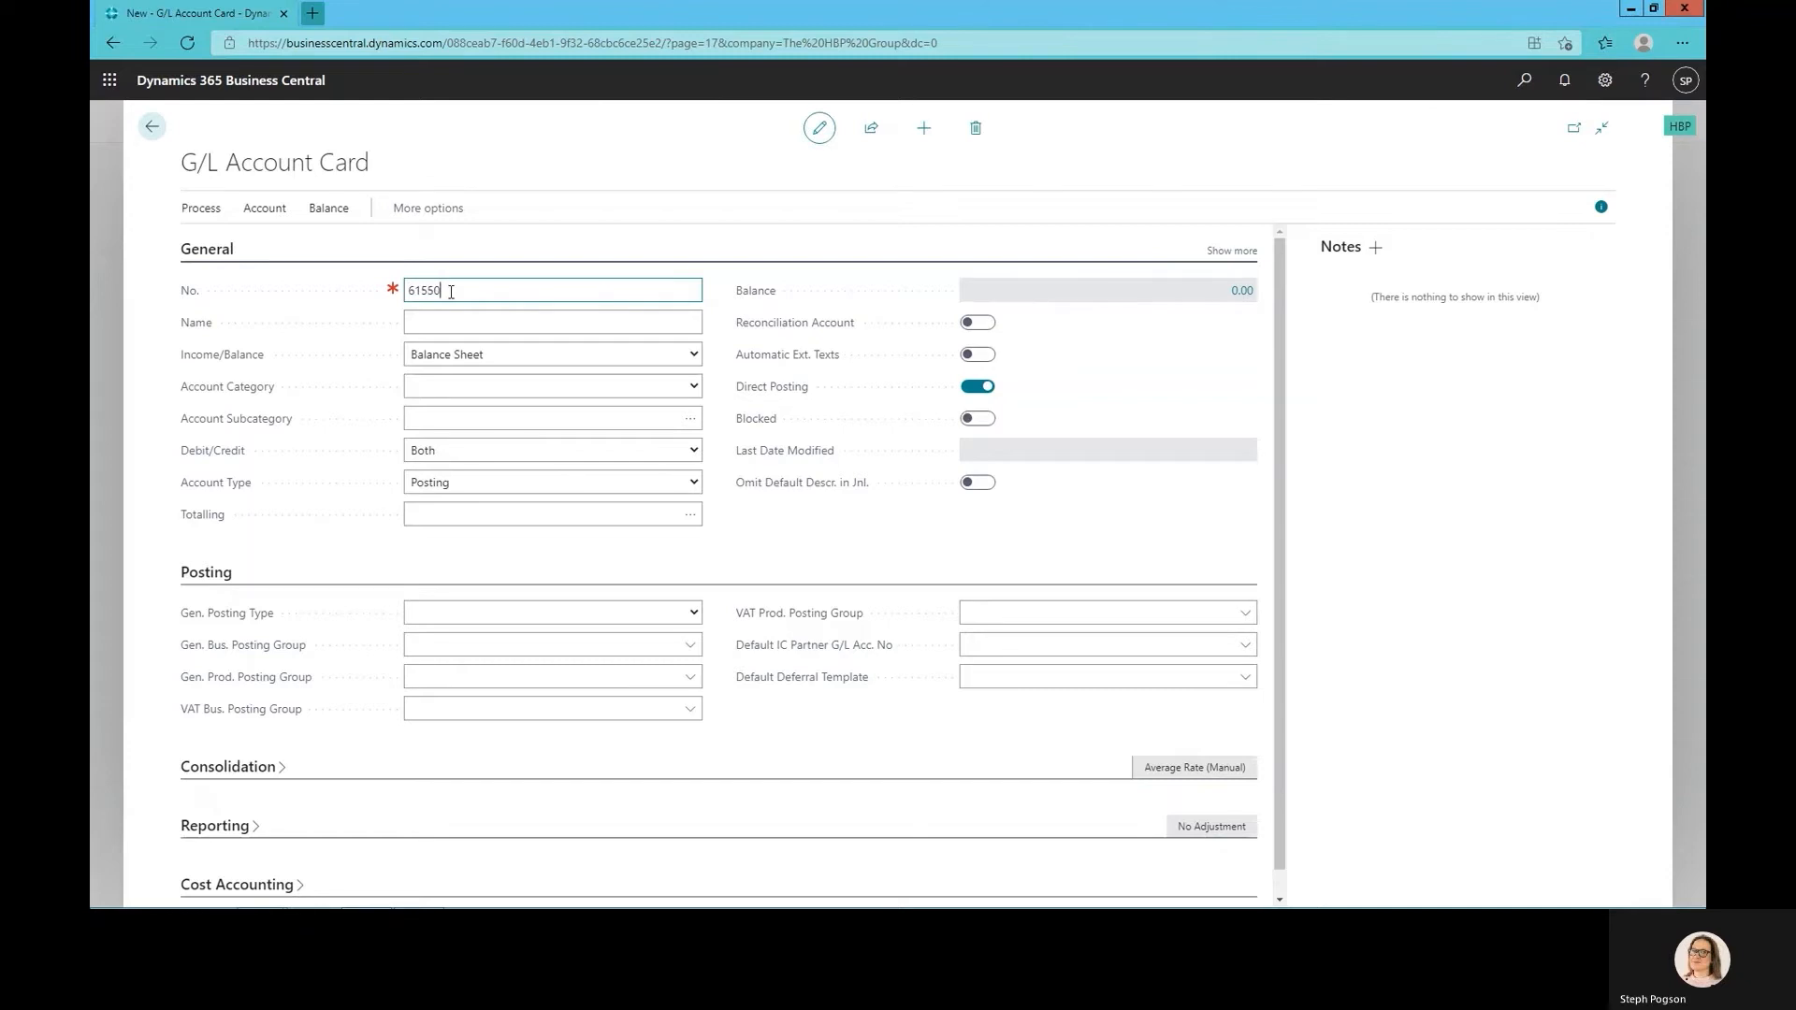
left_click(552, 321)
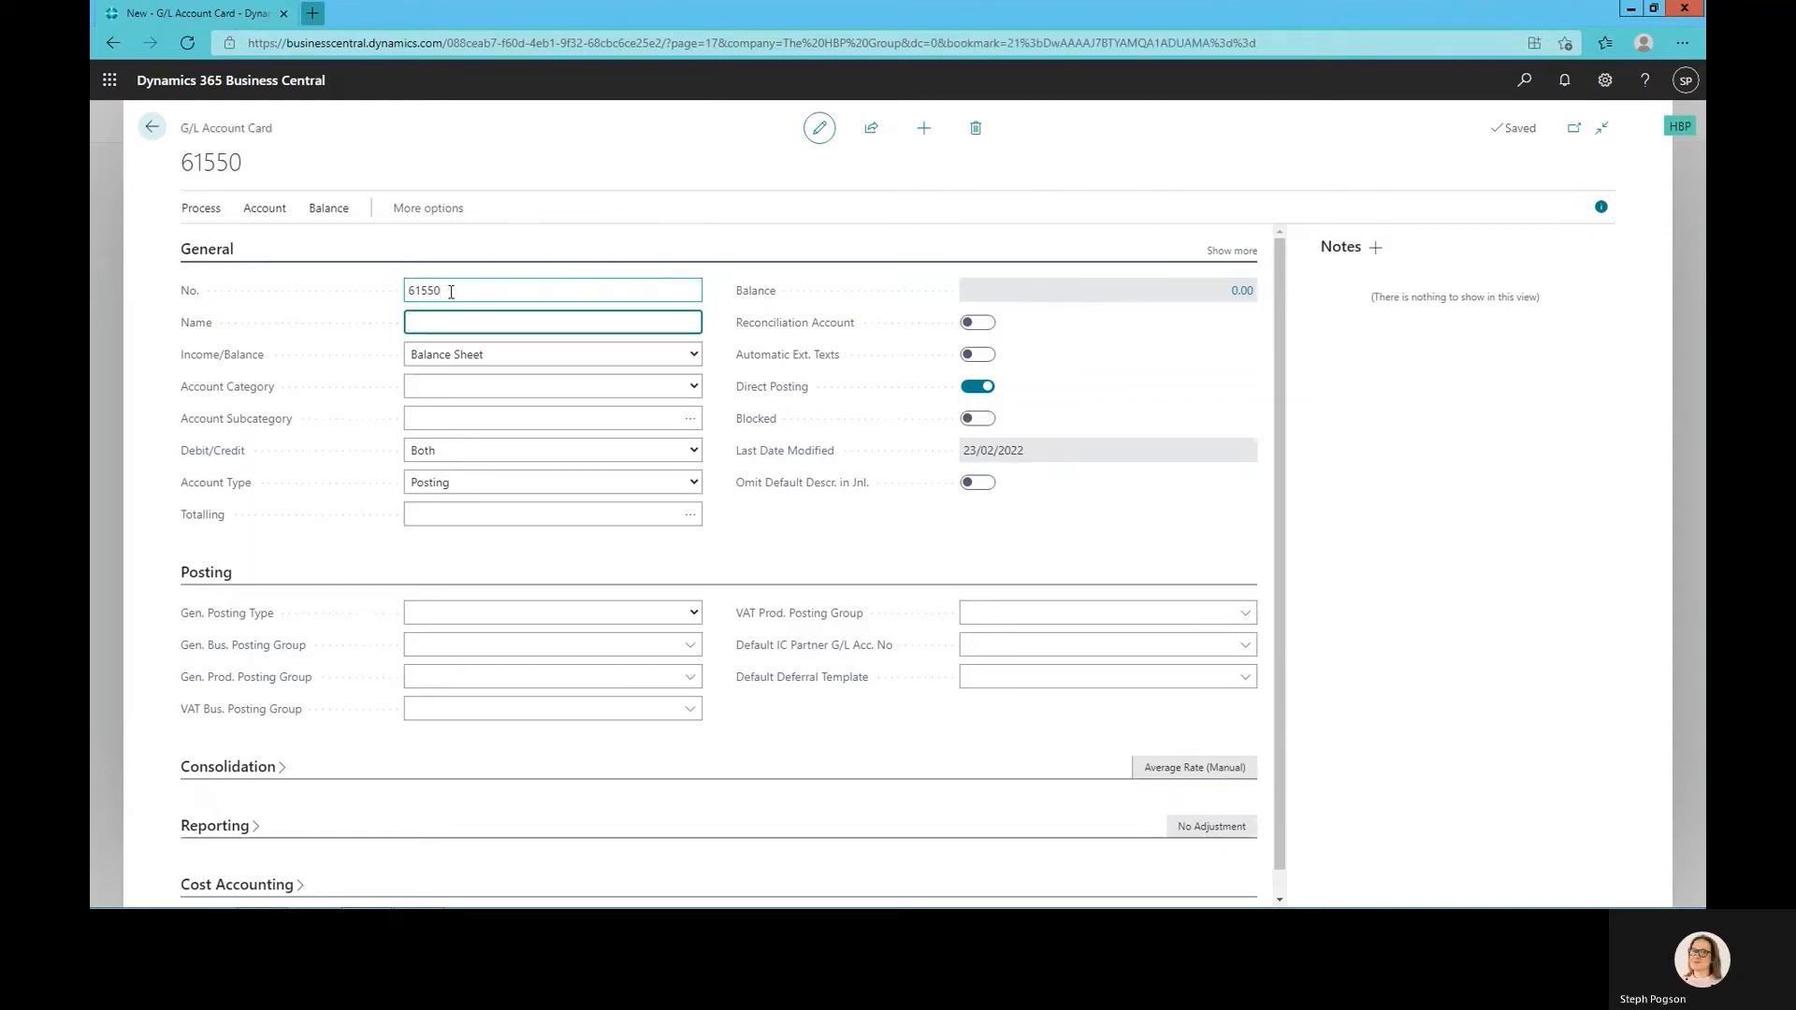
type("T")
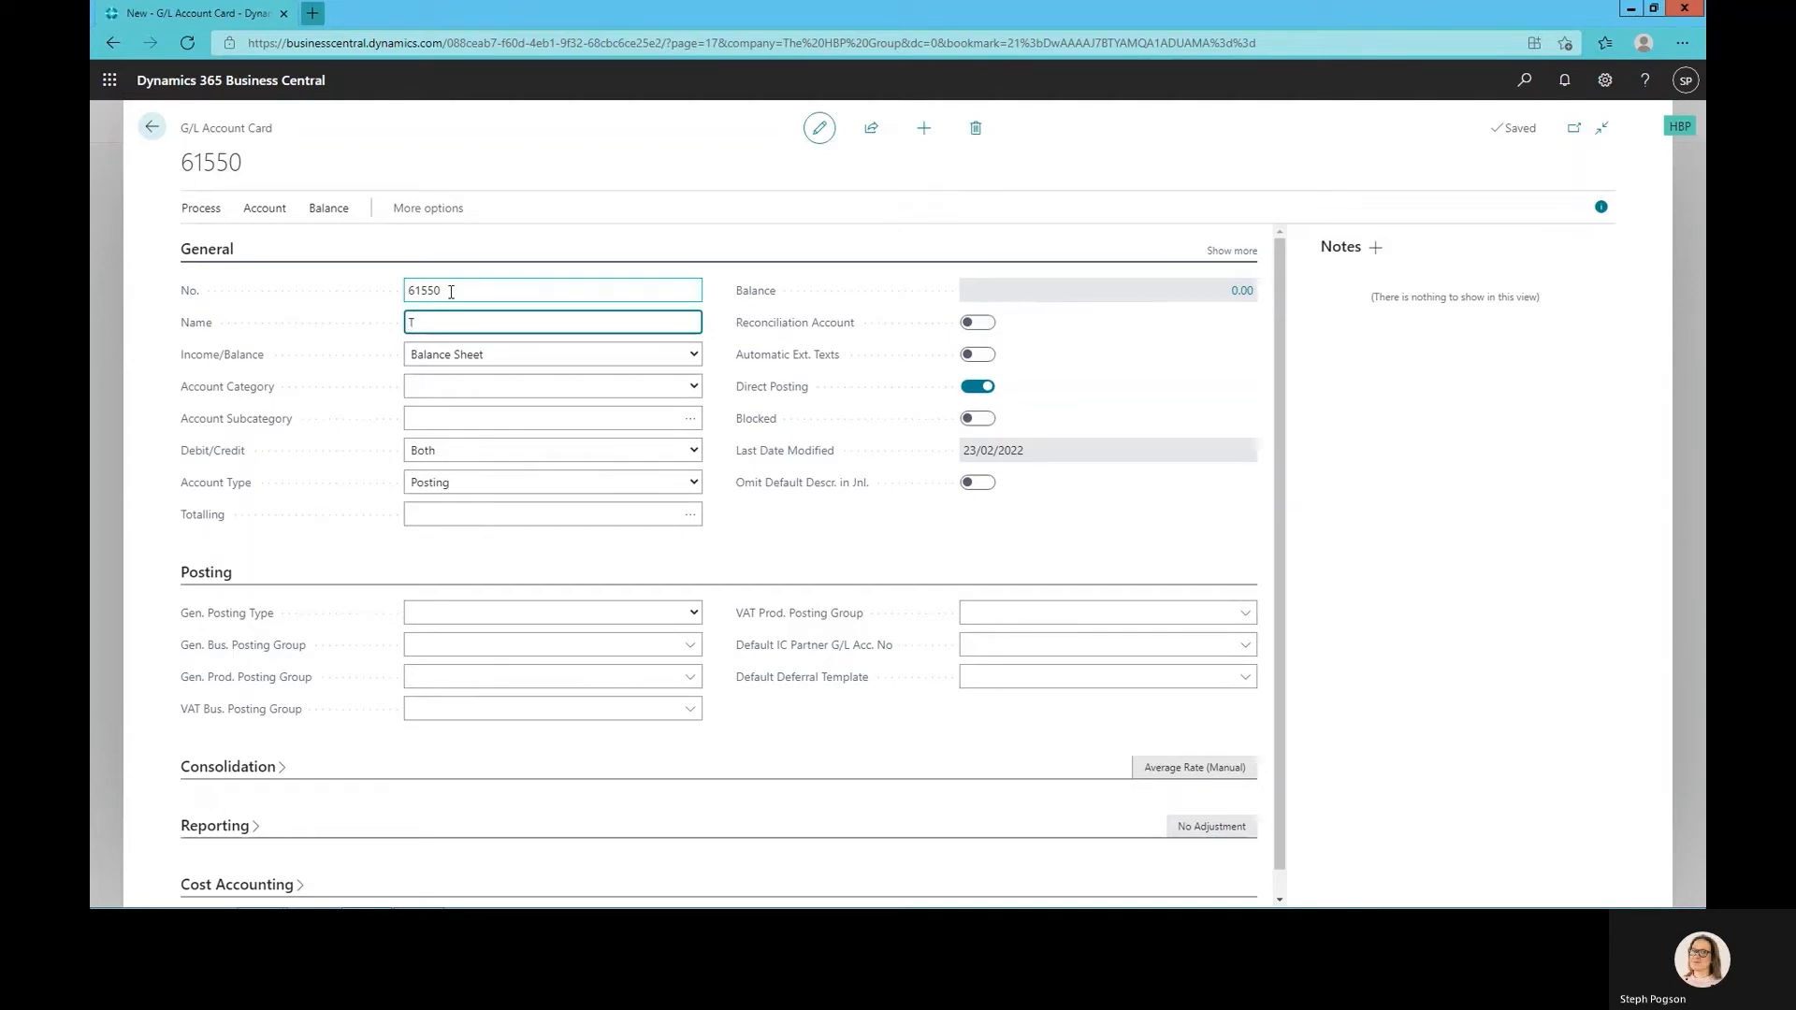
type("ravel Expesnses")
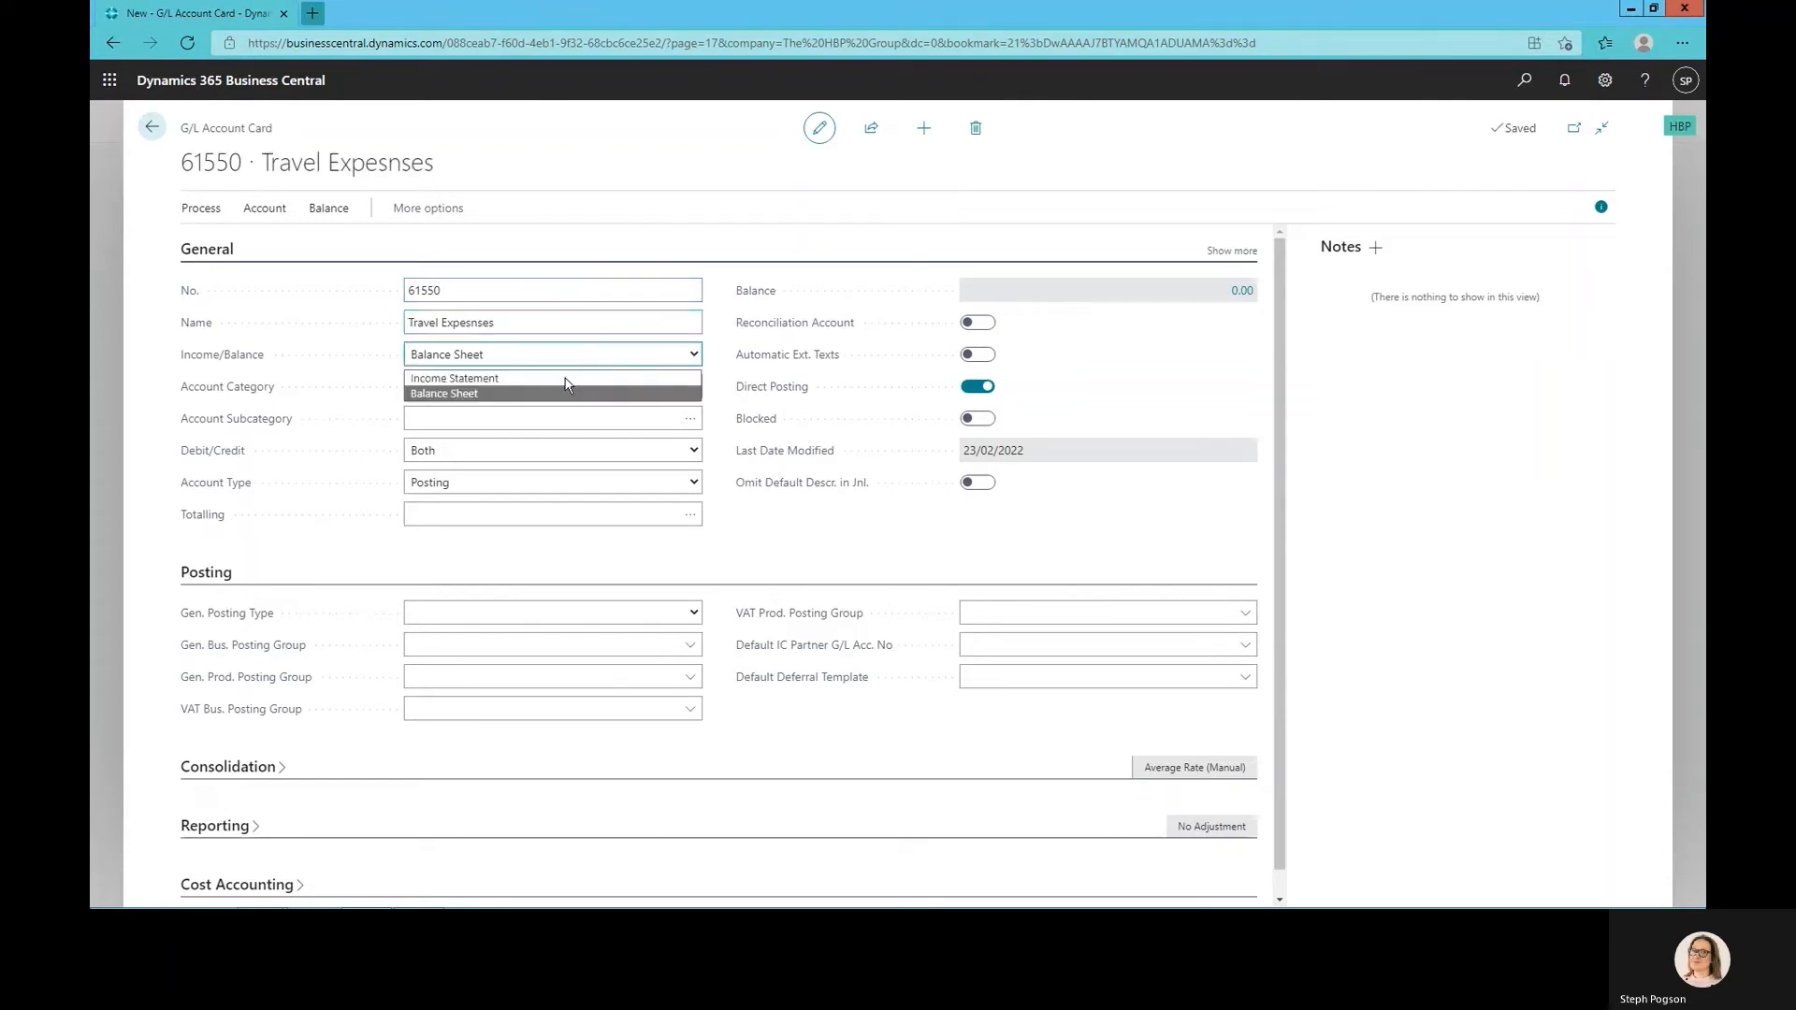
Make the account an Income Statement Expense account and bring up the subcategory lookup
left_click(453, 378)
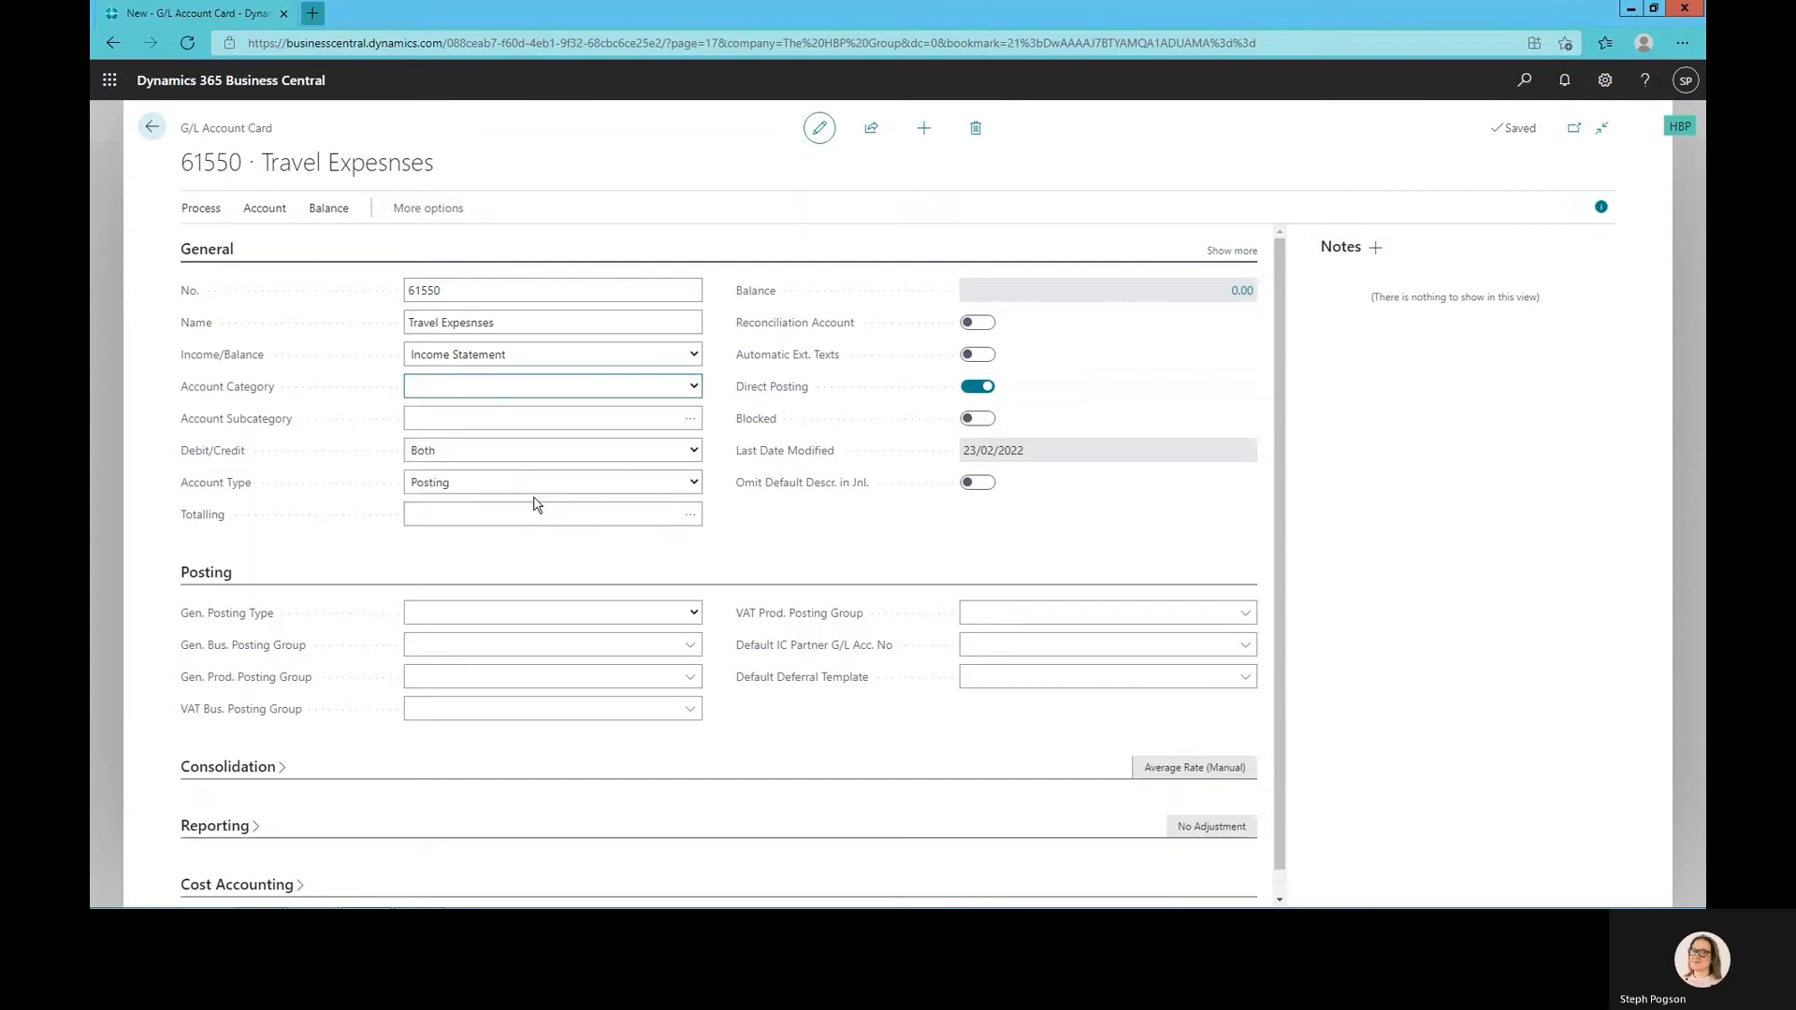
left_click(549, 387)
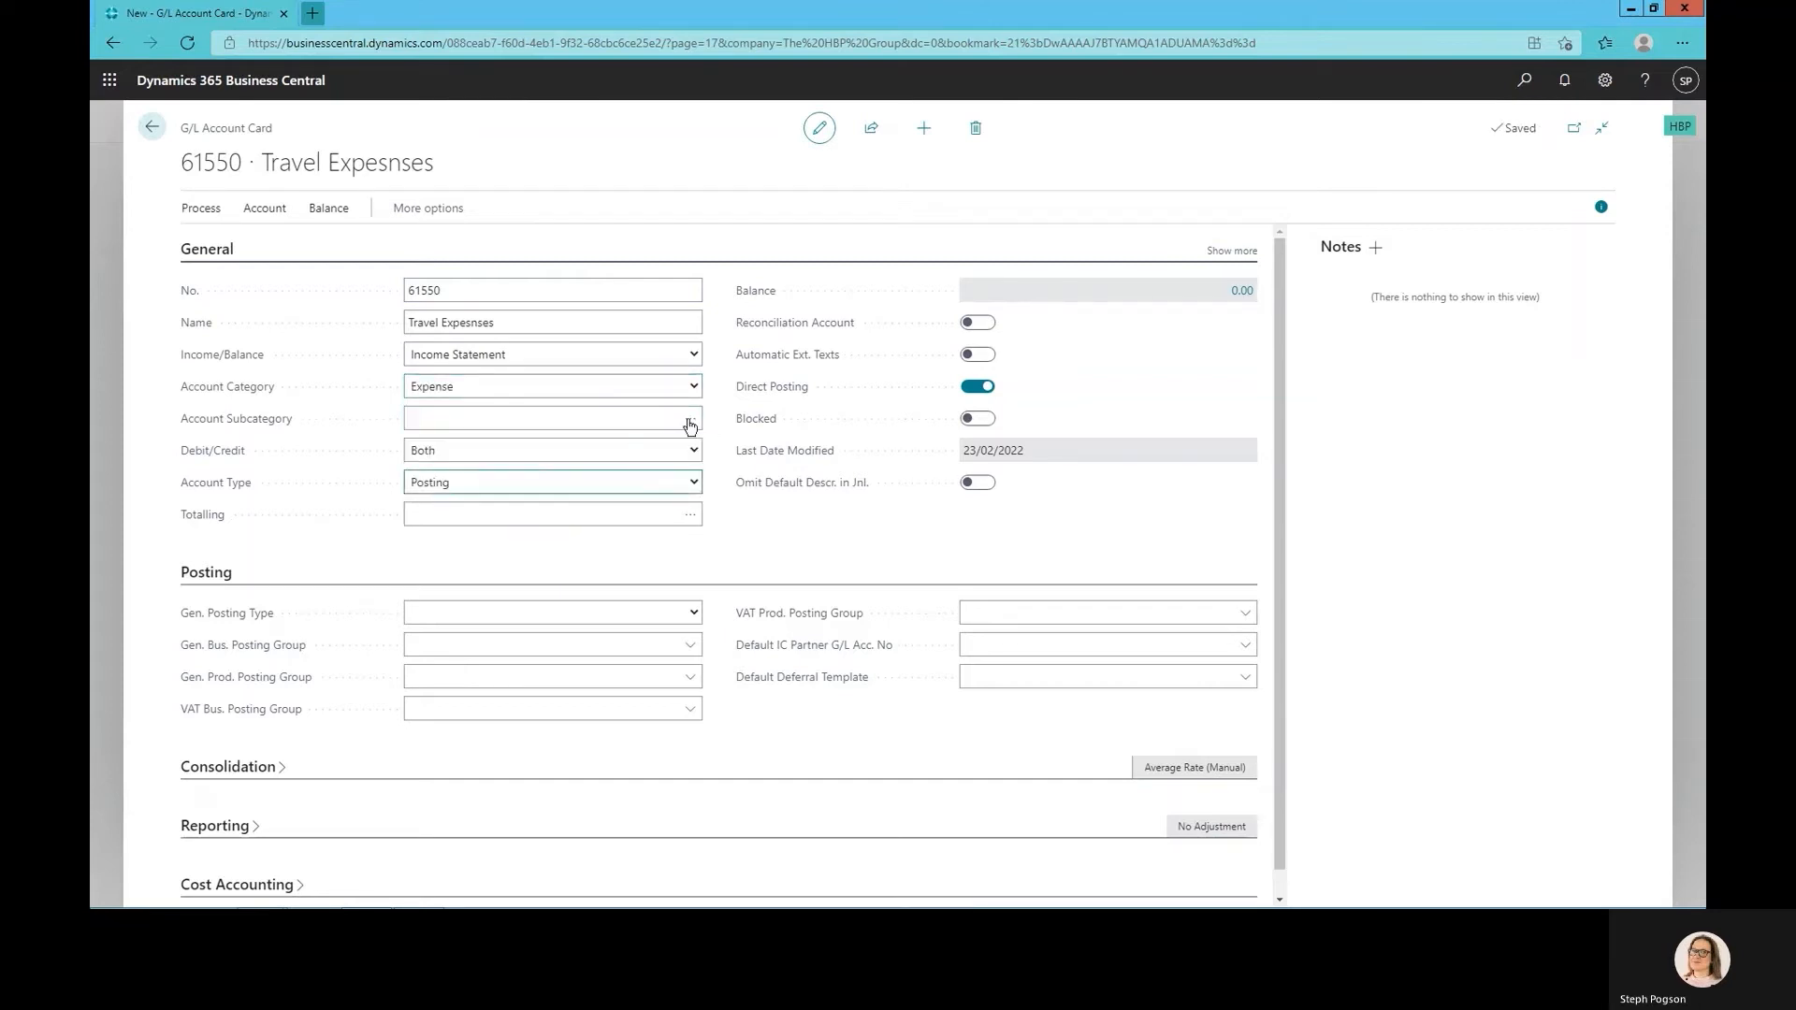
left_click(688, 418)
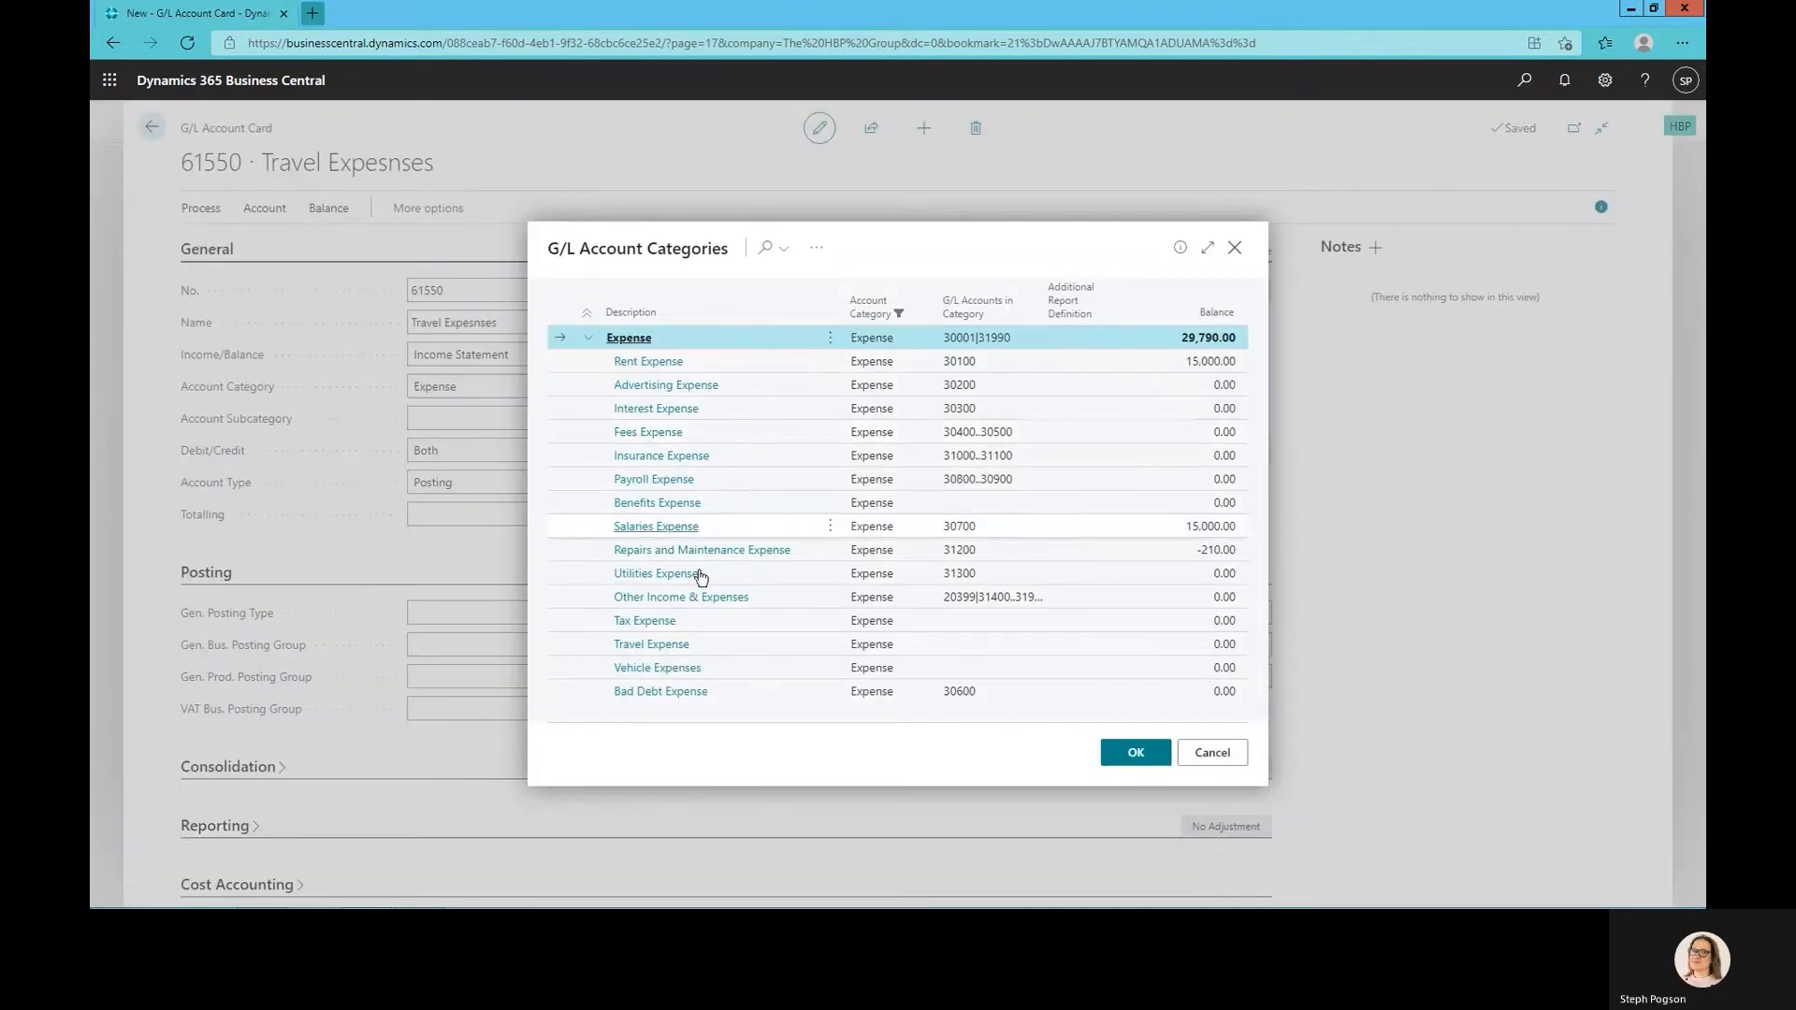
Assign the Travel Expense subcategory to account 61550 and go back to the Chart of Accounts
left_click(651, 642)
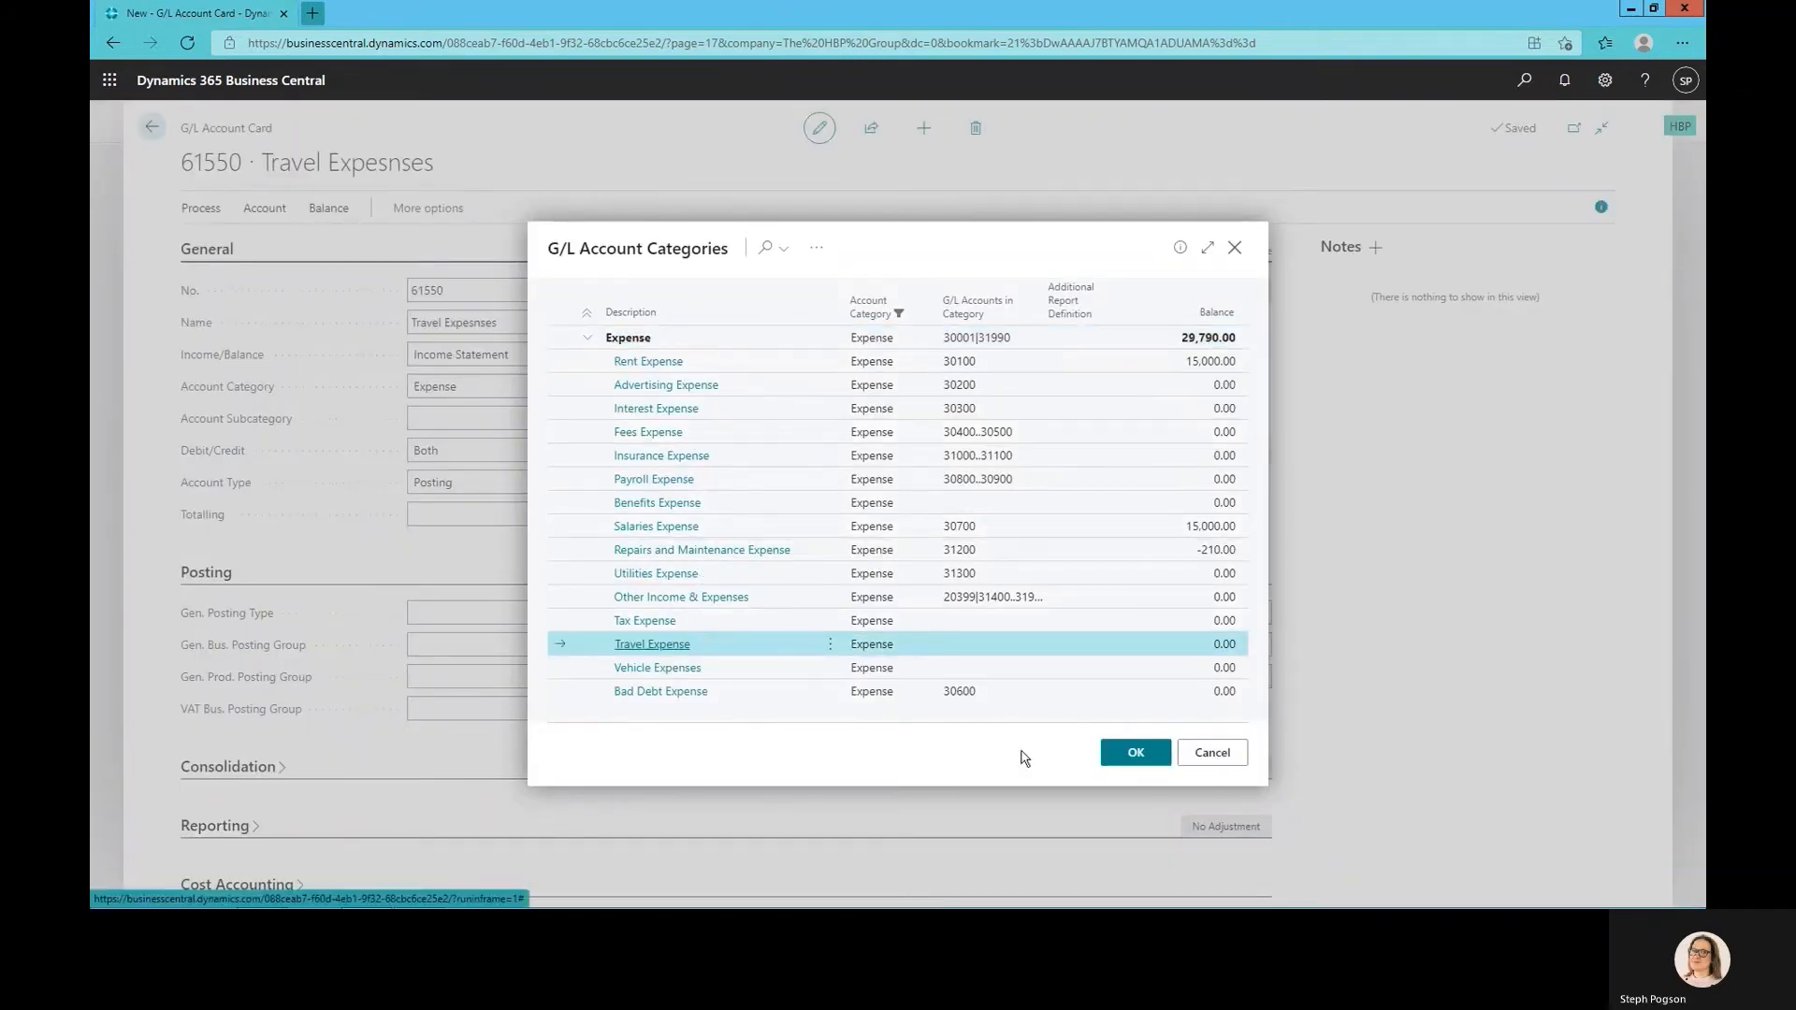
left_click(1133, 752)
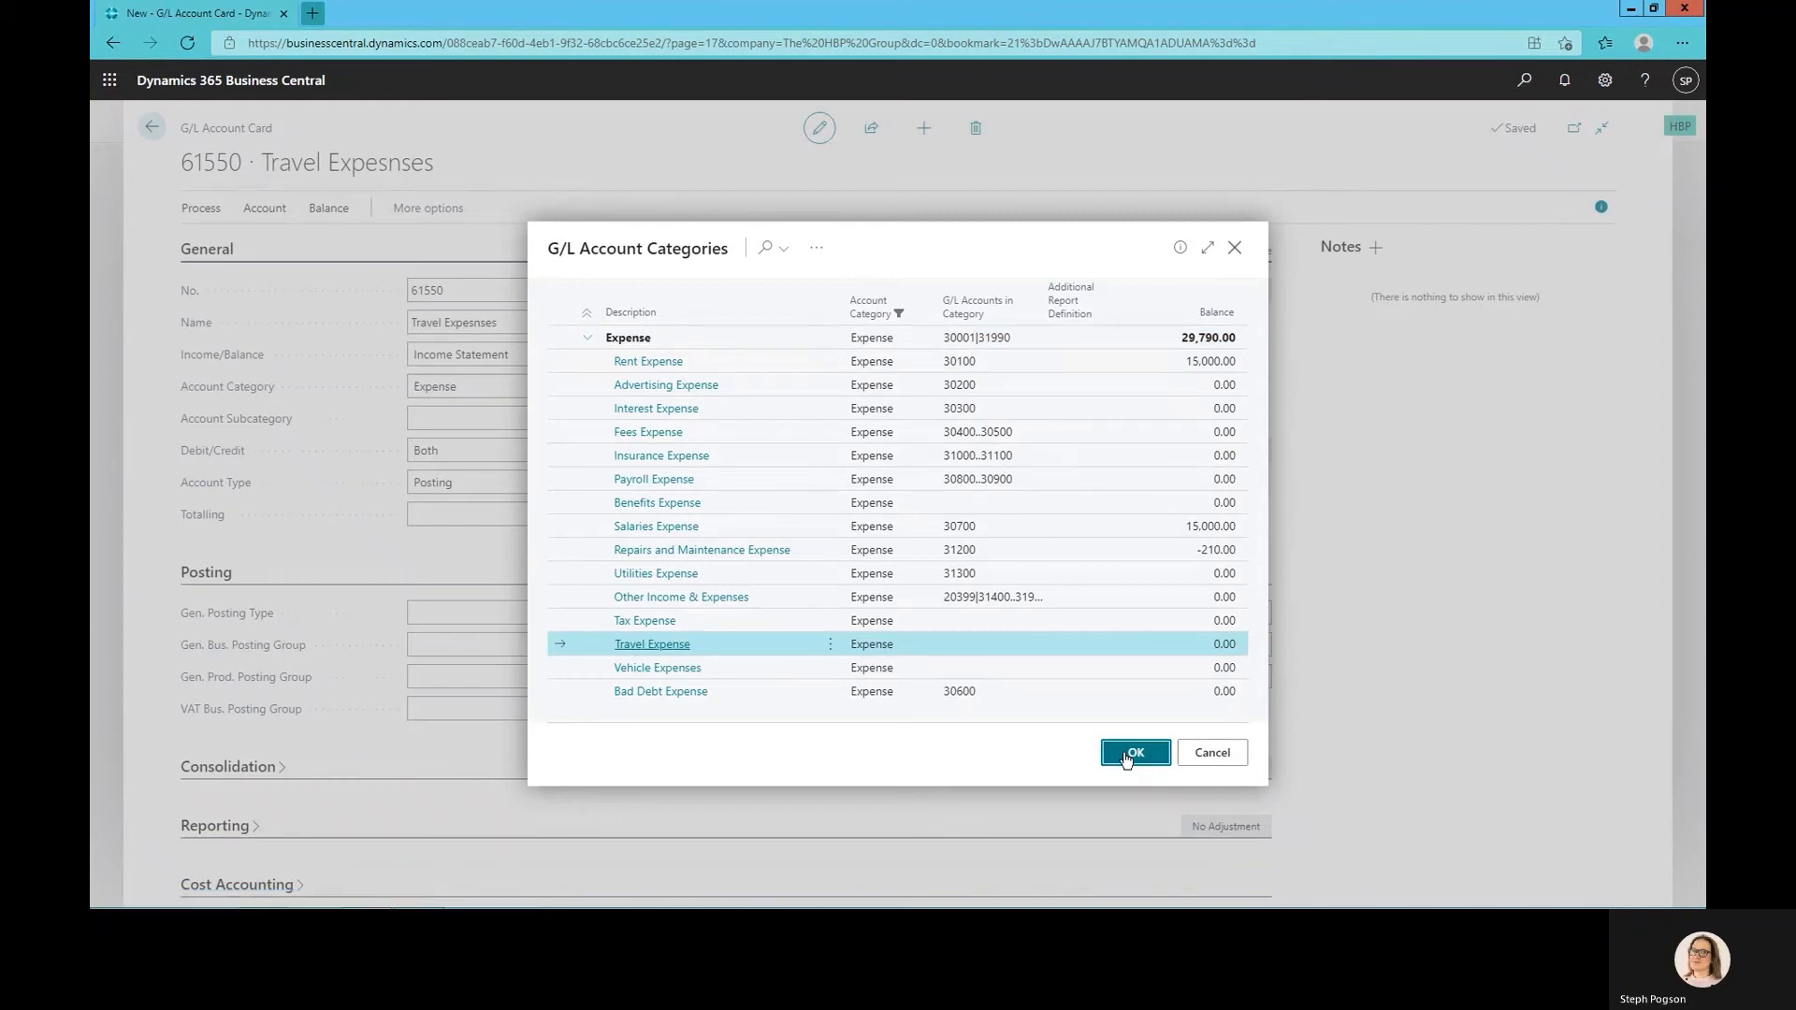
left_click(1133, 752)
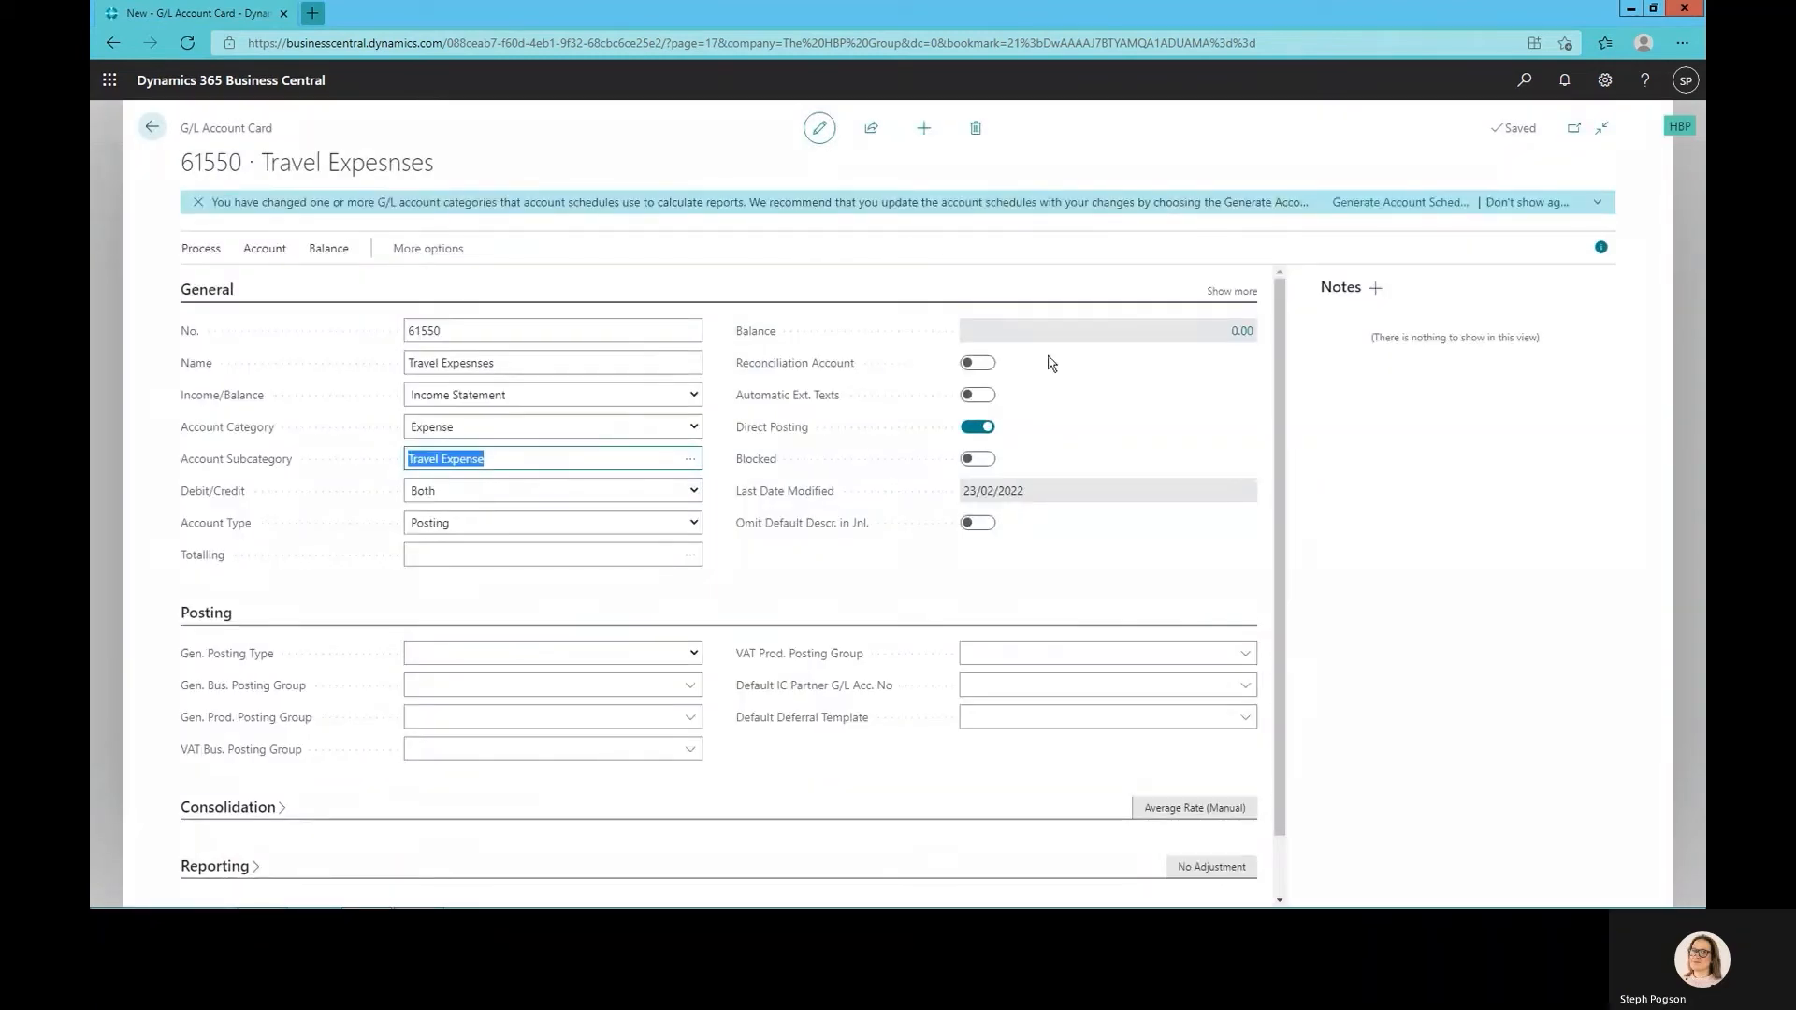
left_click(150, 127)
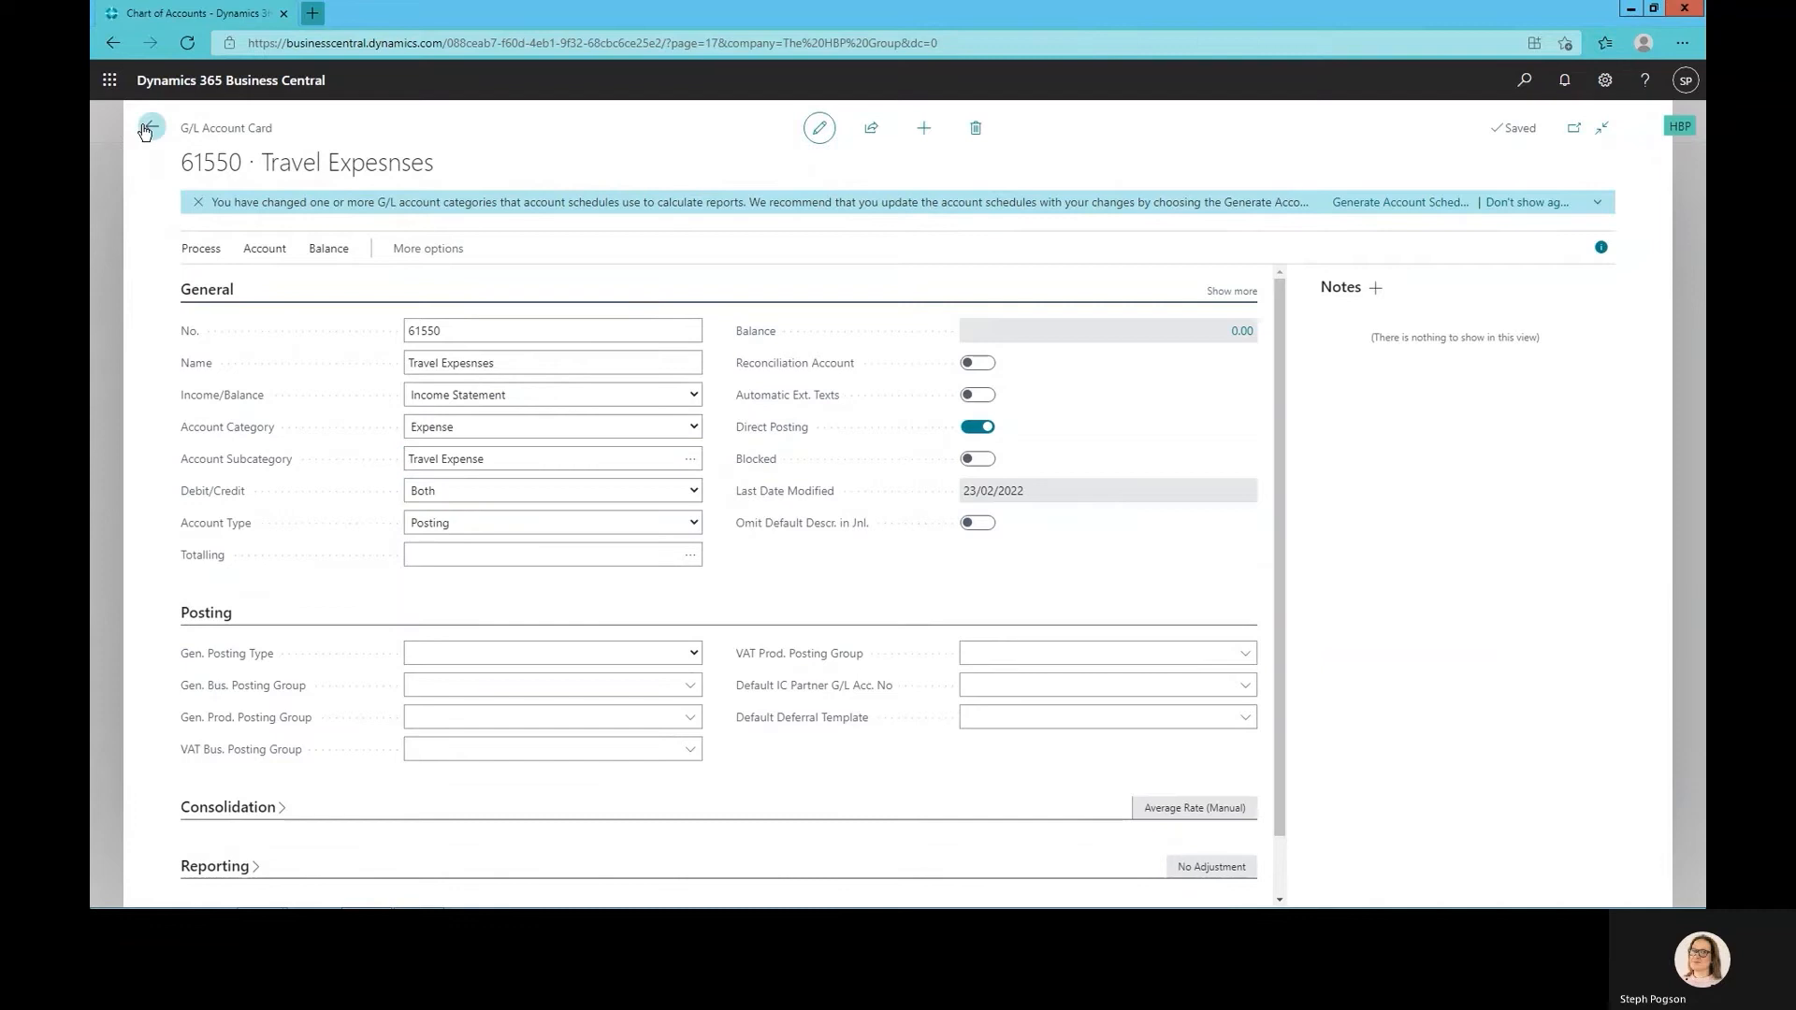
left_click(147, 127)
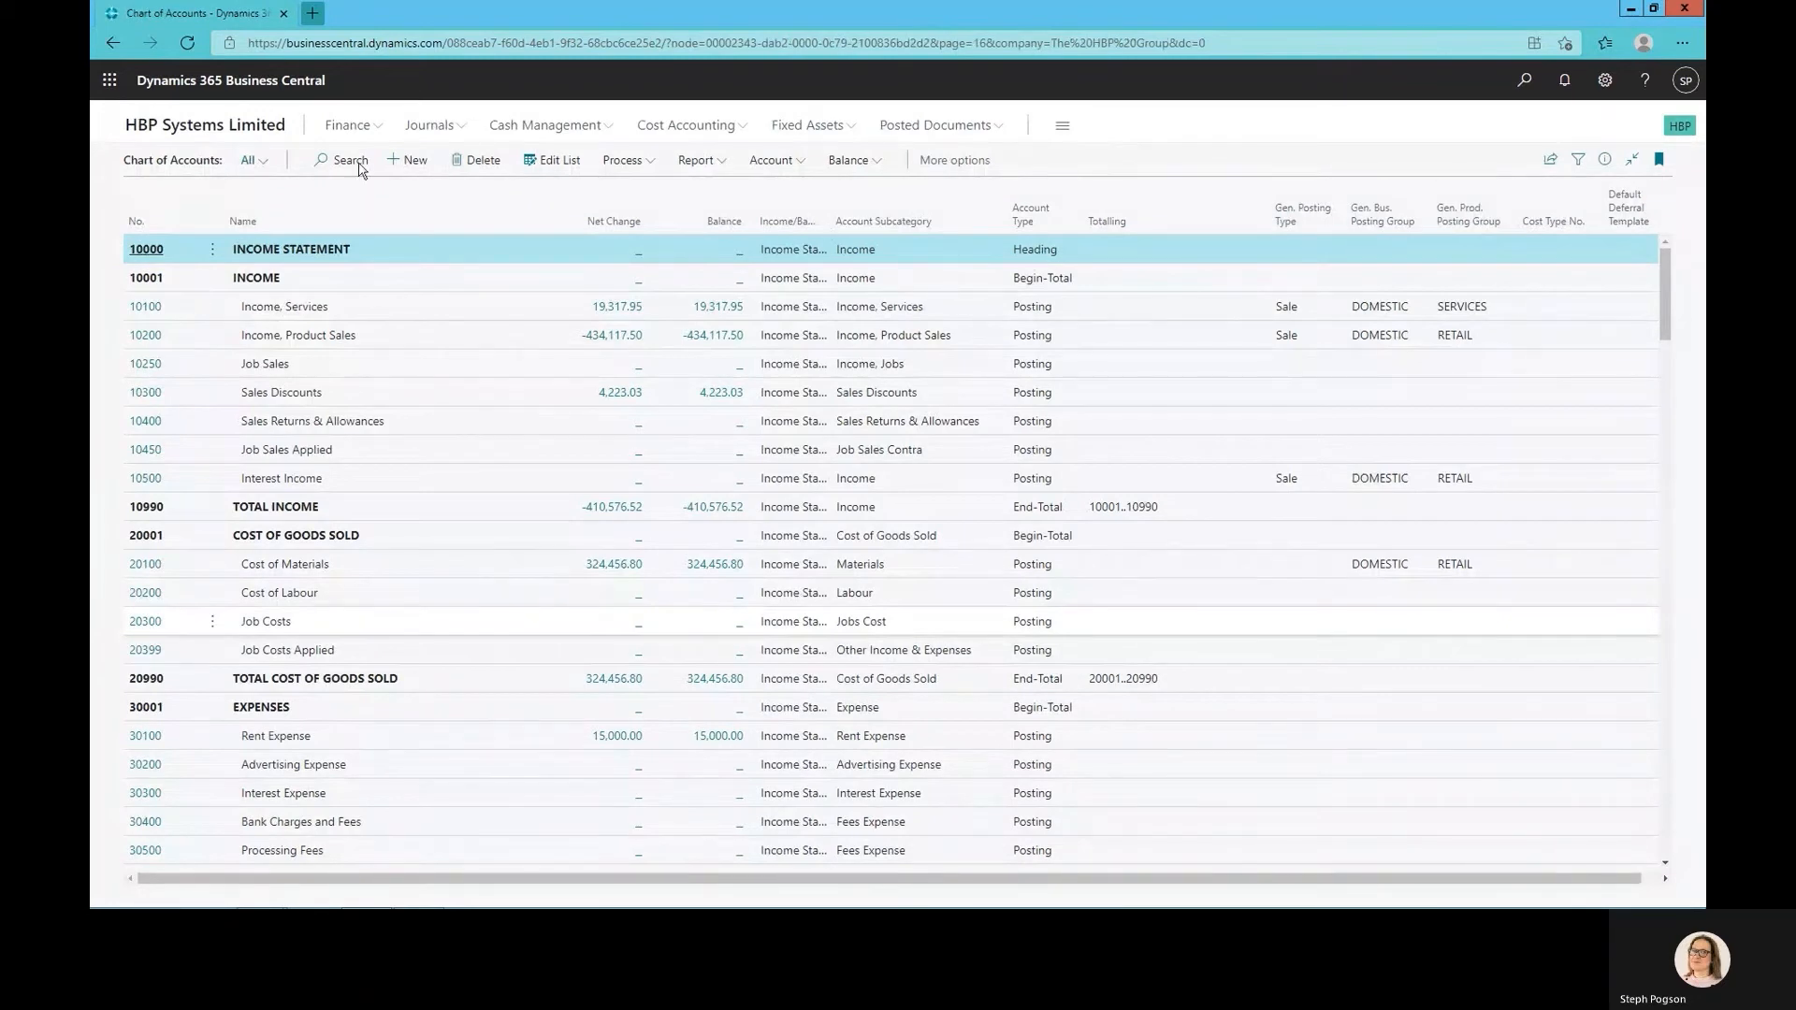
Search the chart of accounts for the new account, then open the General Journals page
type("trade")
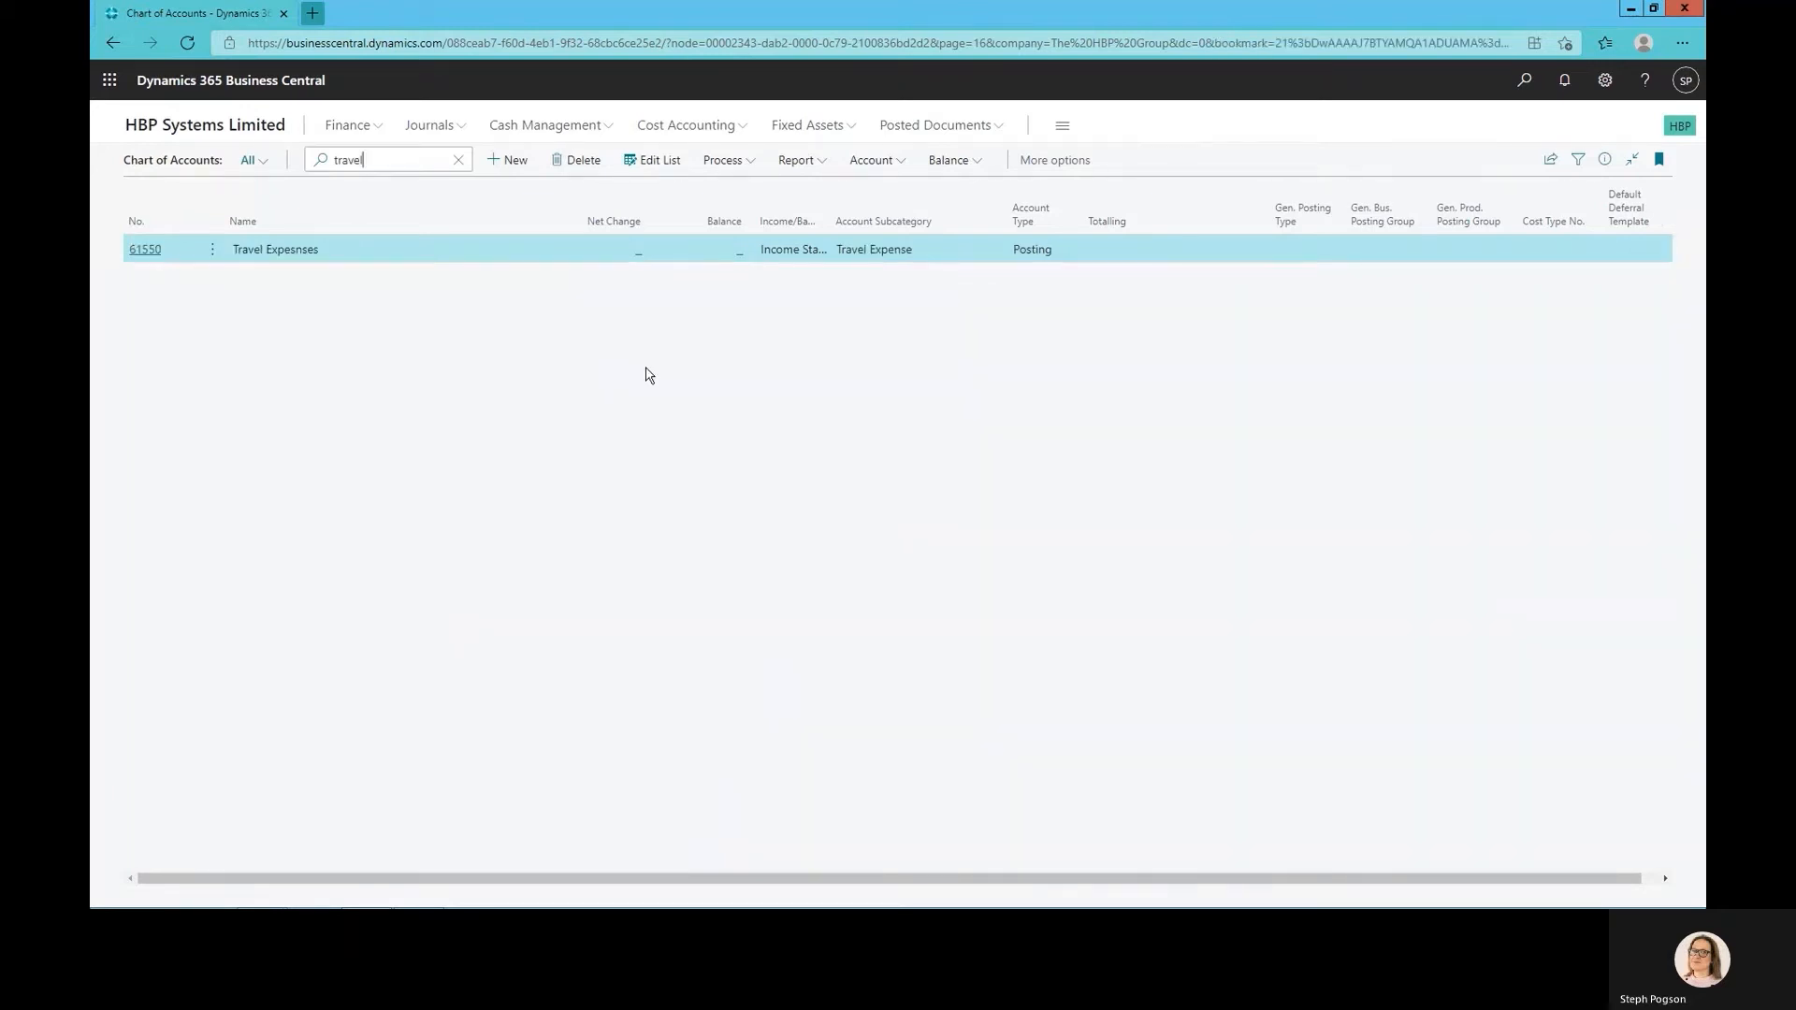
mouse_move(627, 358)
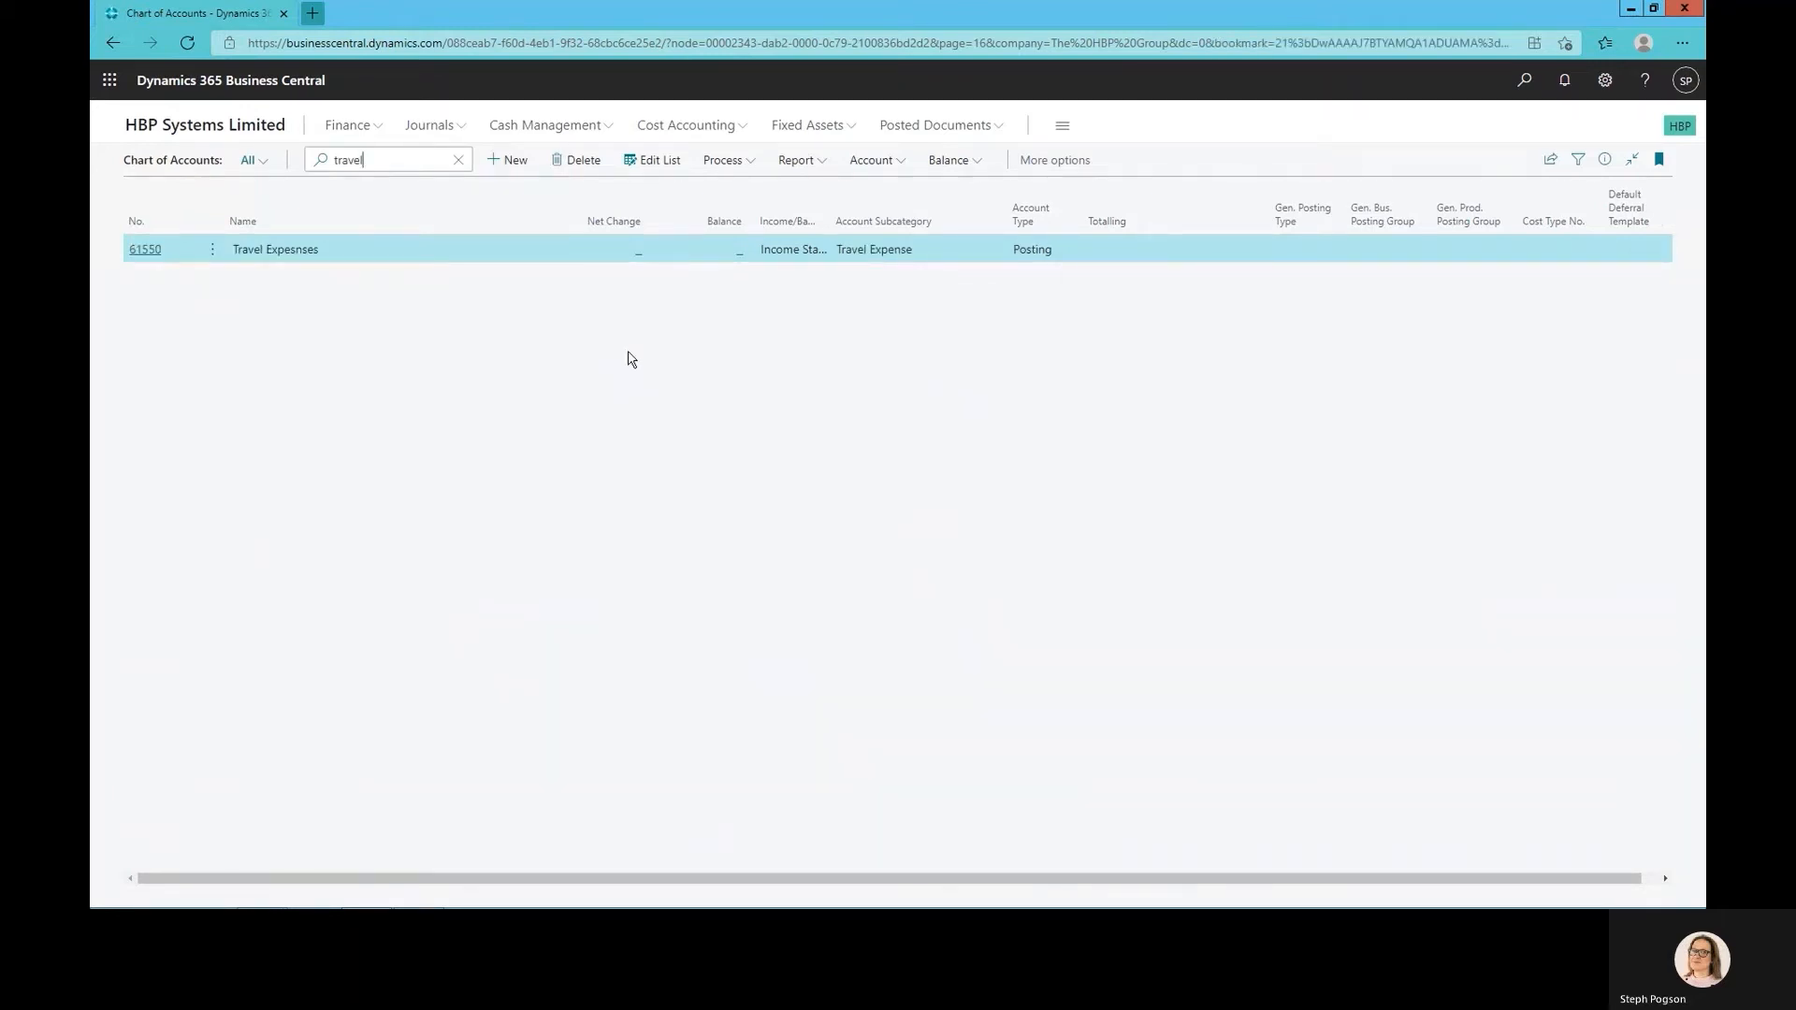
mouse_move(429, 127)
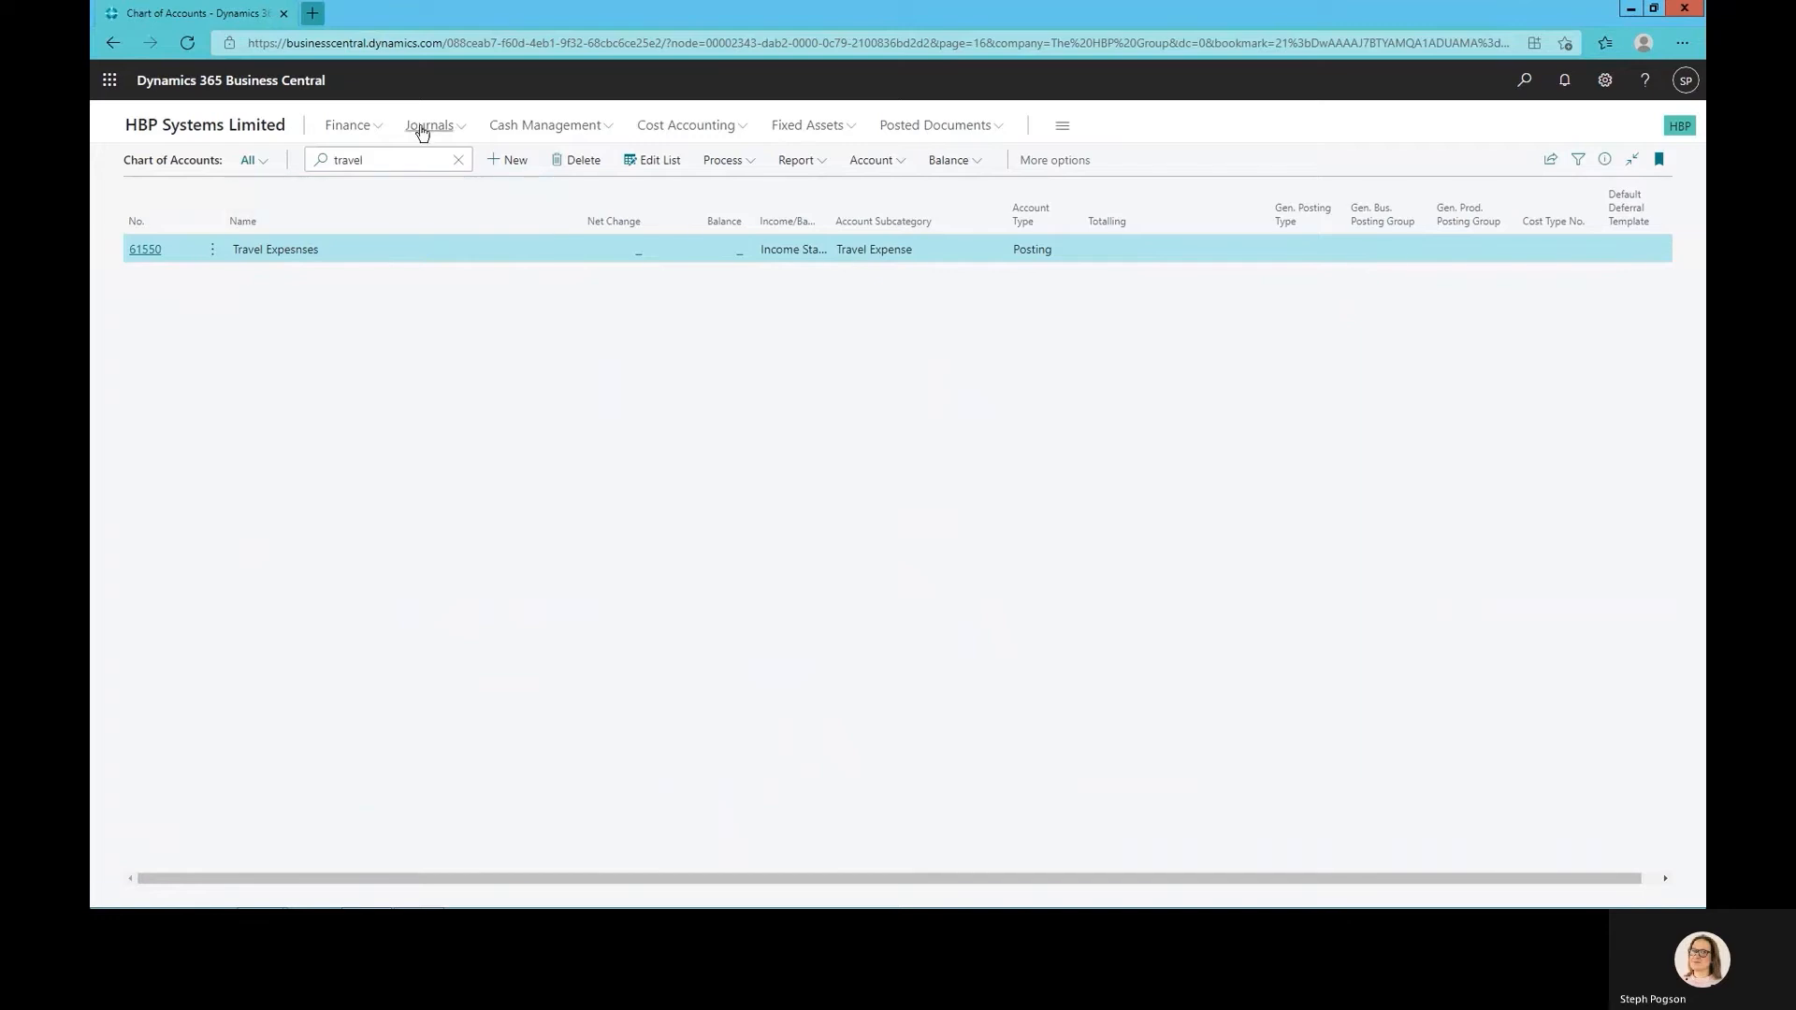
left_click(430, 125)
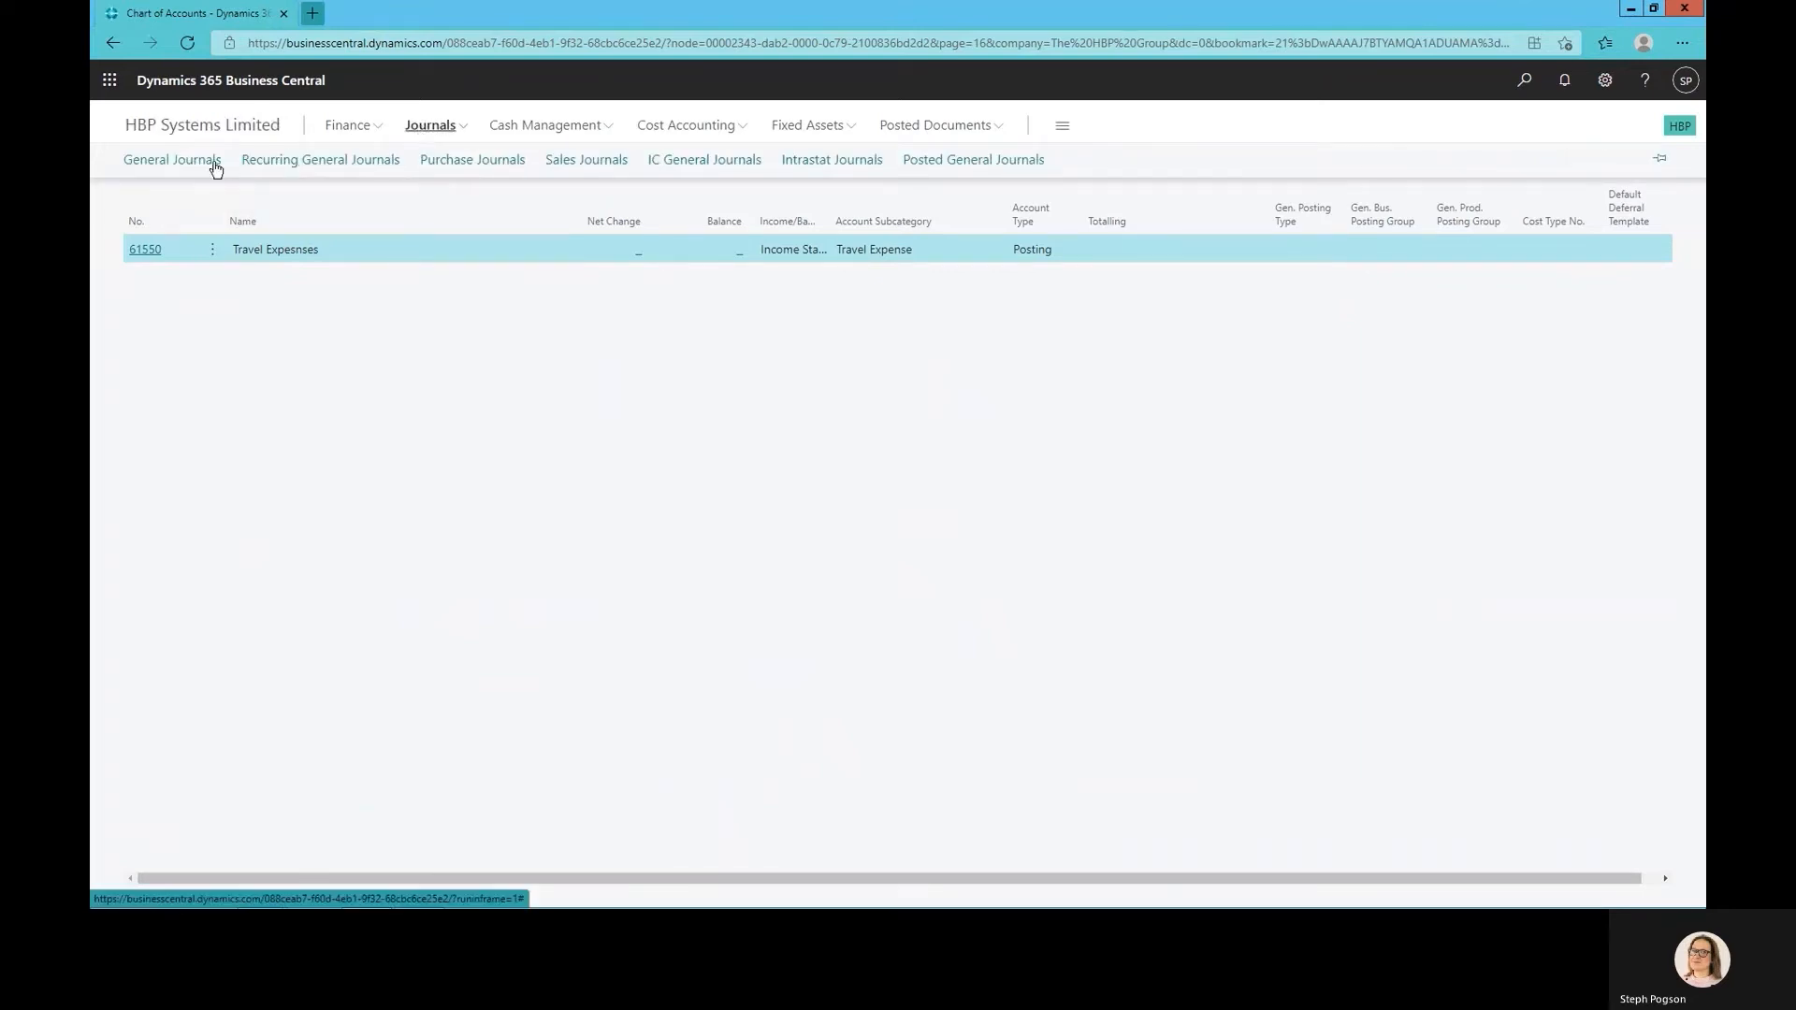
left_click(170, 159)
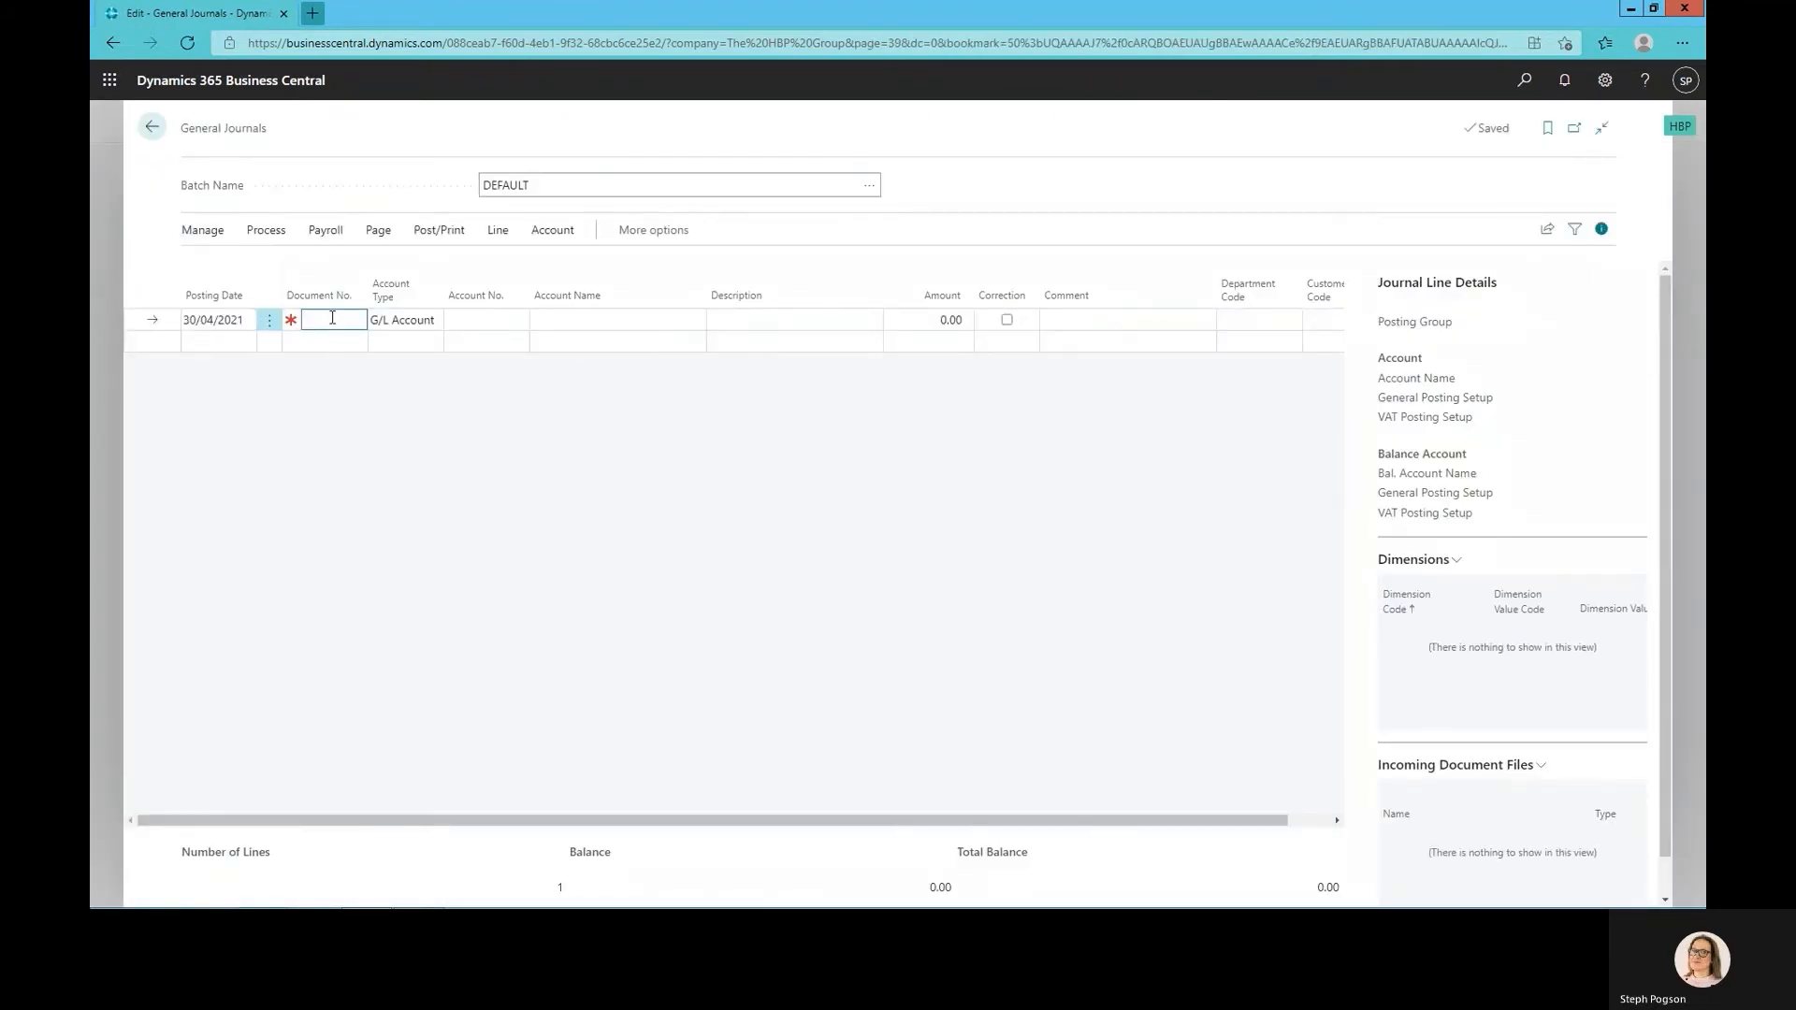
Enter a journal line with document EXP-CORRECT, account 61550 and amount 8,900
type("EXP-CORRECT")
left_click(488, 319)
type("61")
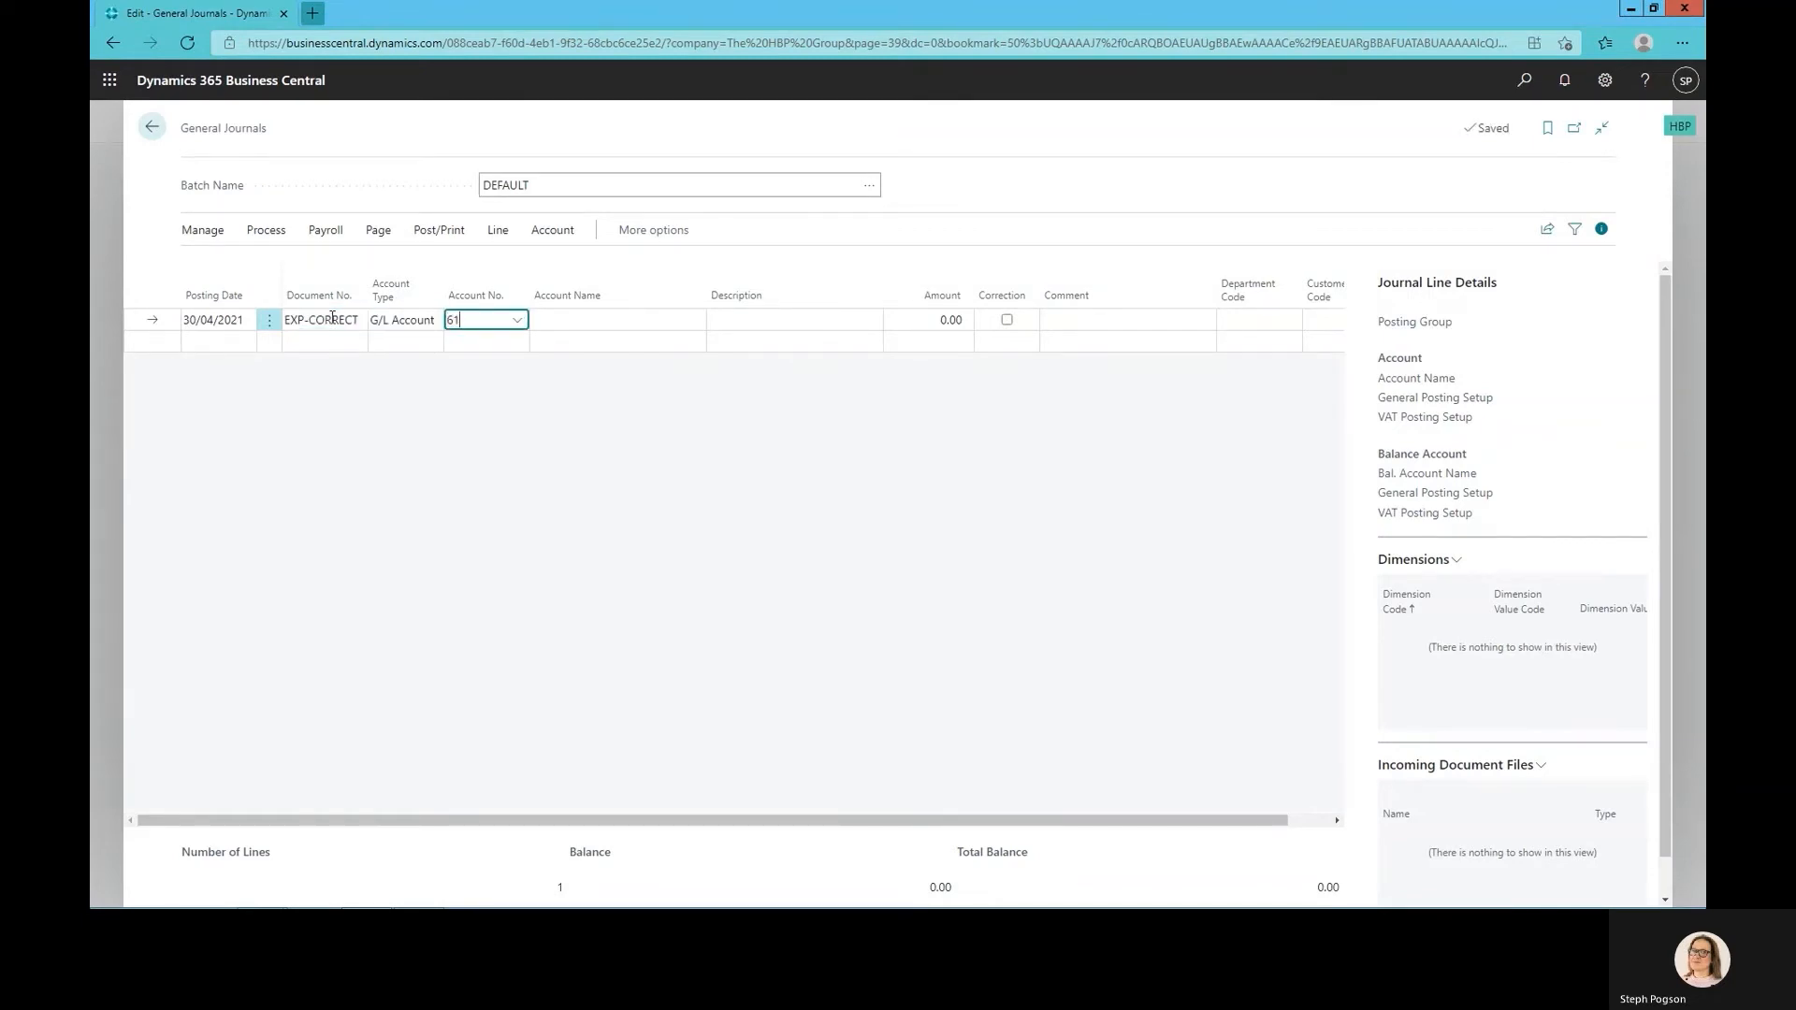
key("Tab")
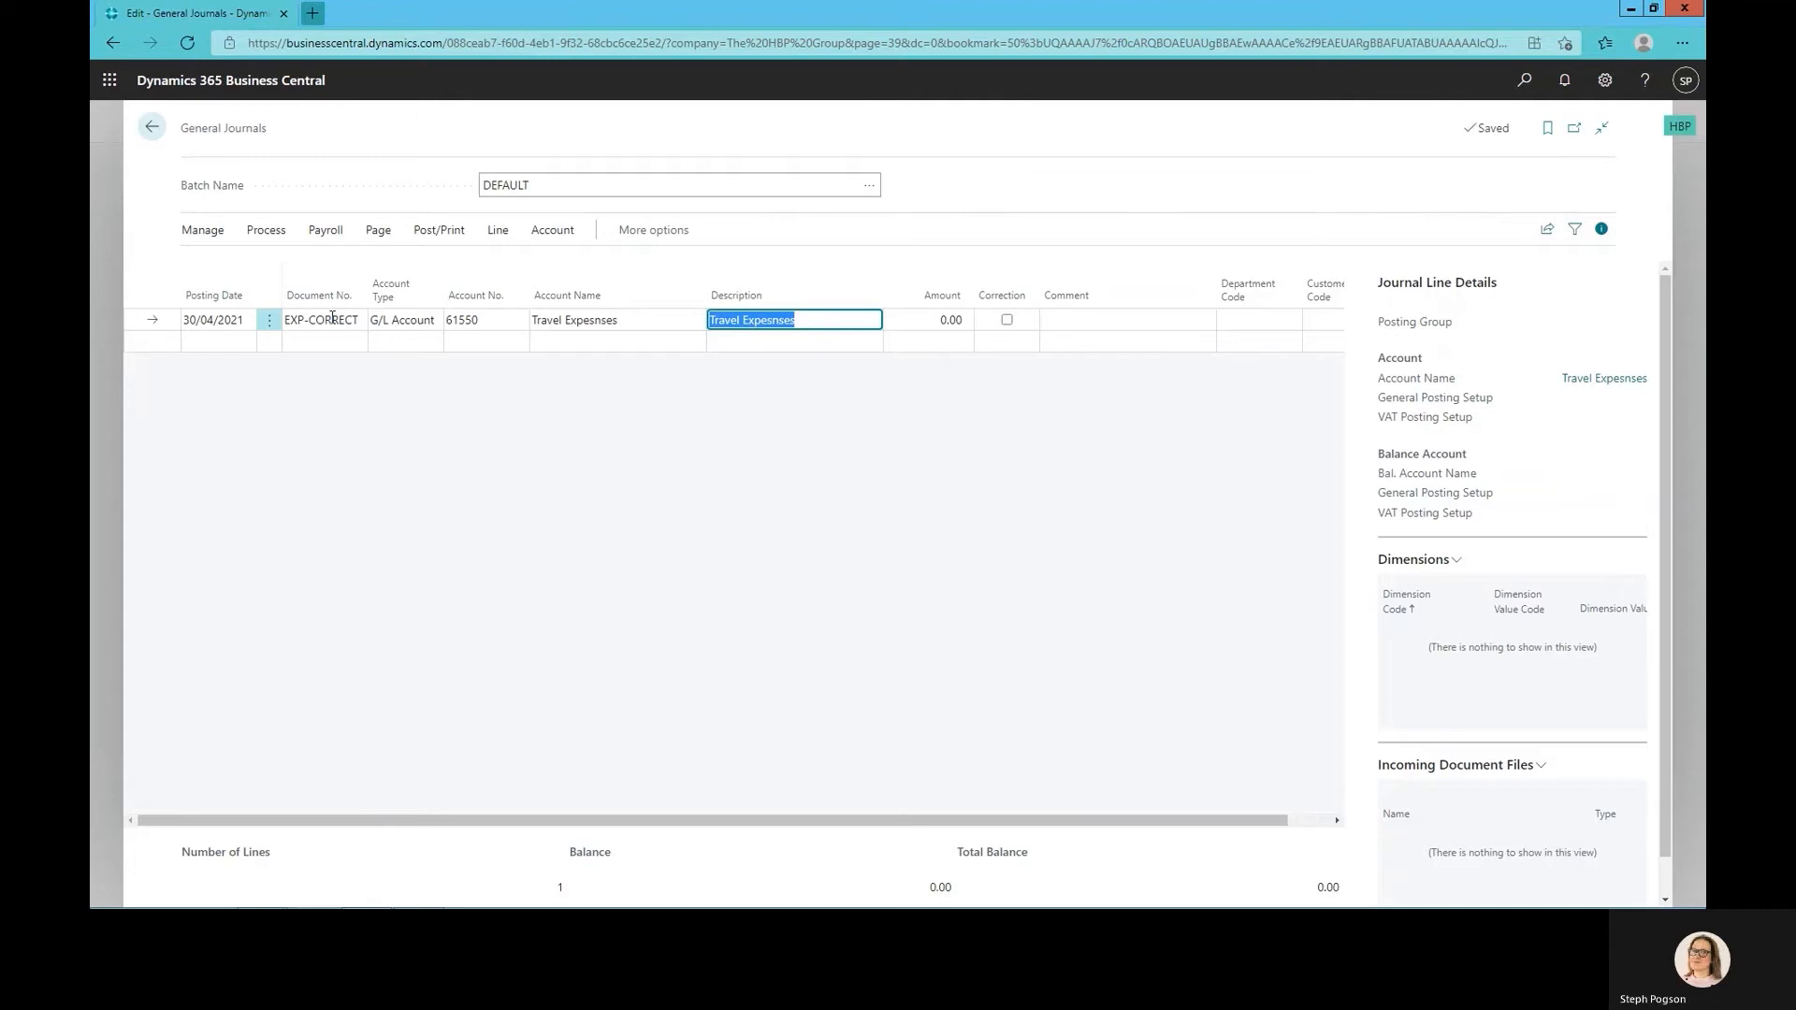
type("890")
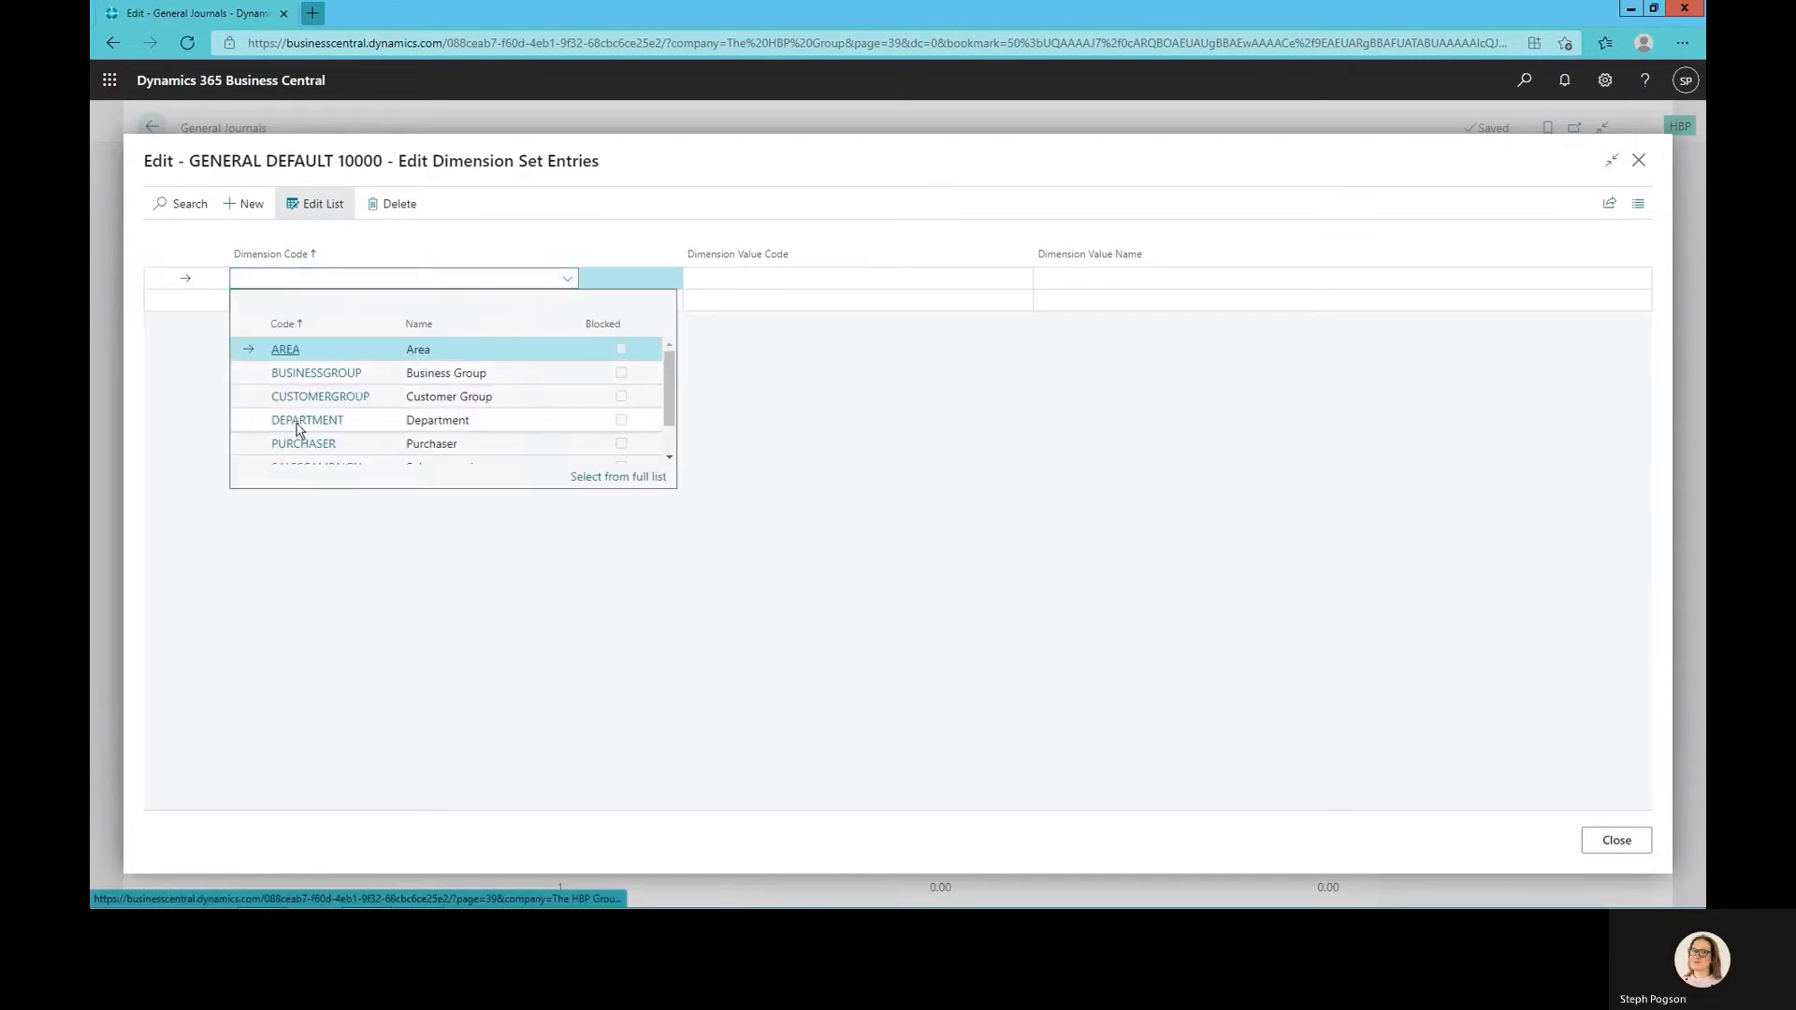
Set the line's DEPARTMENT dimension to SALES and close the dimension entries
left_click(307, 419)
type("SALES")
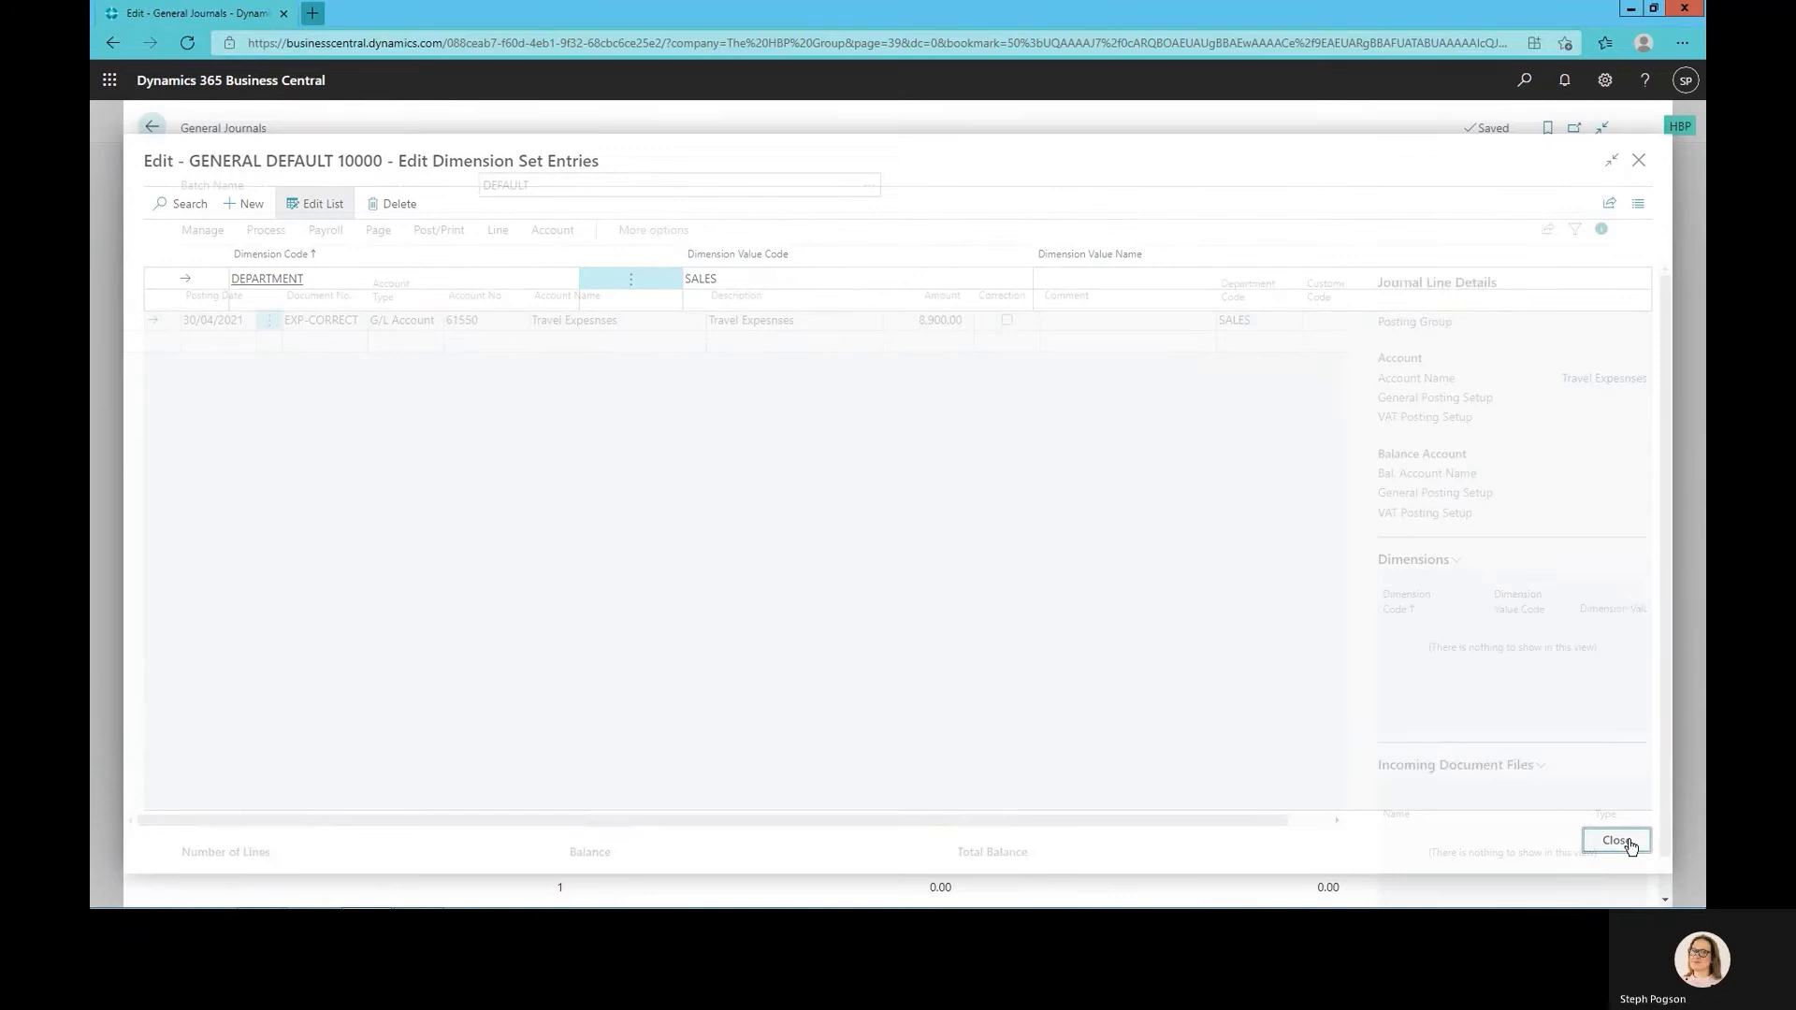
left_click(1615, 841)
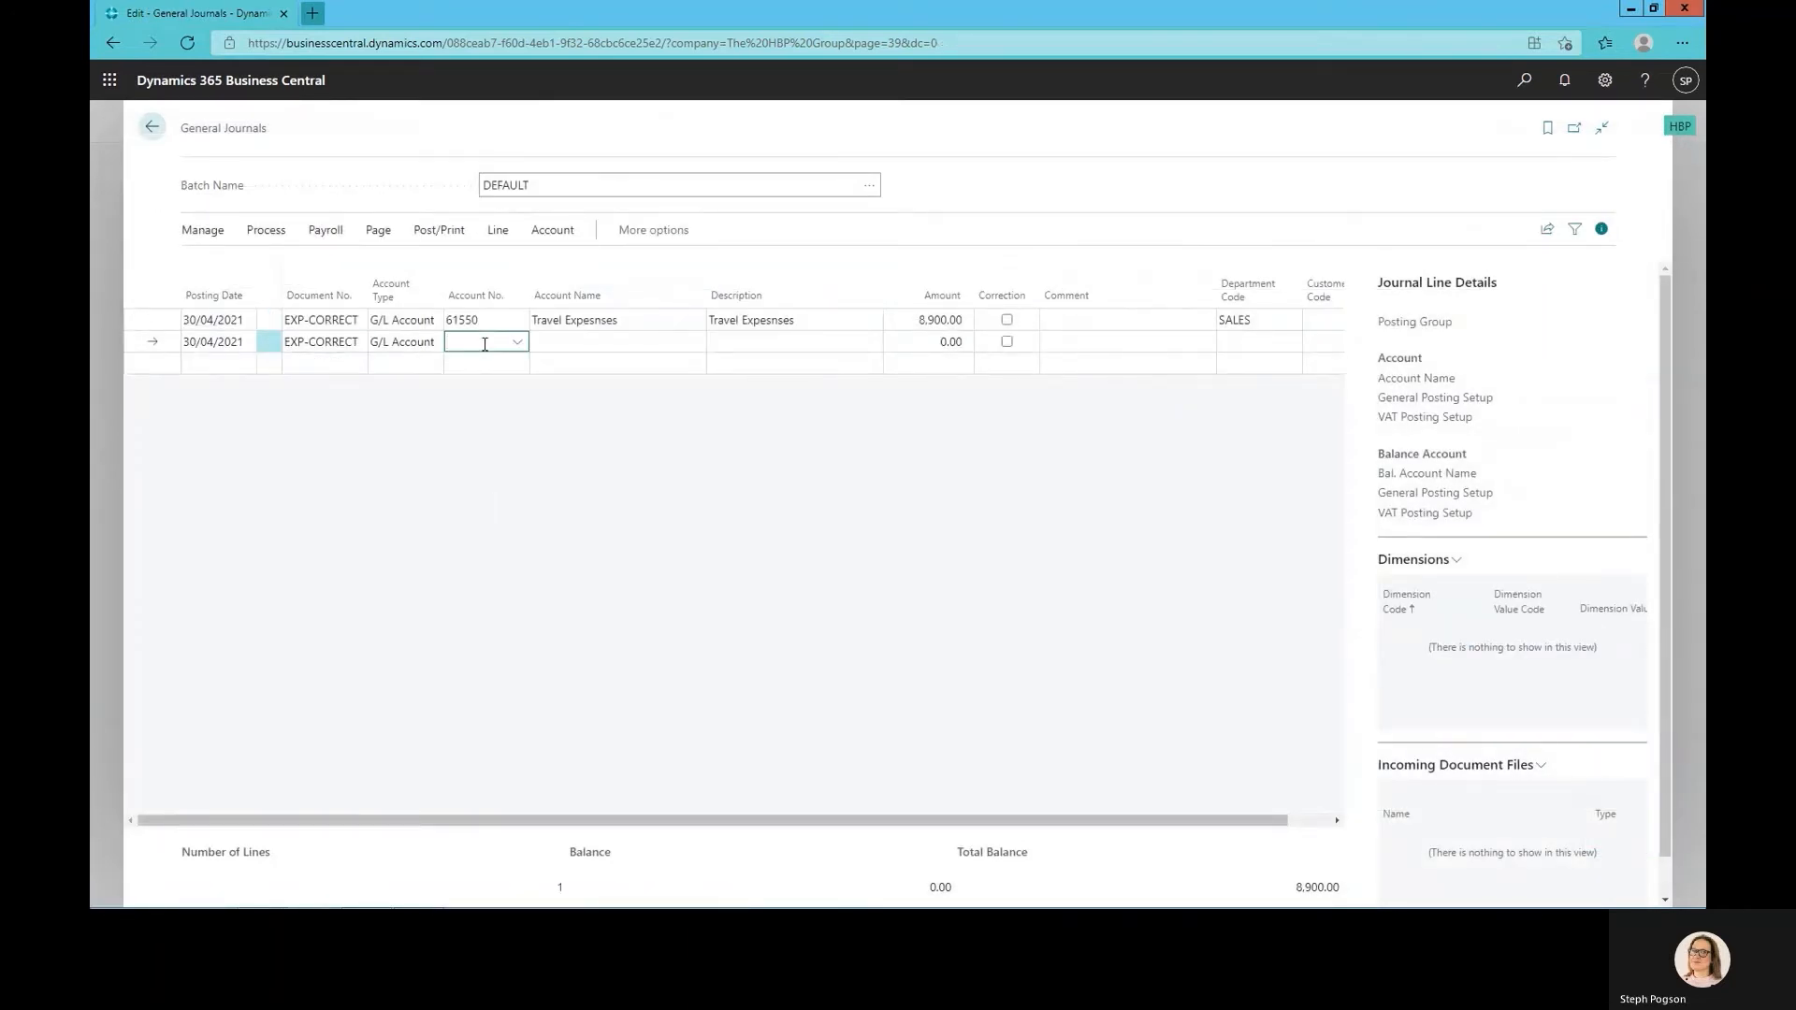
Add a balancing journal line on account 31500 with department SALES
left_click(515, 341)
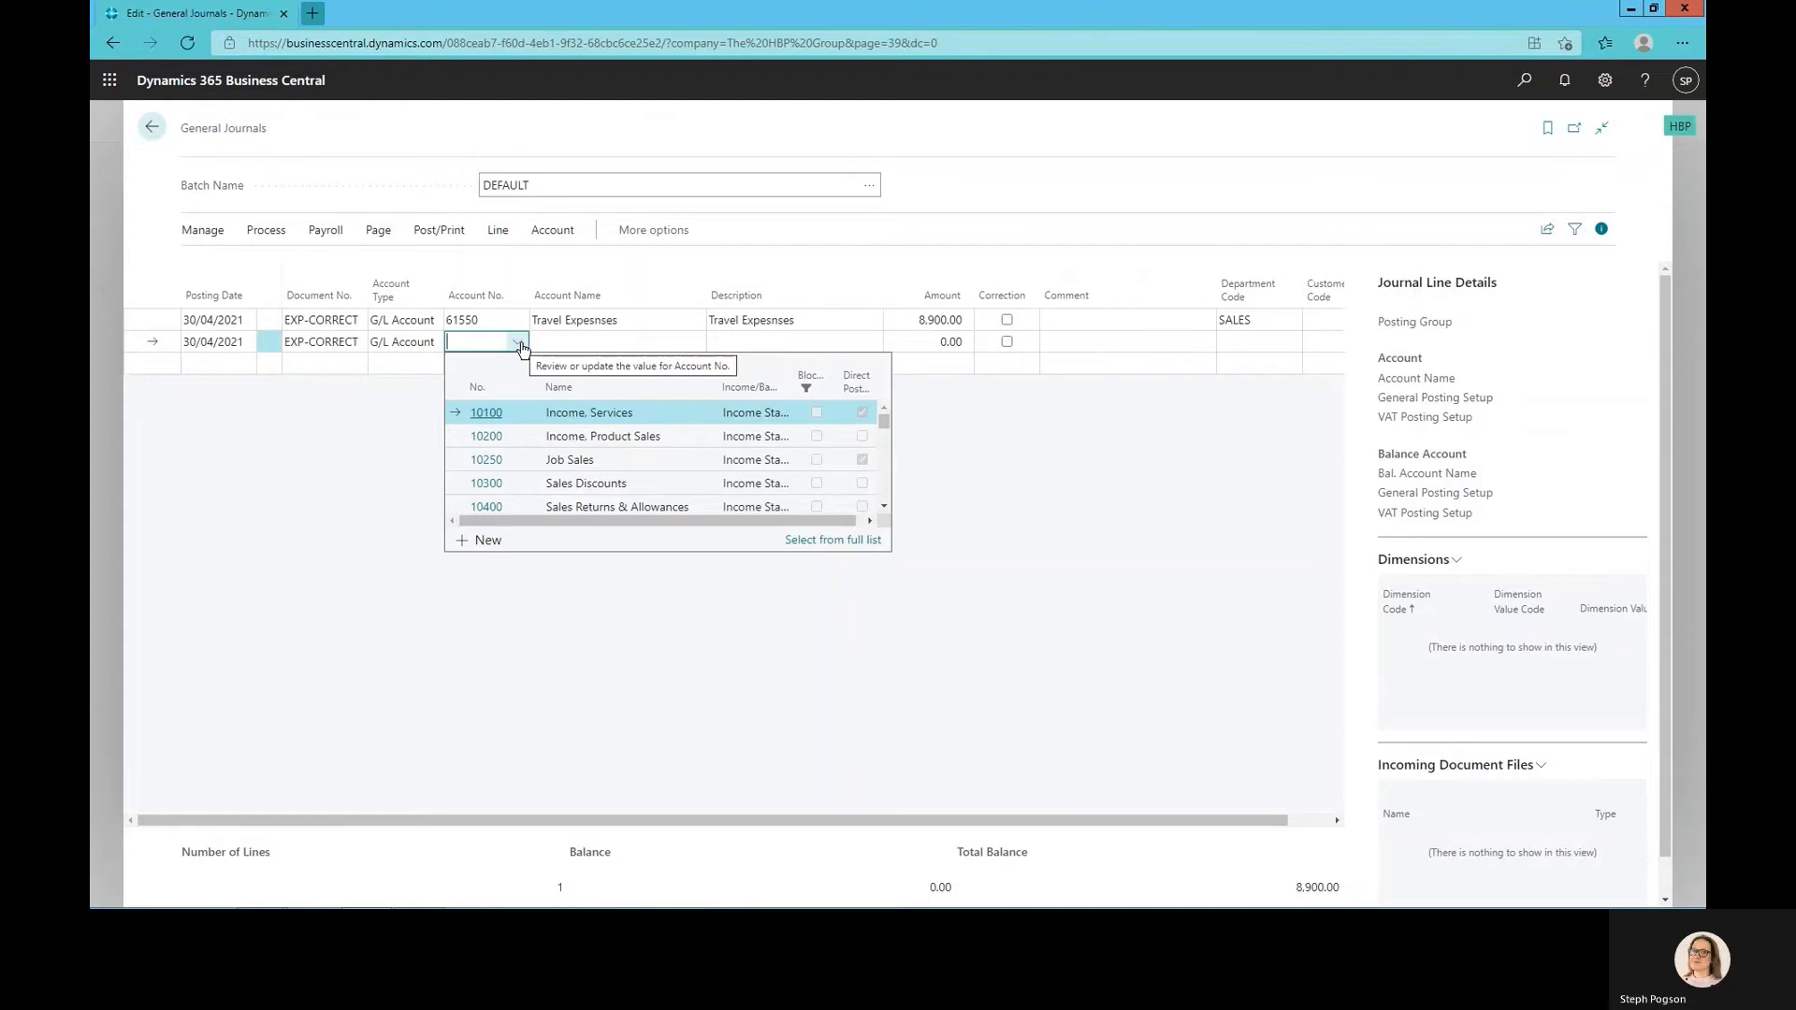
type("31500")
left_click(927, 341)
type("-8,900")
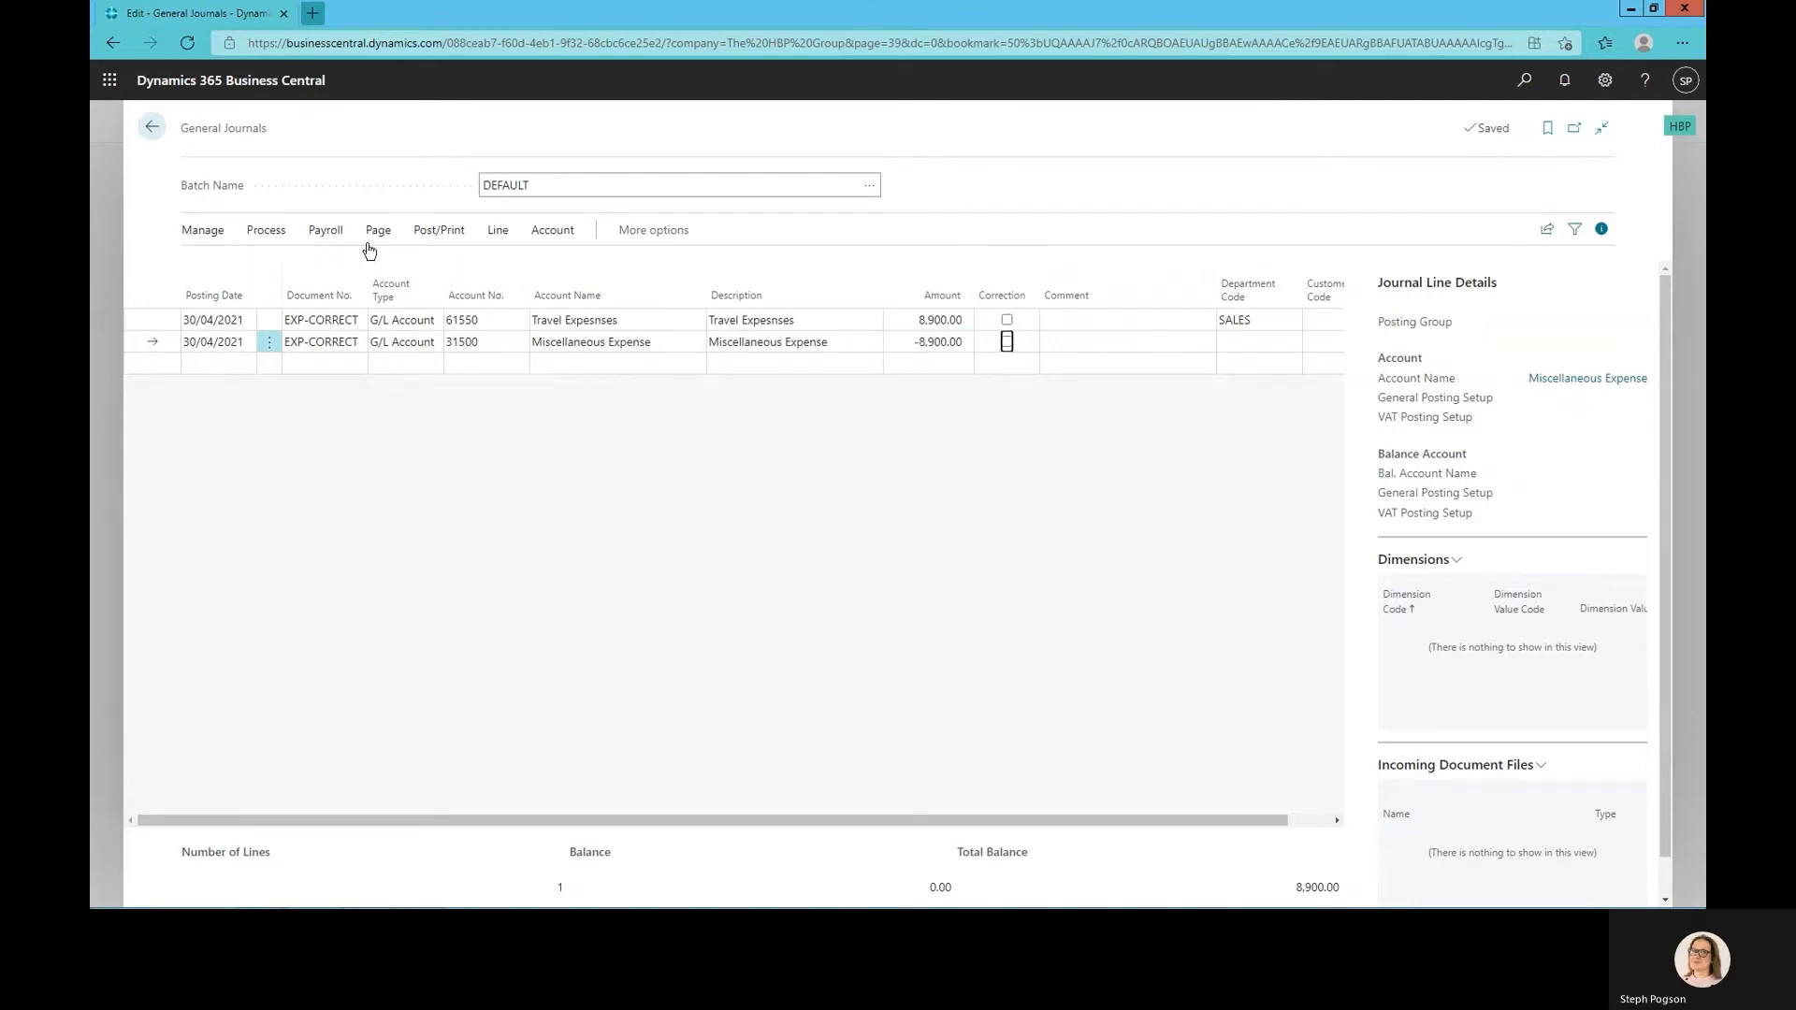
left_click(1256, 341)
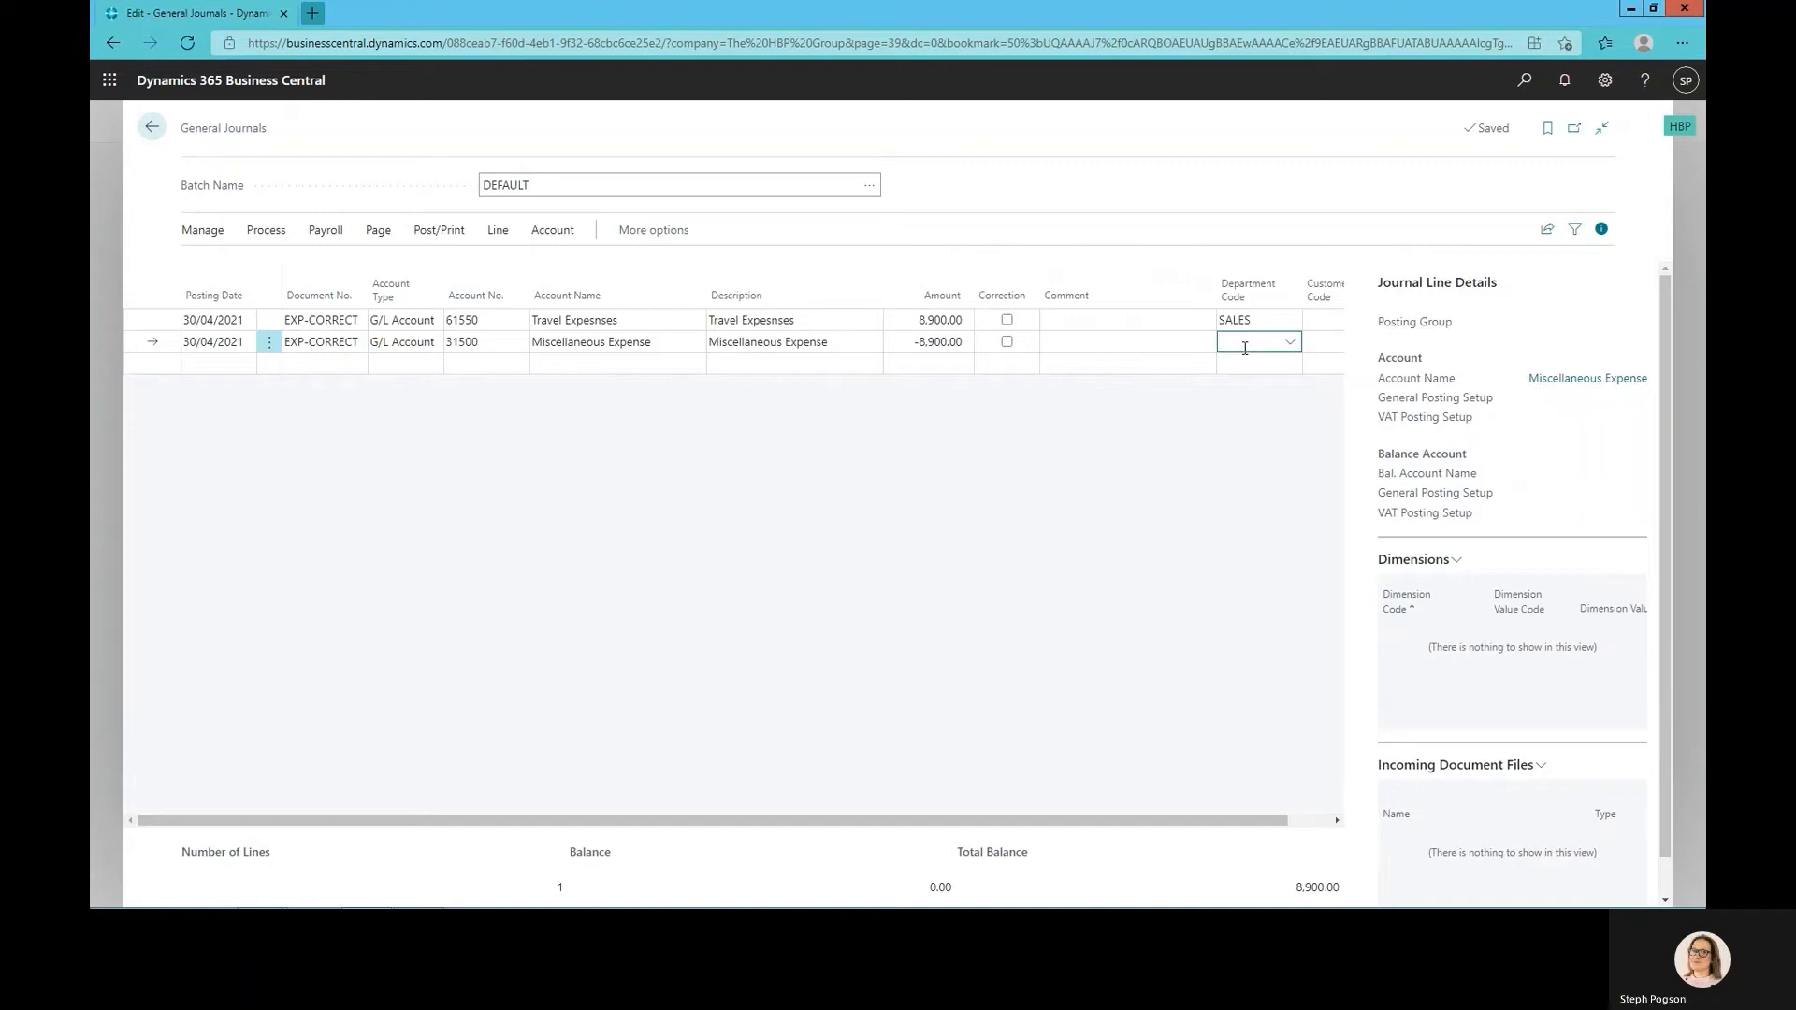
type("SALES")
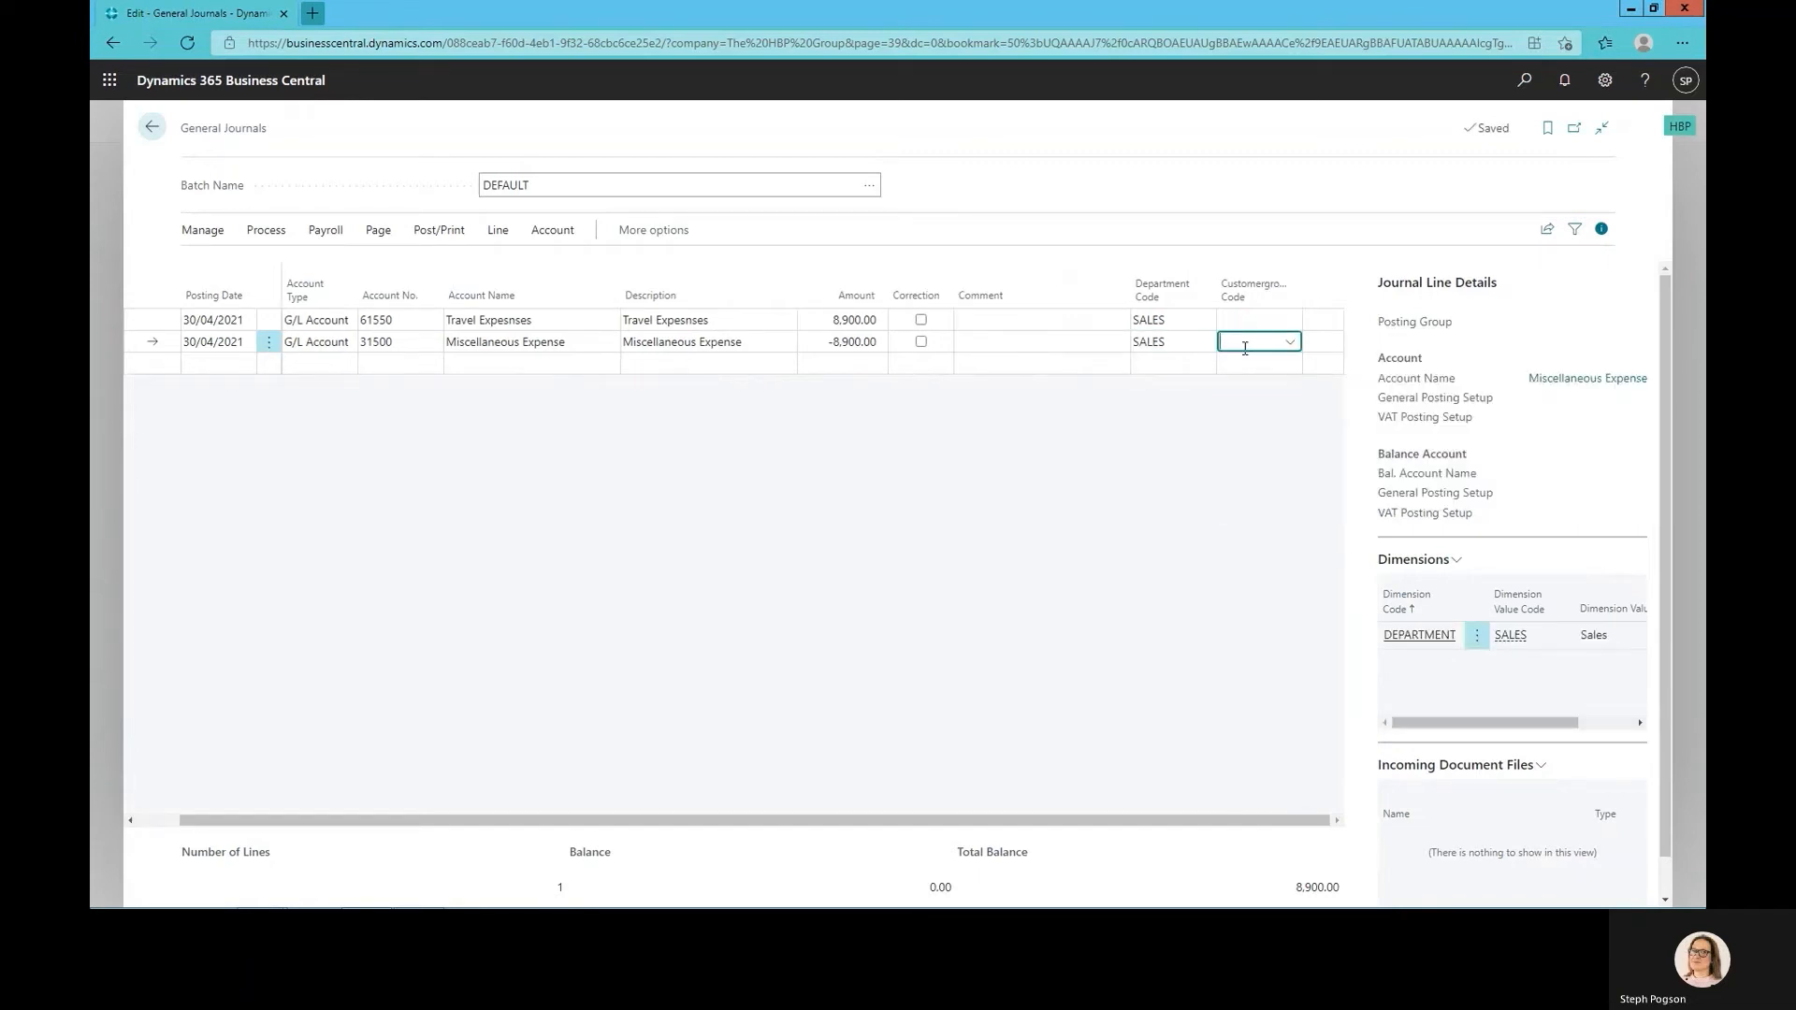
Post both EXP-CORRECT journal lines and return to the batch list
left_click(438, 229)
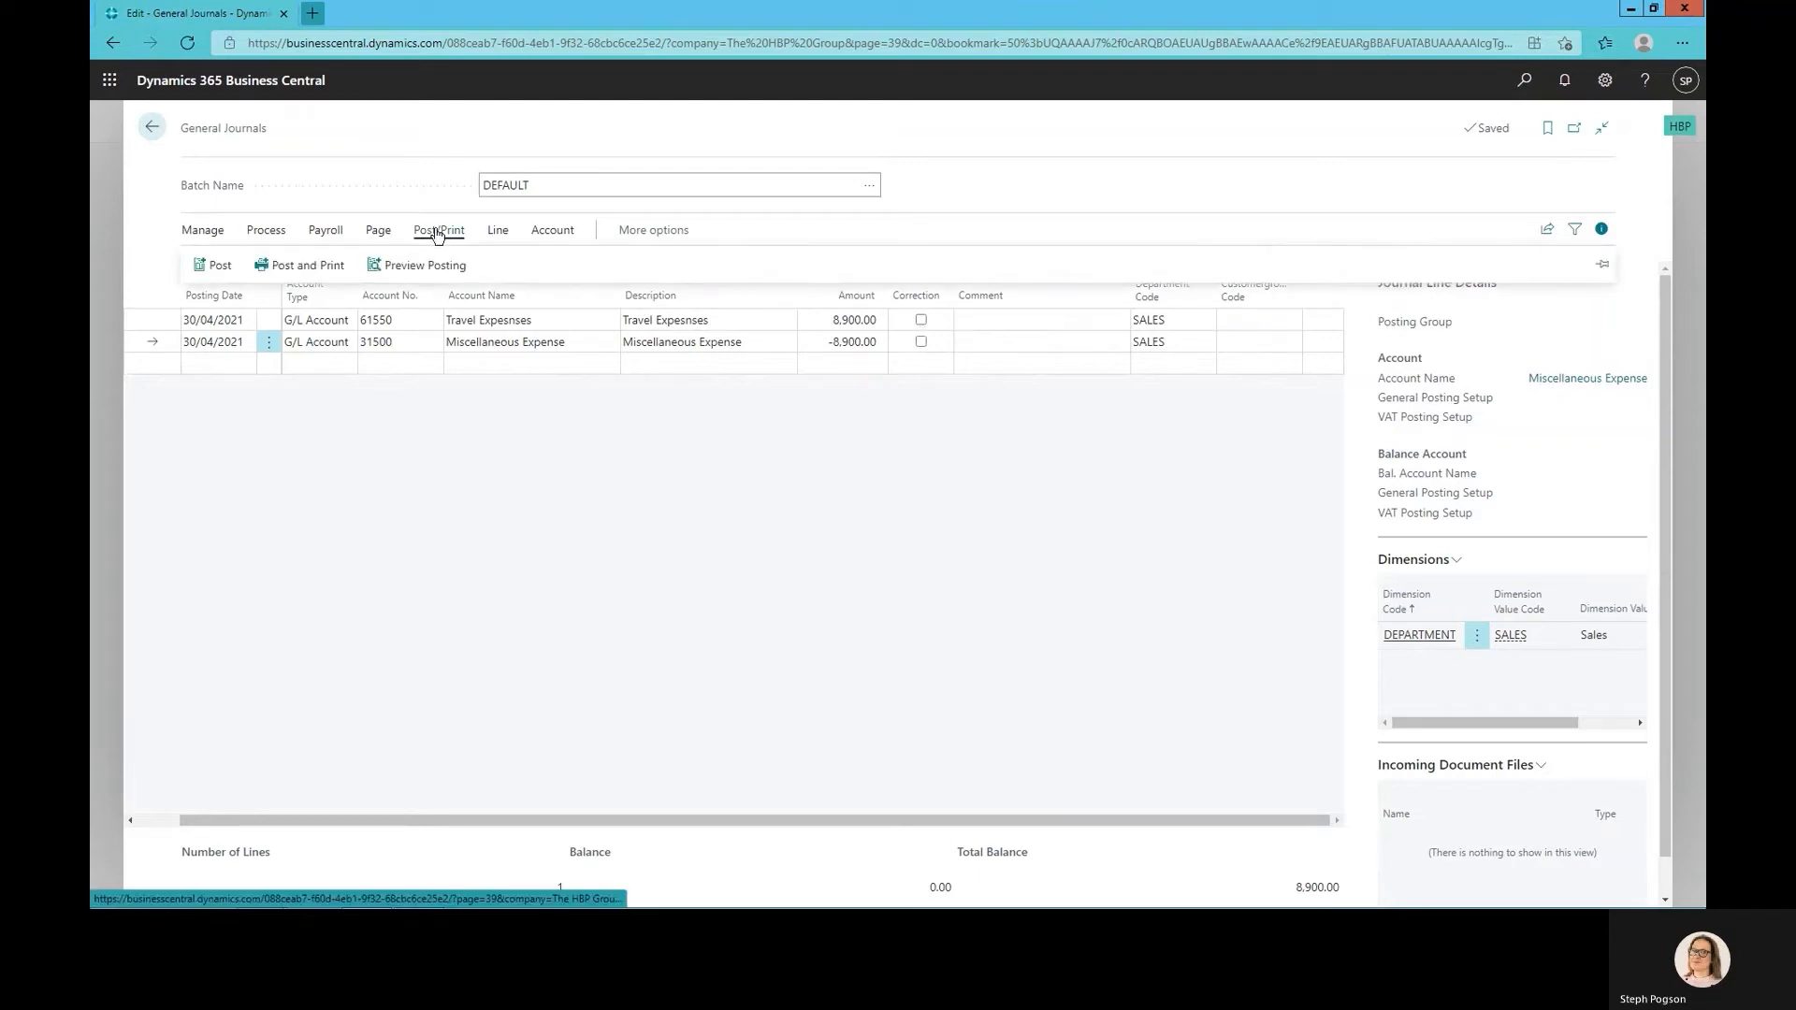
left_click(216, 265)
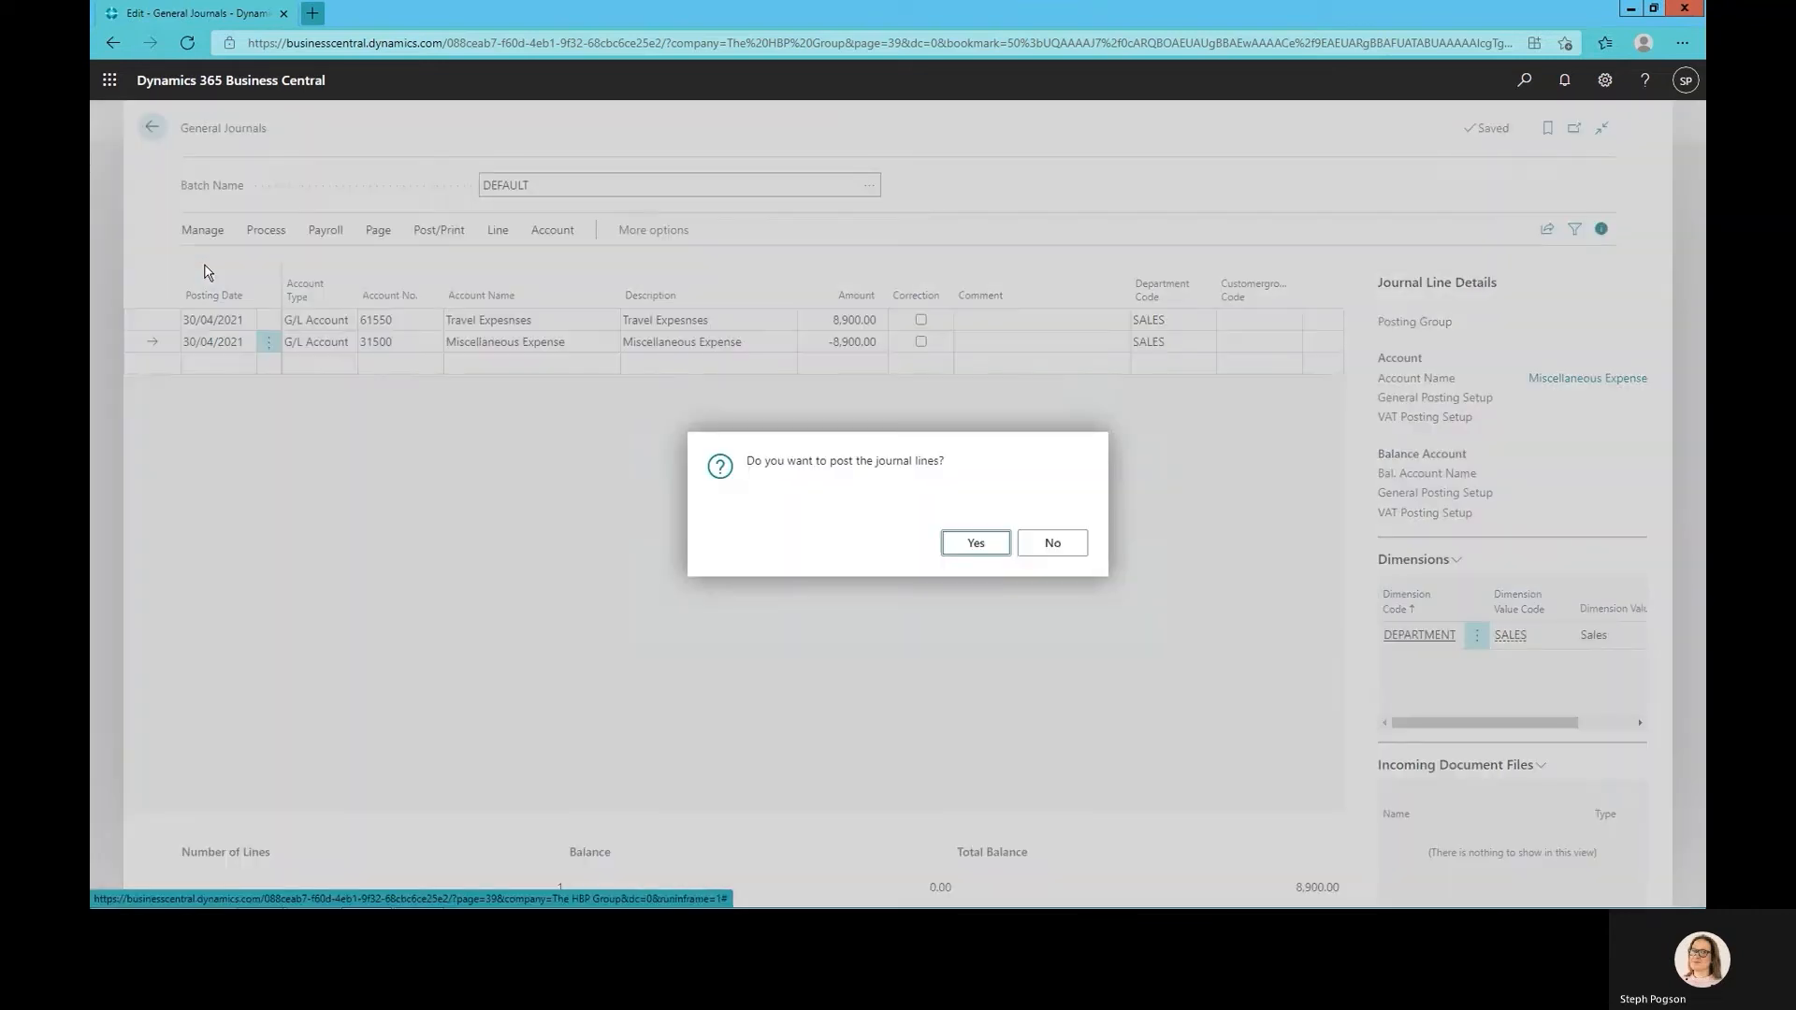
left_click(974, 541)
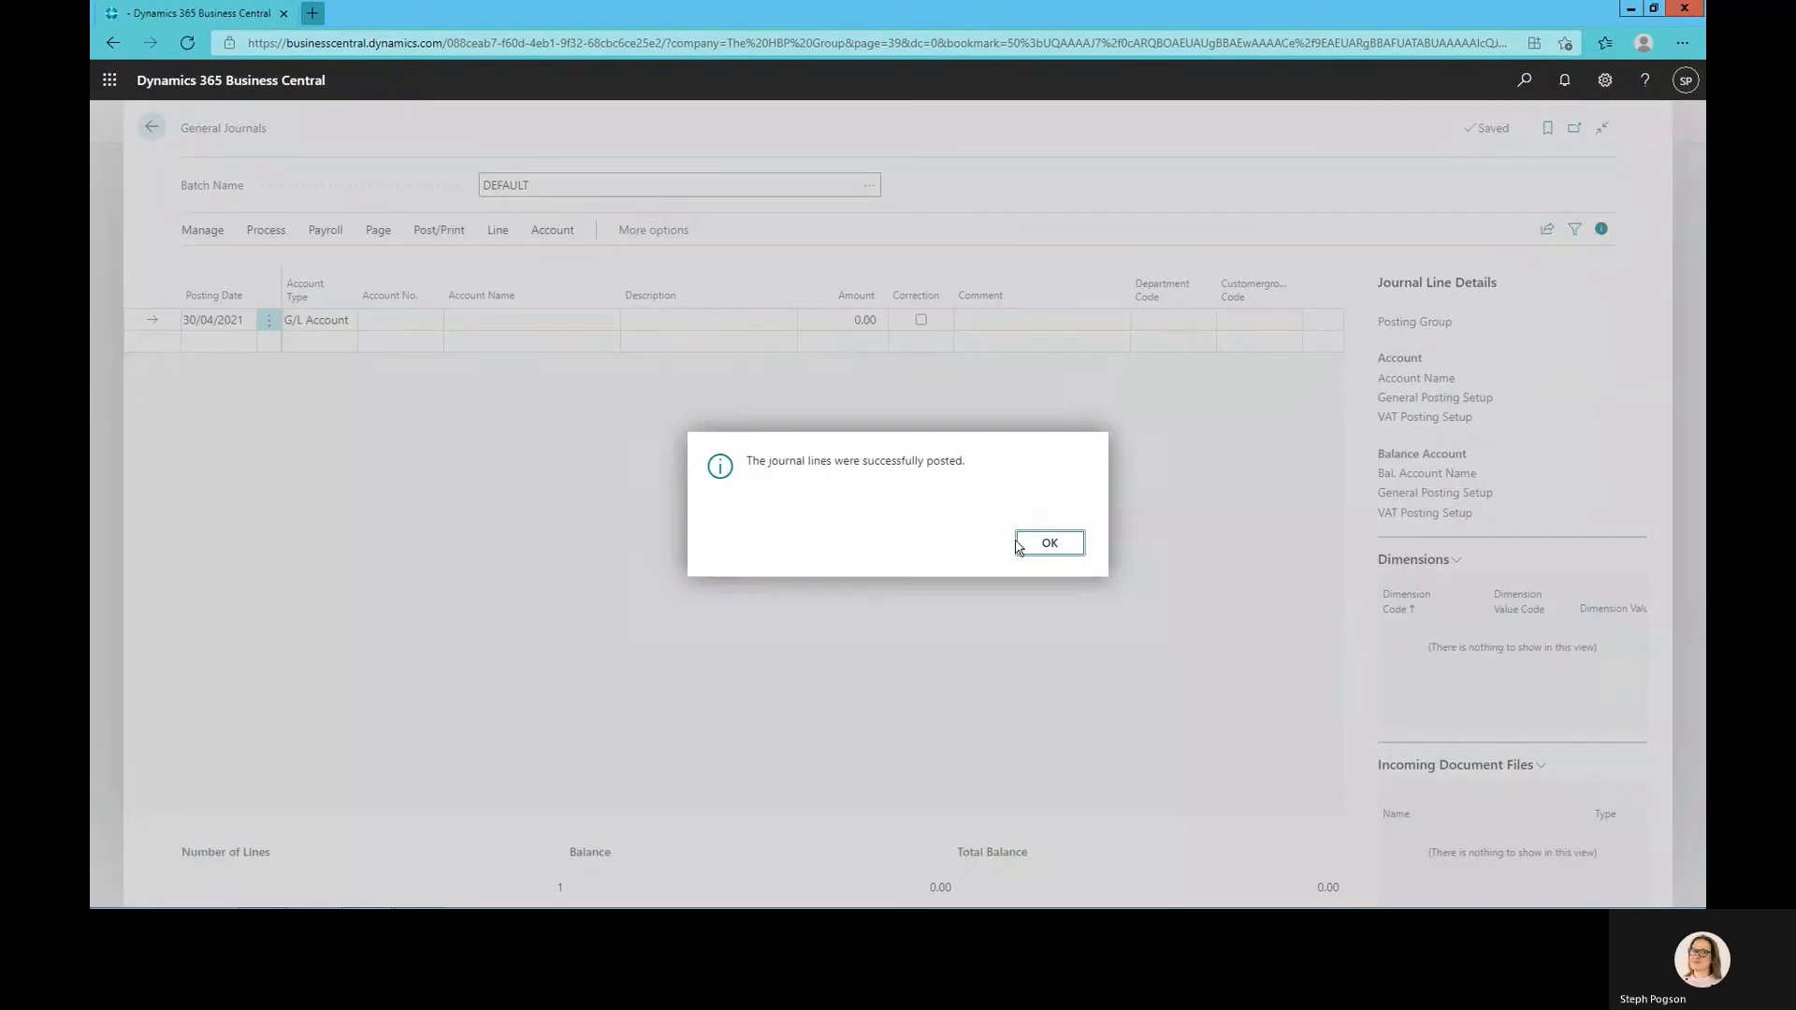
left_click(1047, 541)
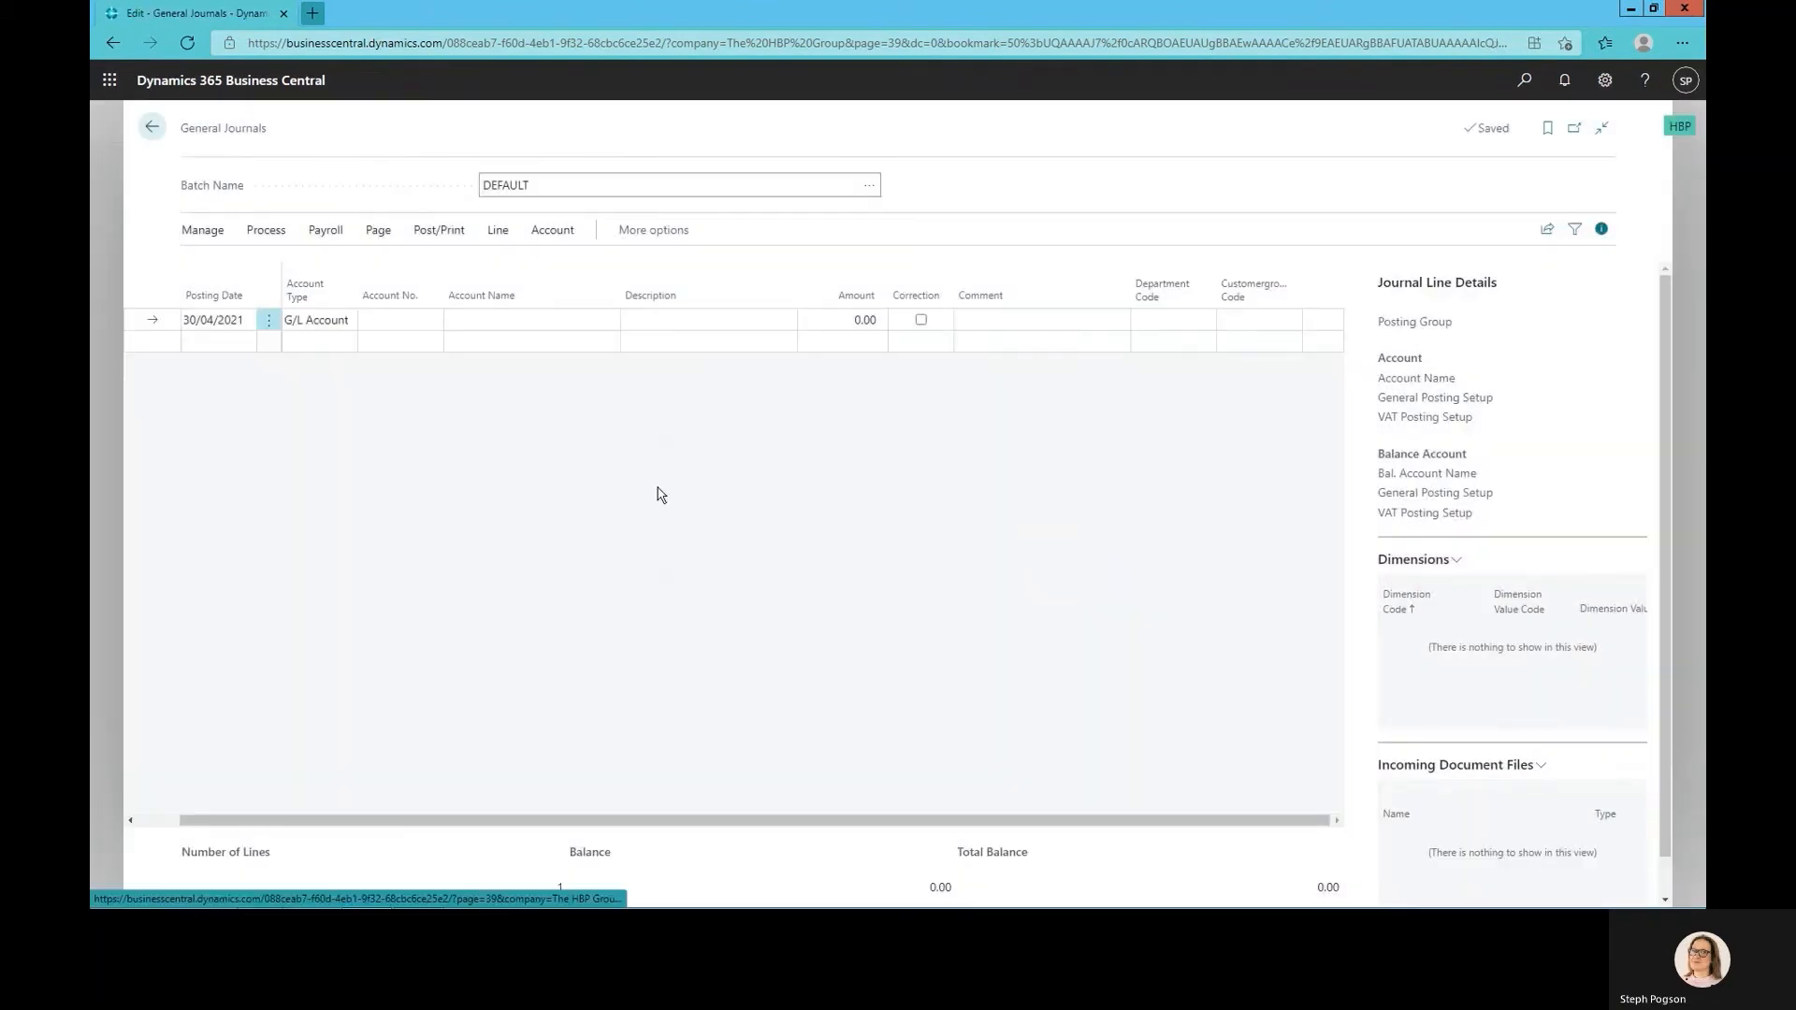
left_click(152, 127)
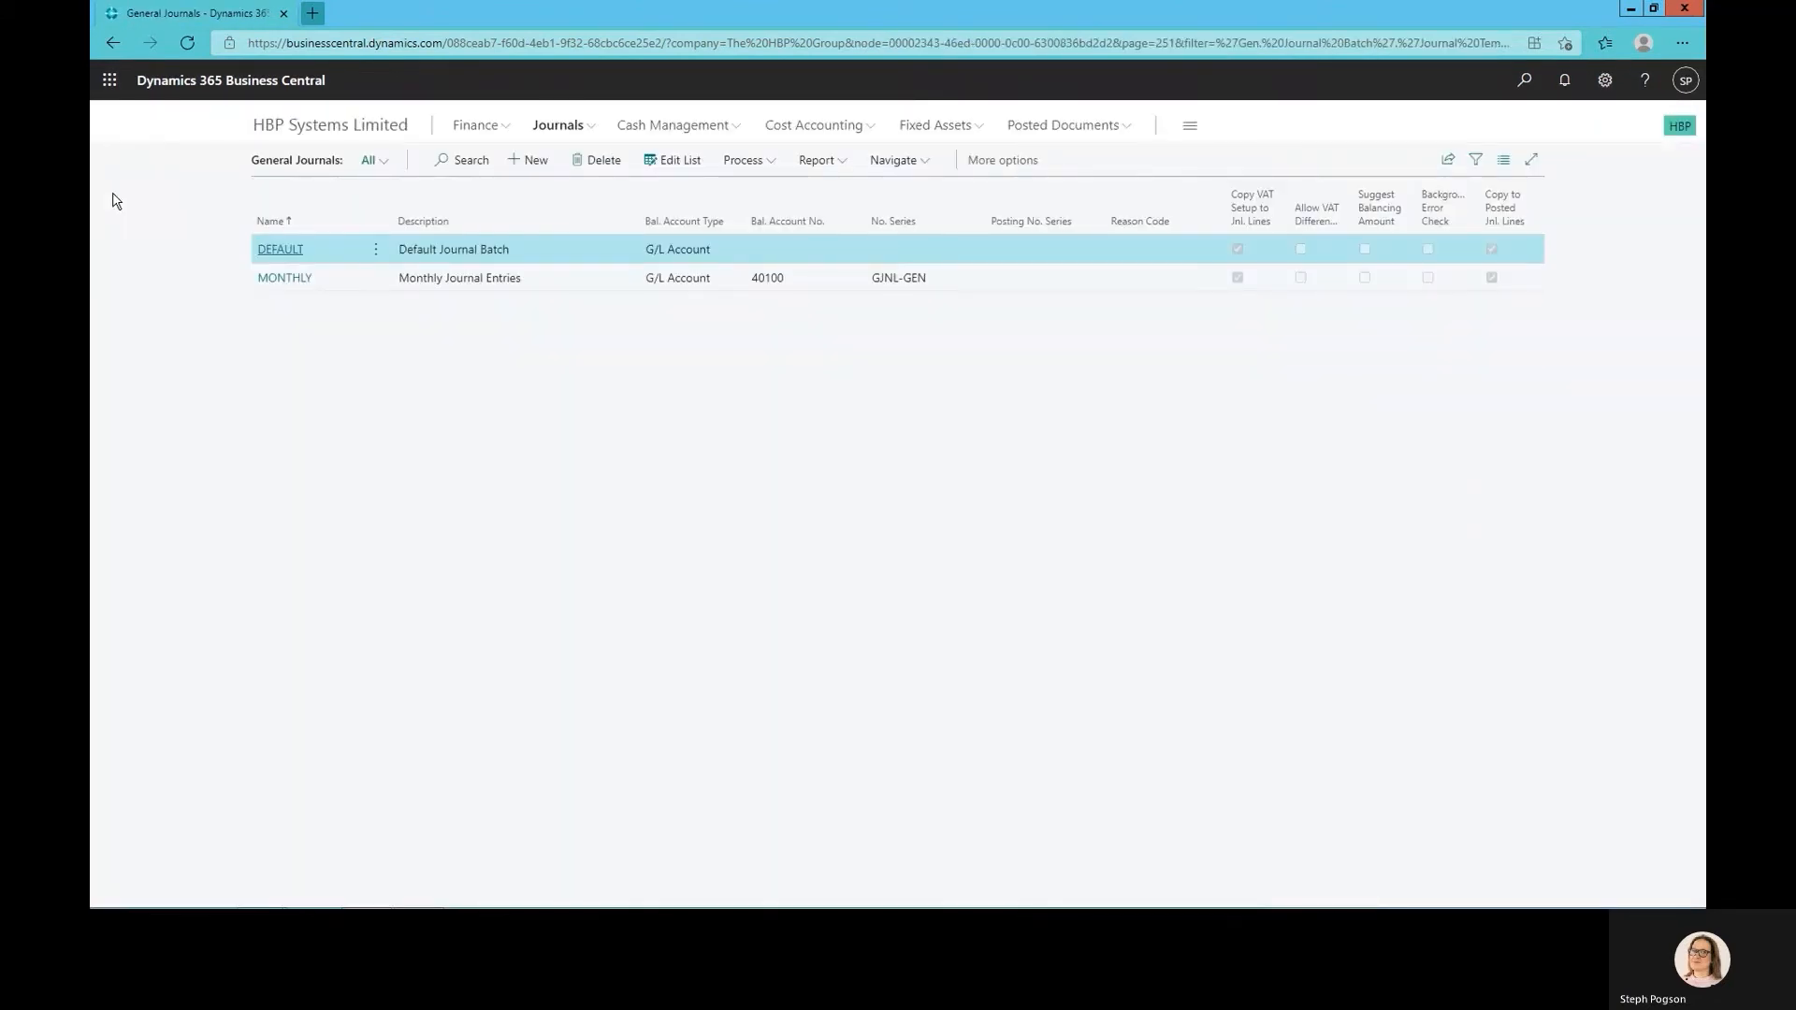
Preview the Detail Trial Balance report filtered to G/L account 61550
left_click(817, 159)
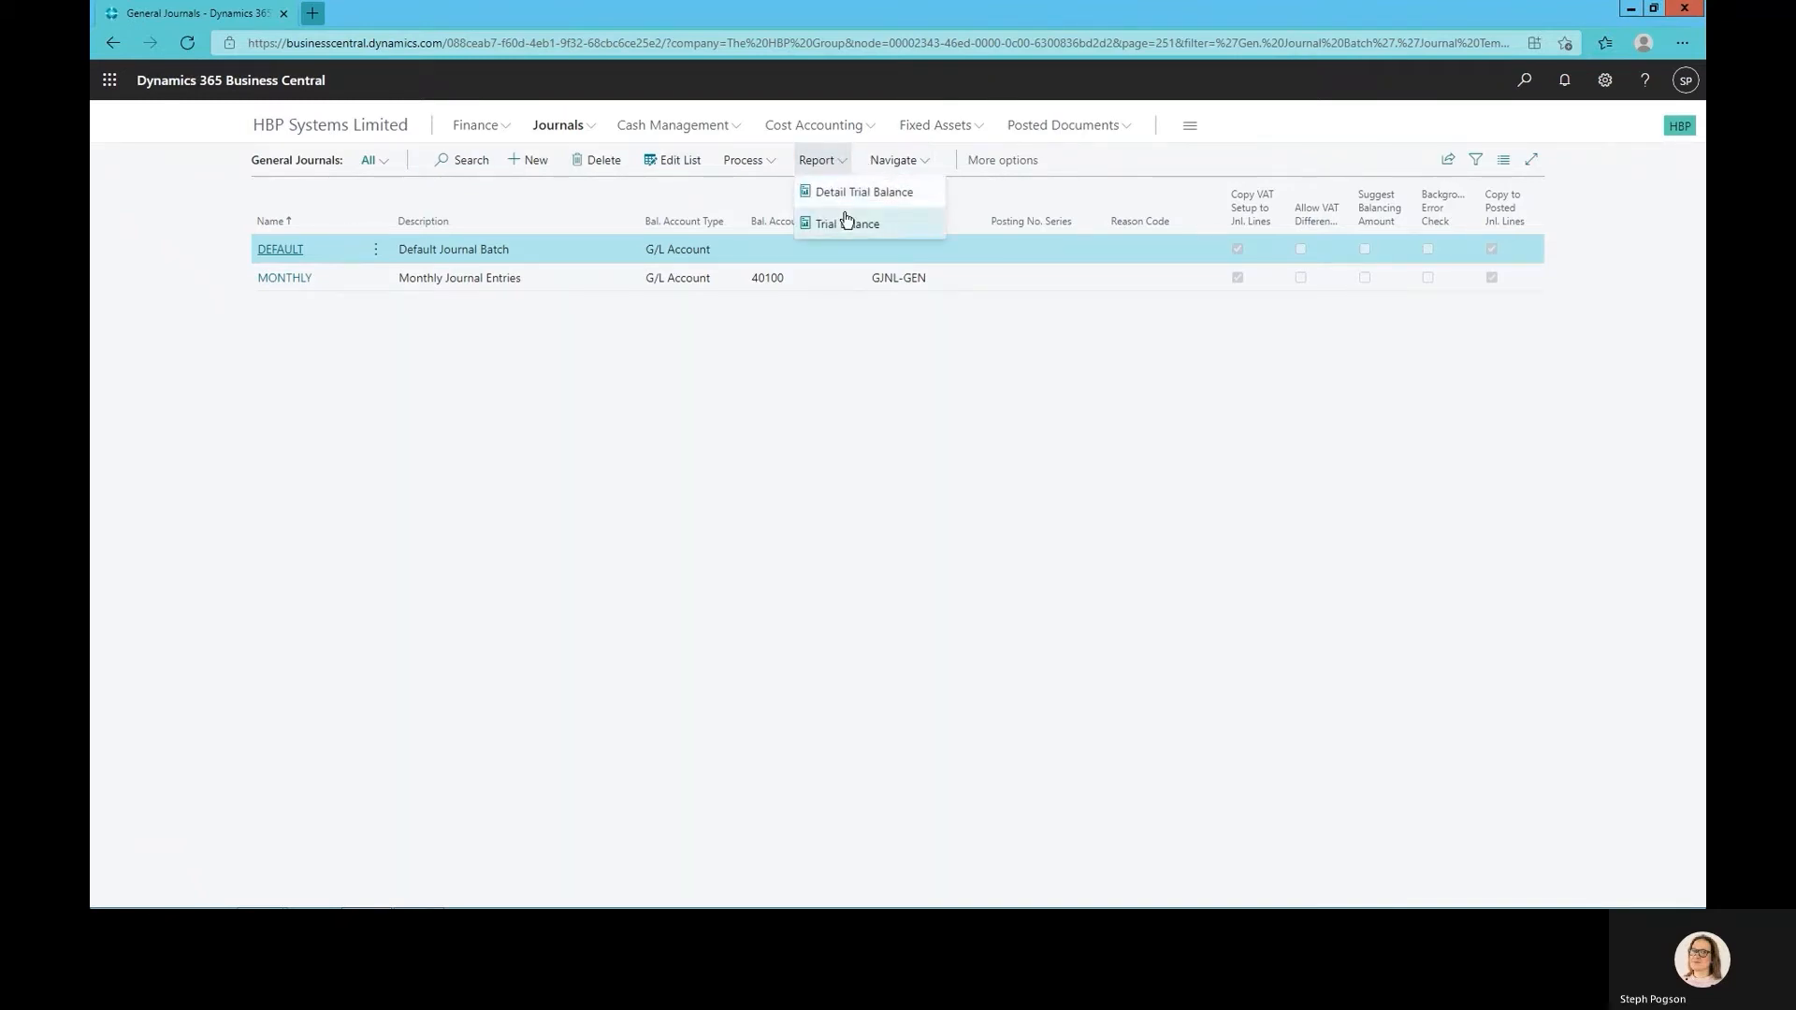
mouse_move(848, 216)
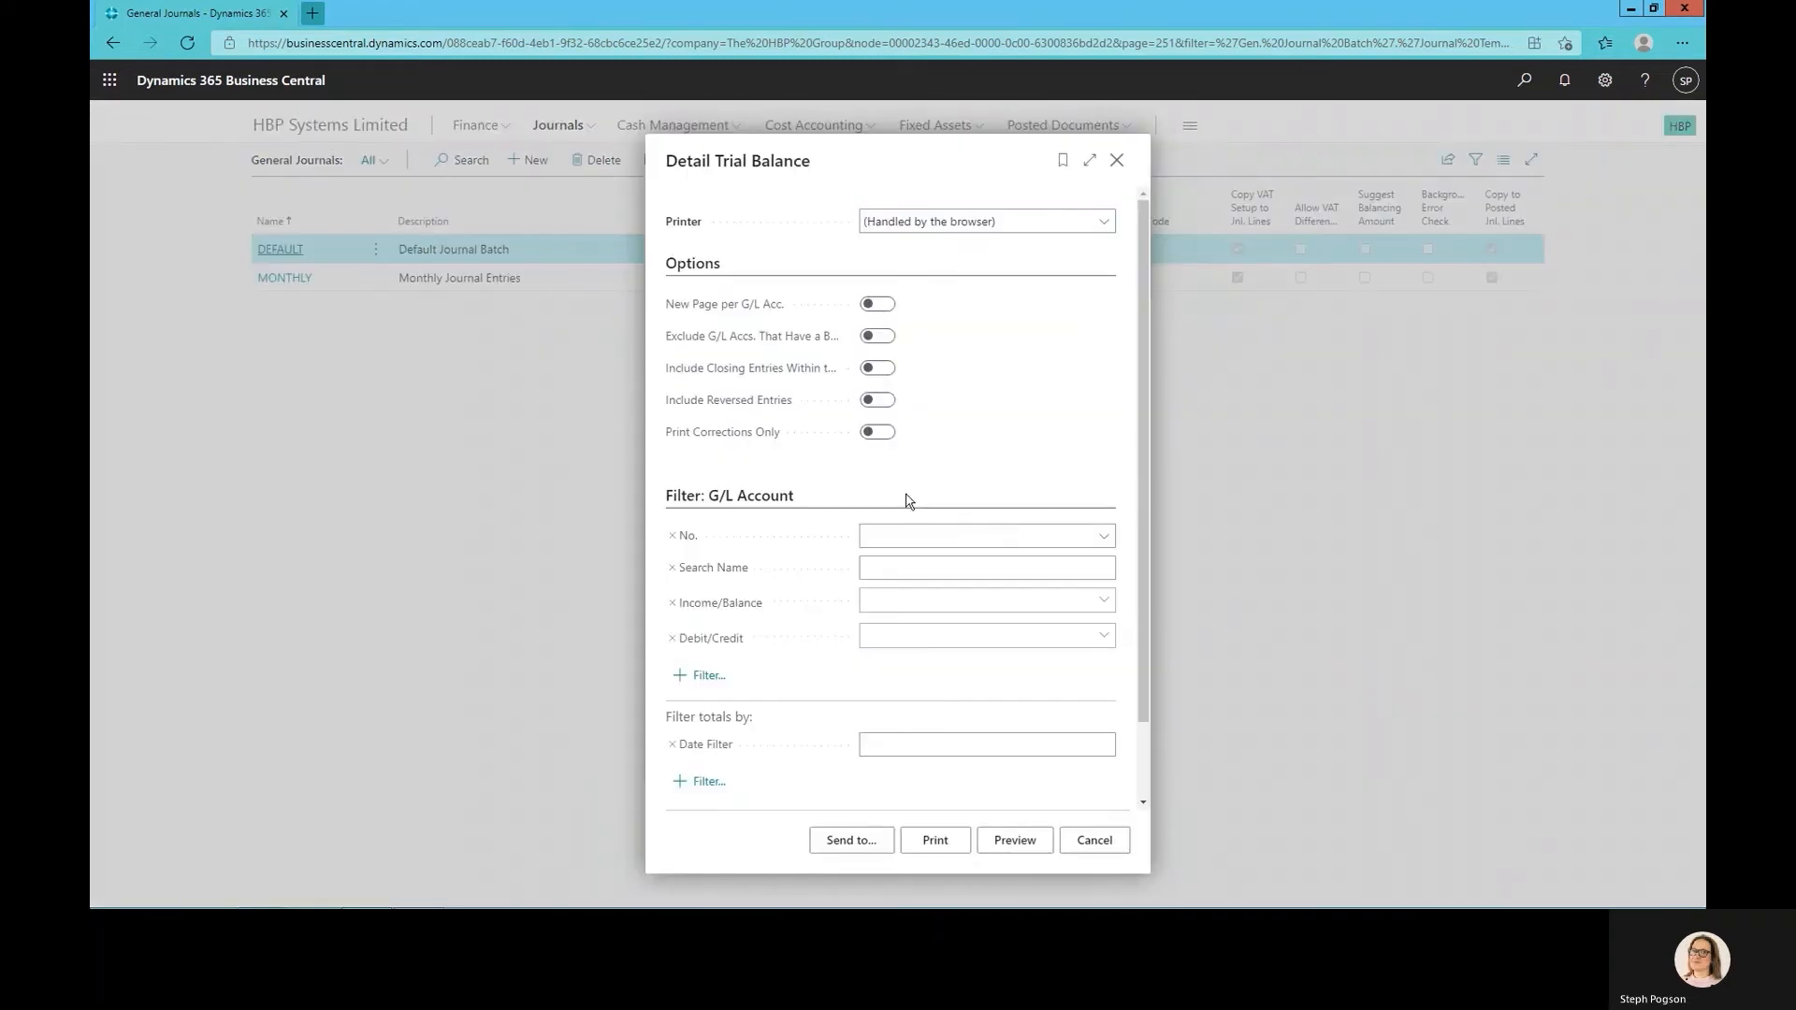
type("61550")
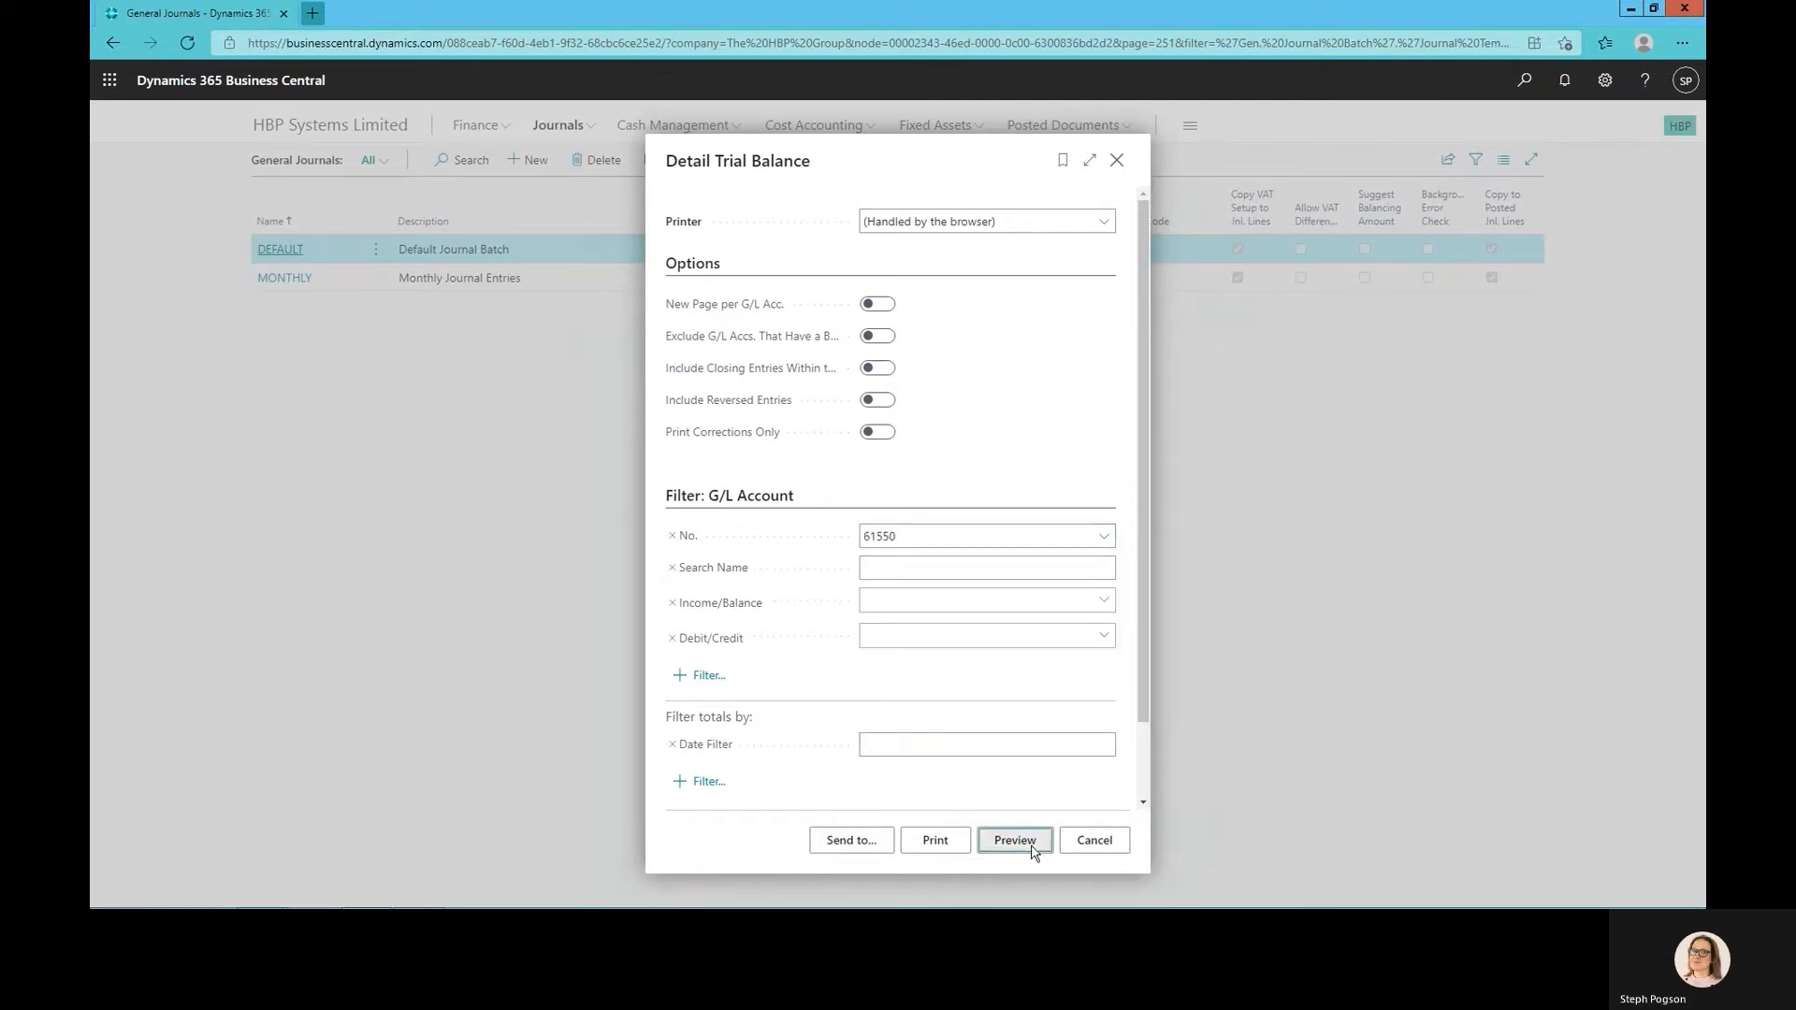
left_click(1012, 840)
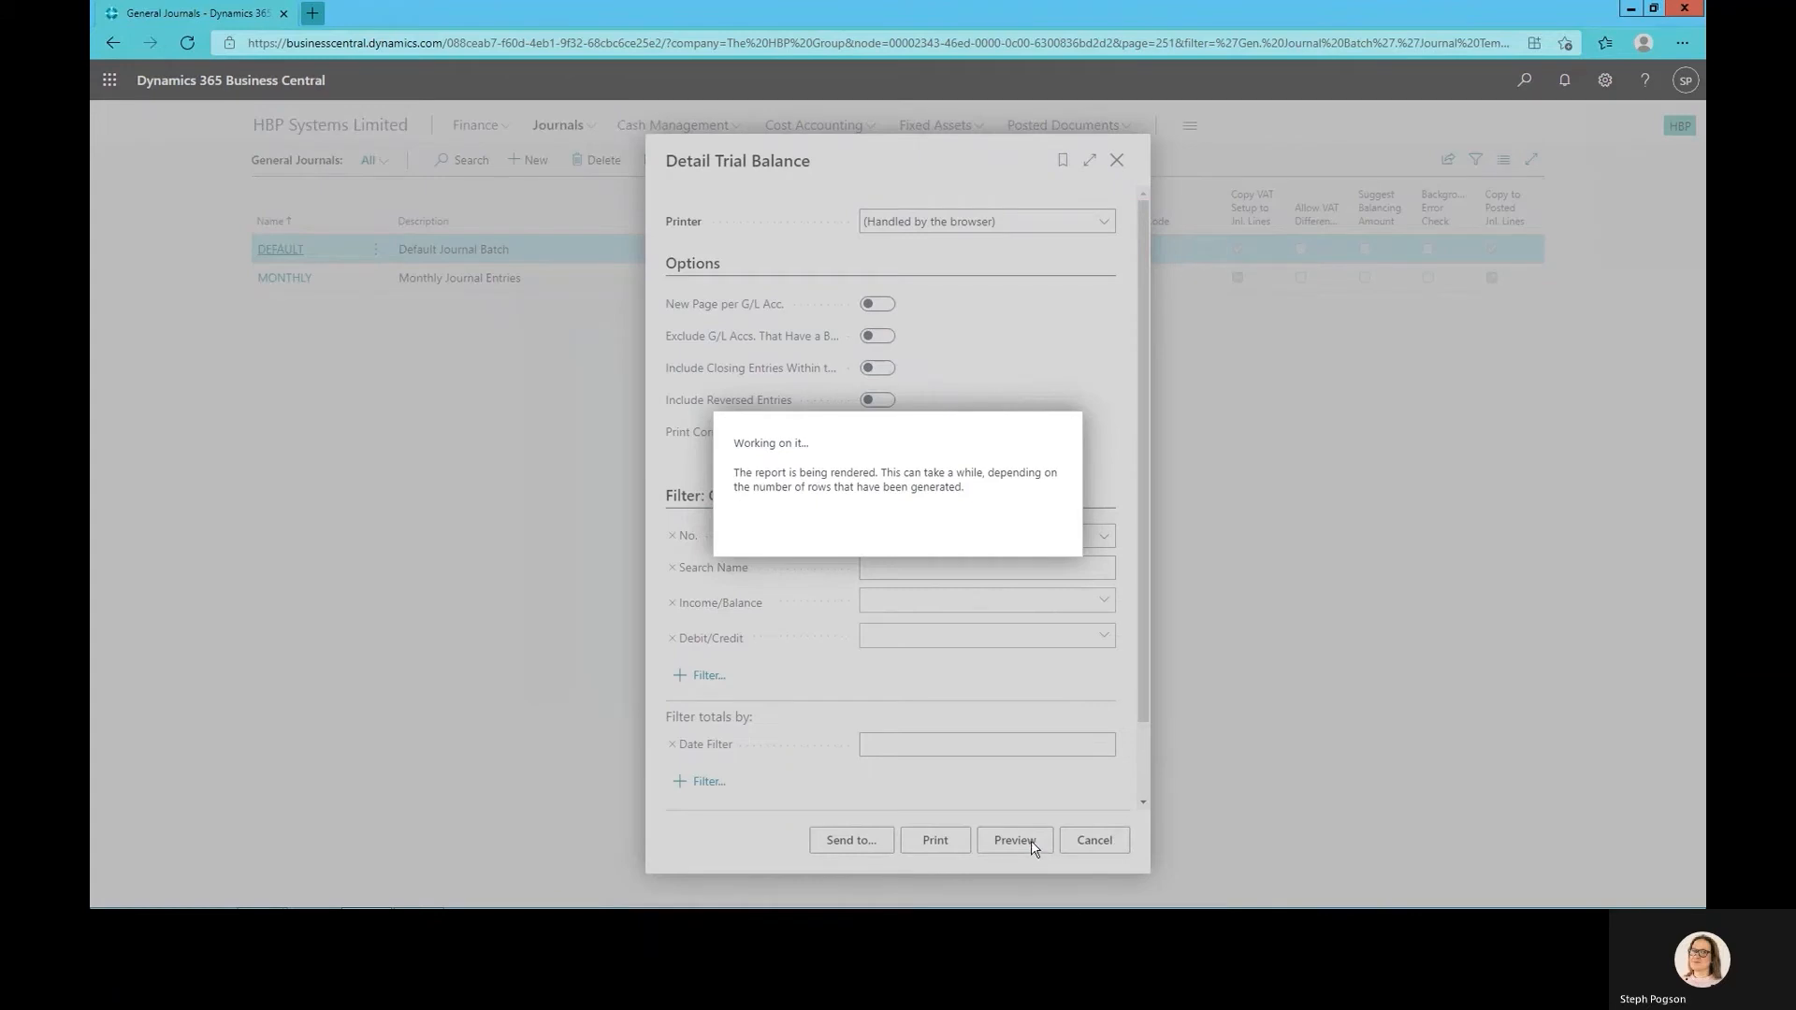
mouse_move(1029, 836)
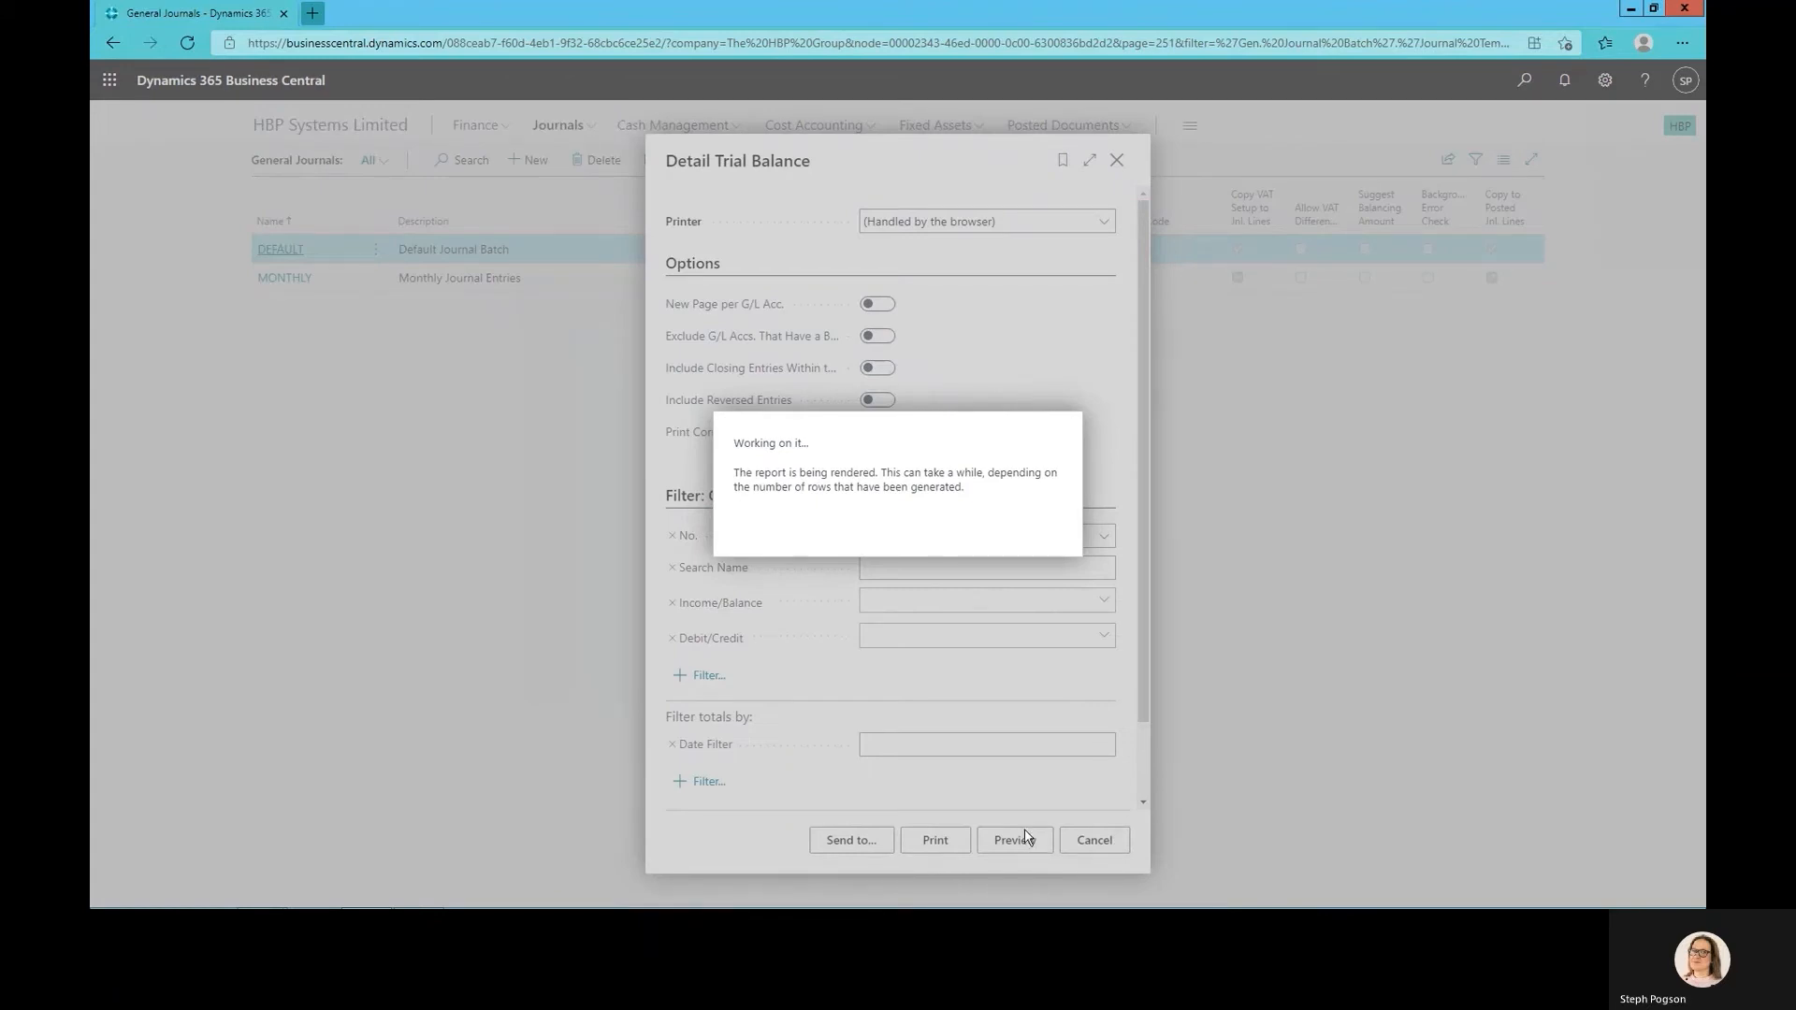
left_click(1012, 840)
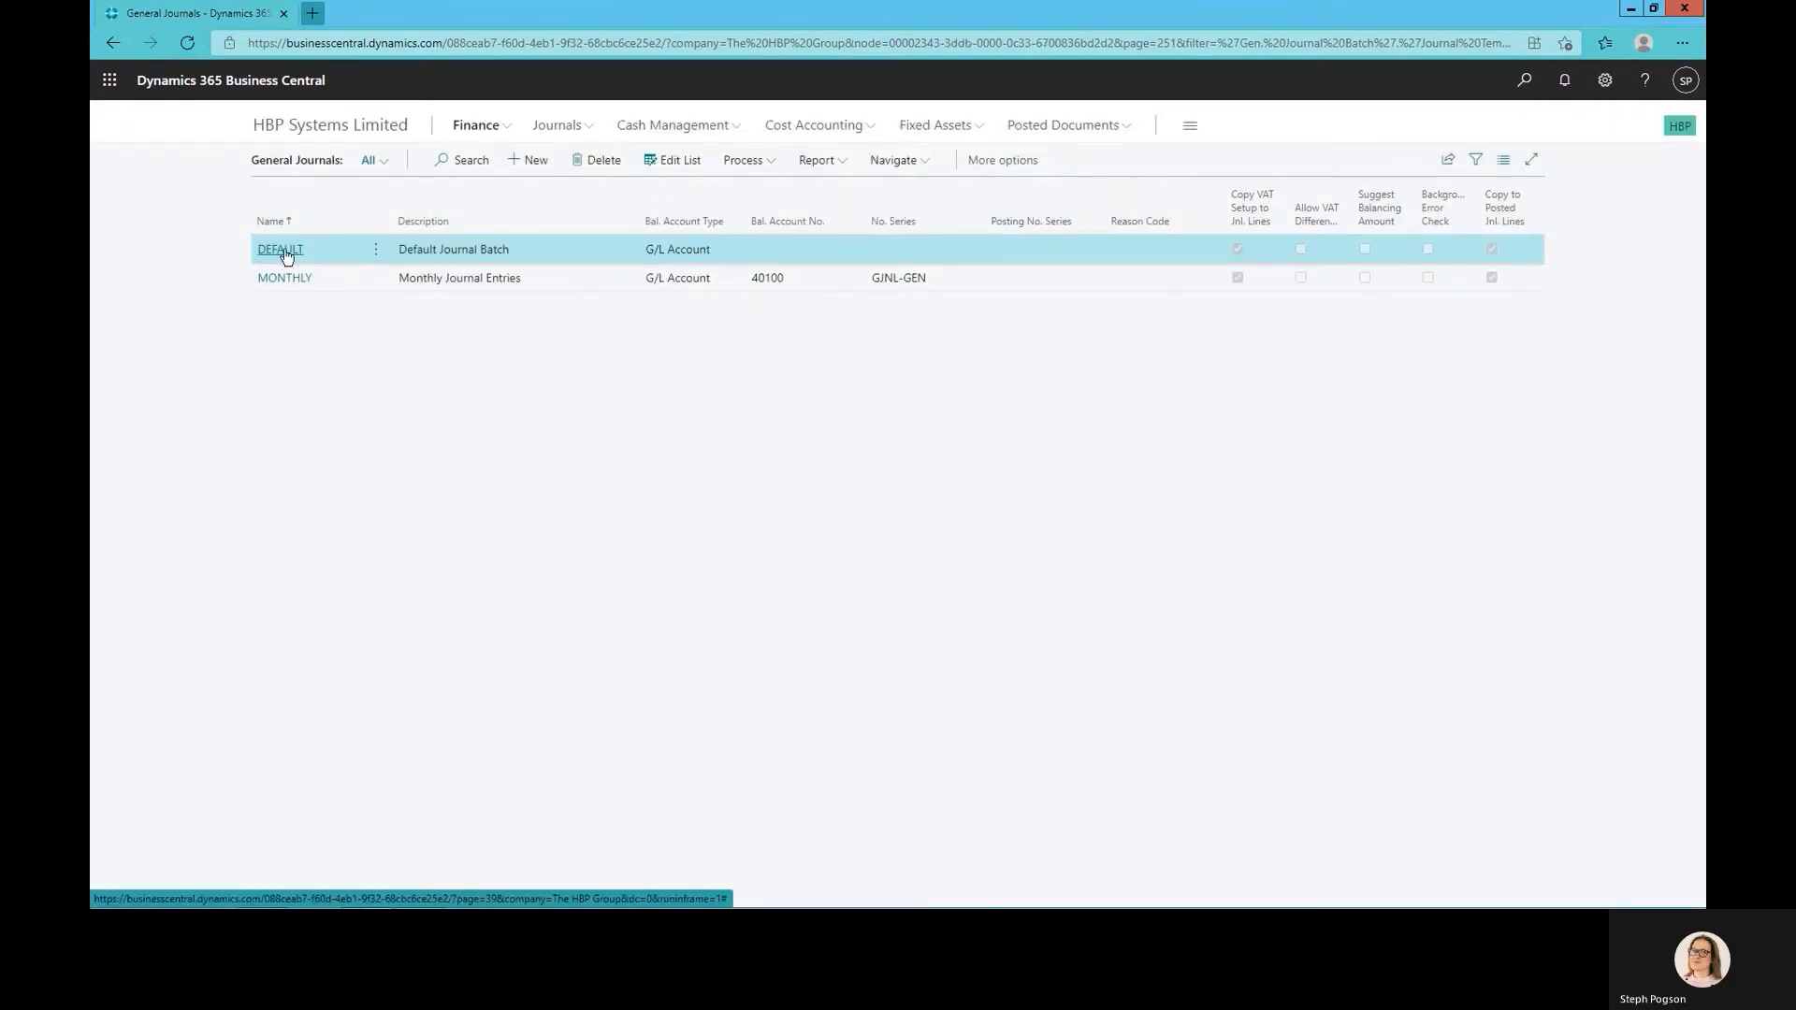
Export the DEFAULT journal batch to Excel and open General Journals.xlsx
left_click(279, 249)
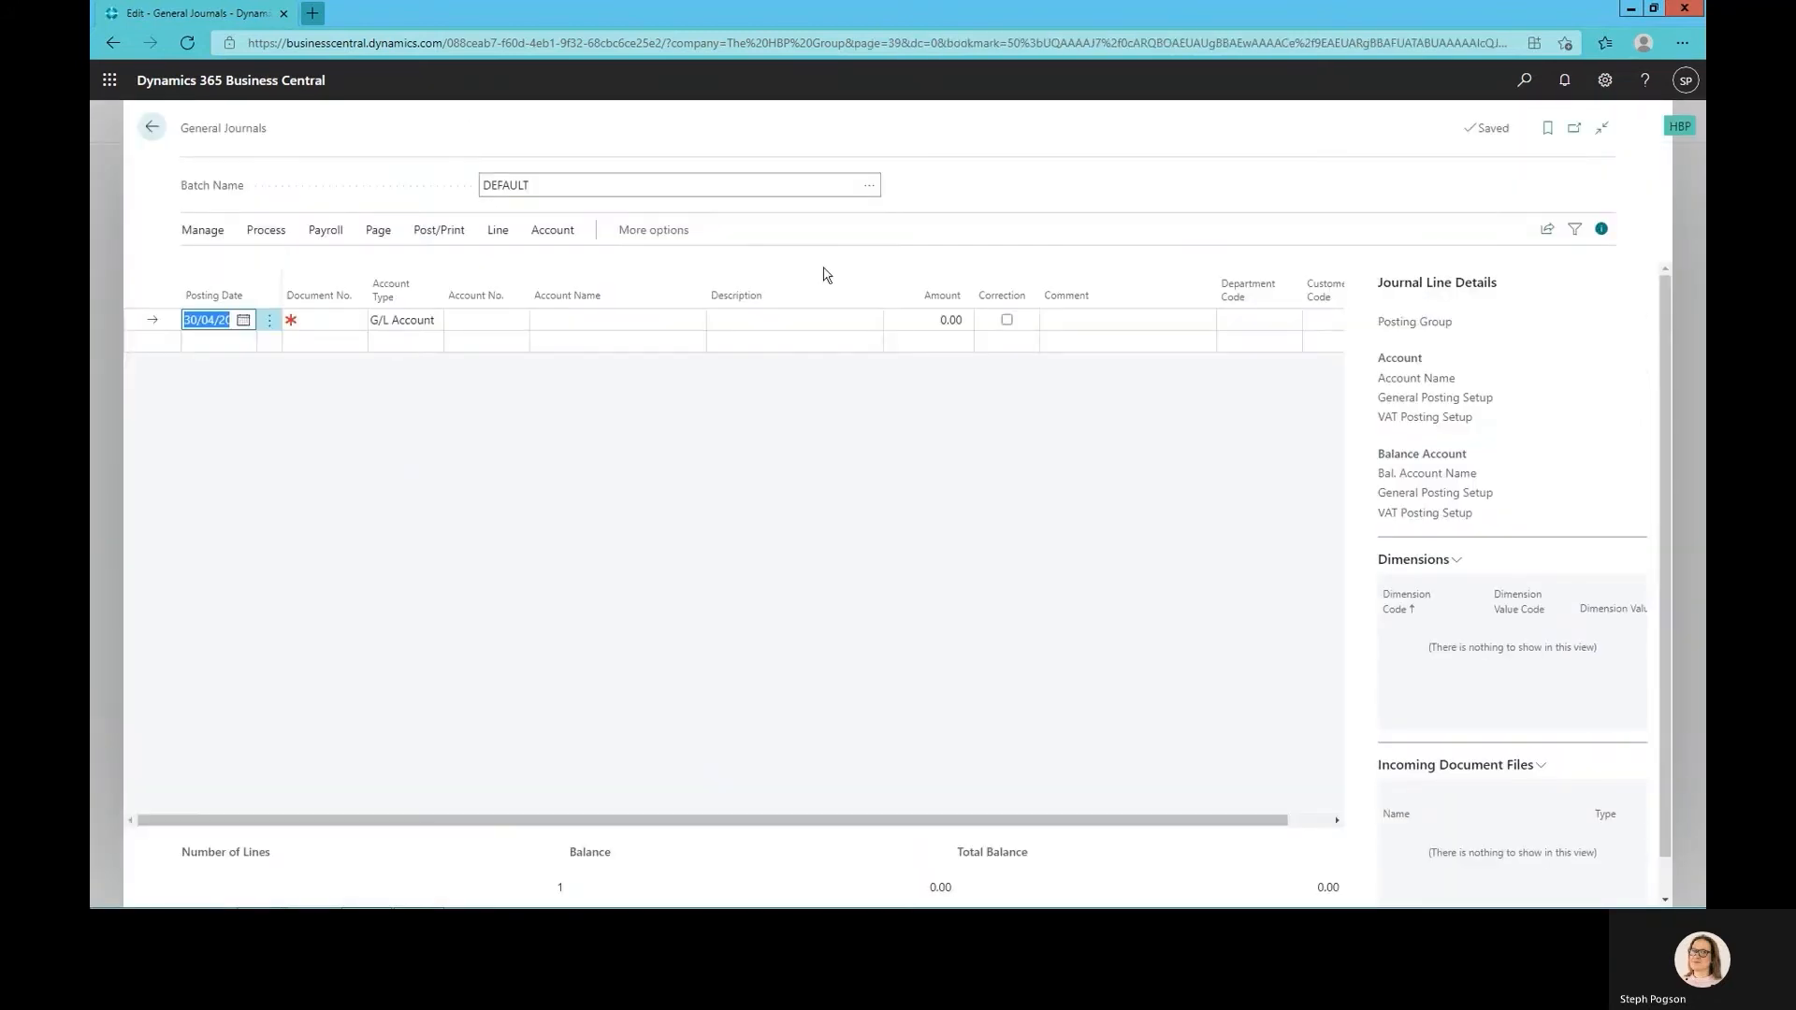
left_click(1546, 229)
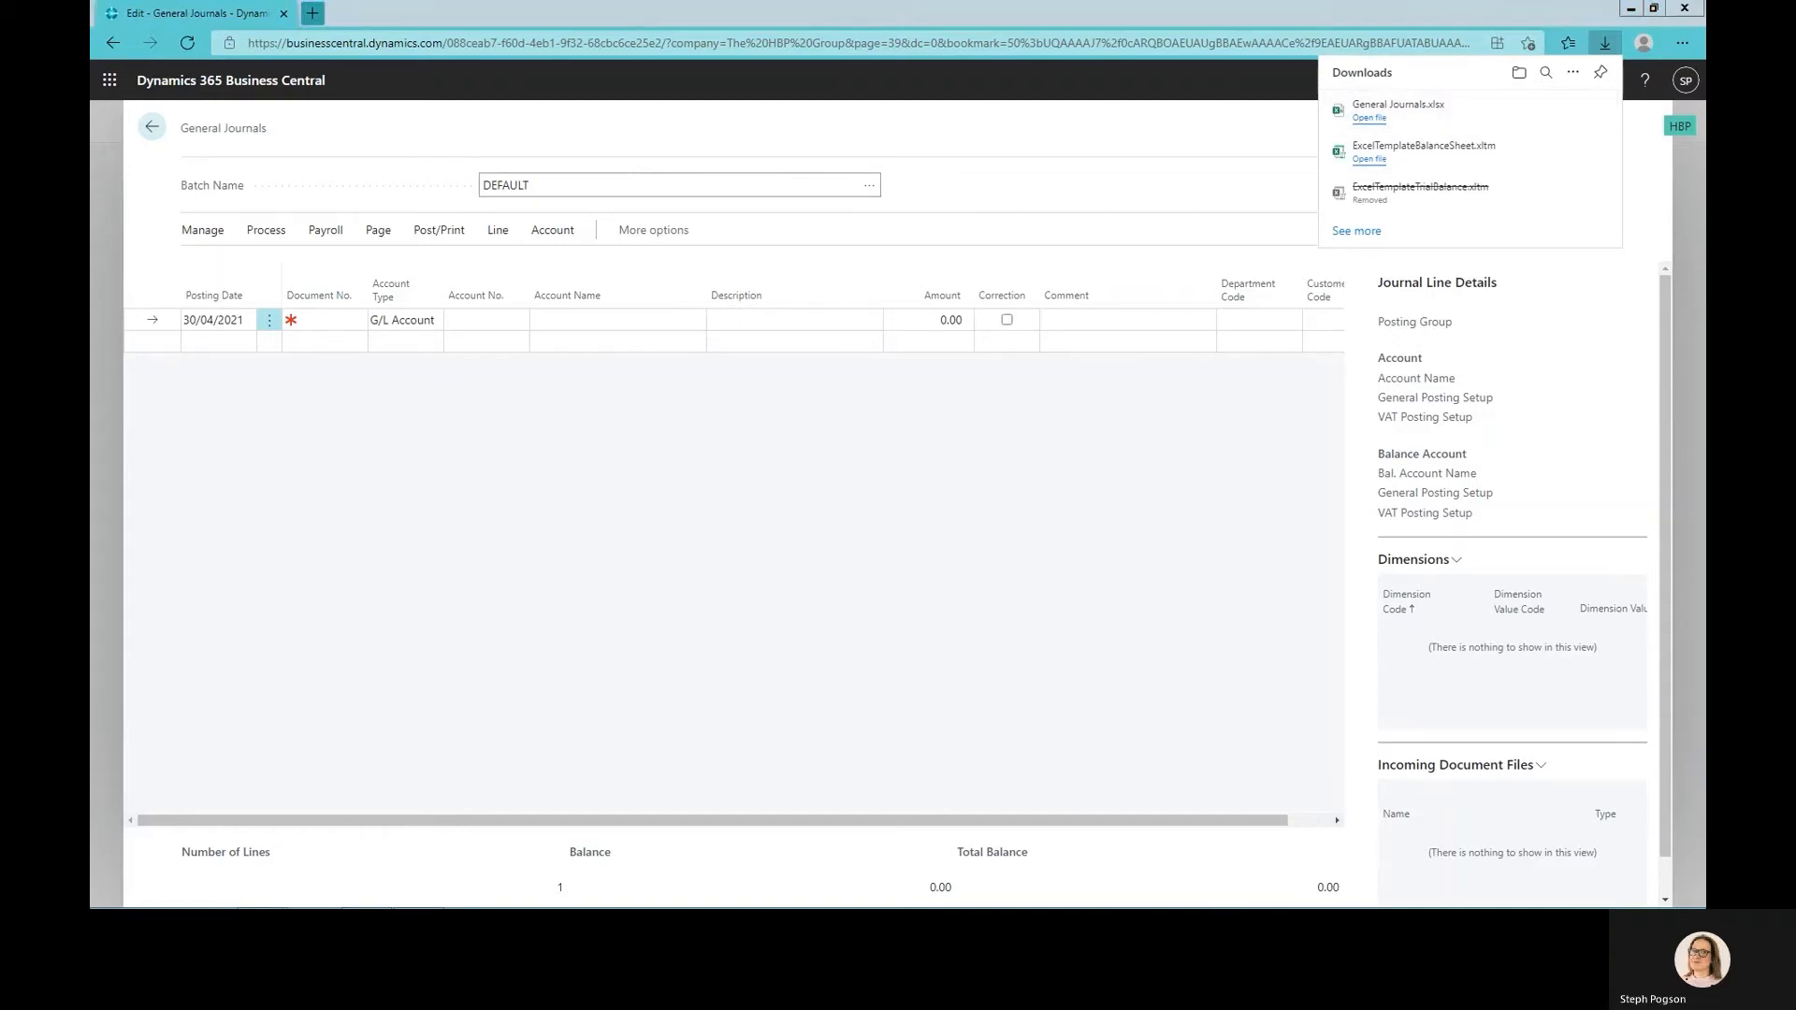
left_click(1368, 158)
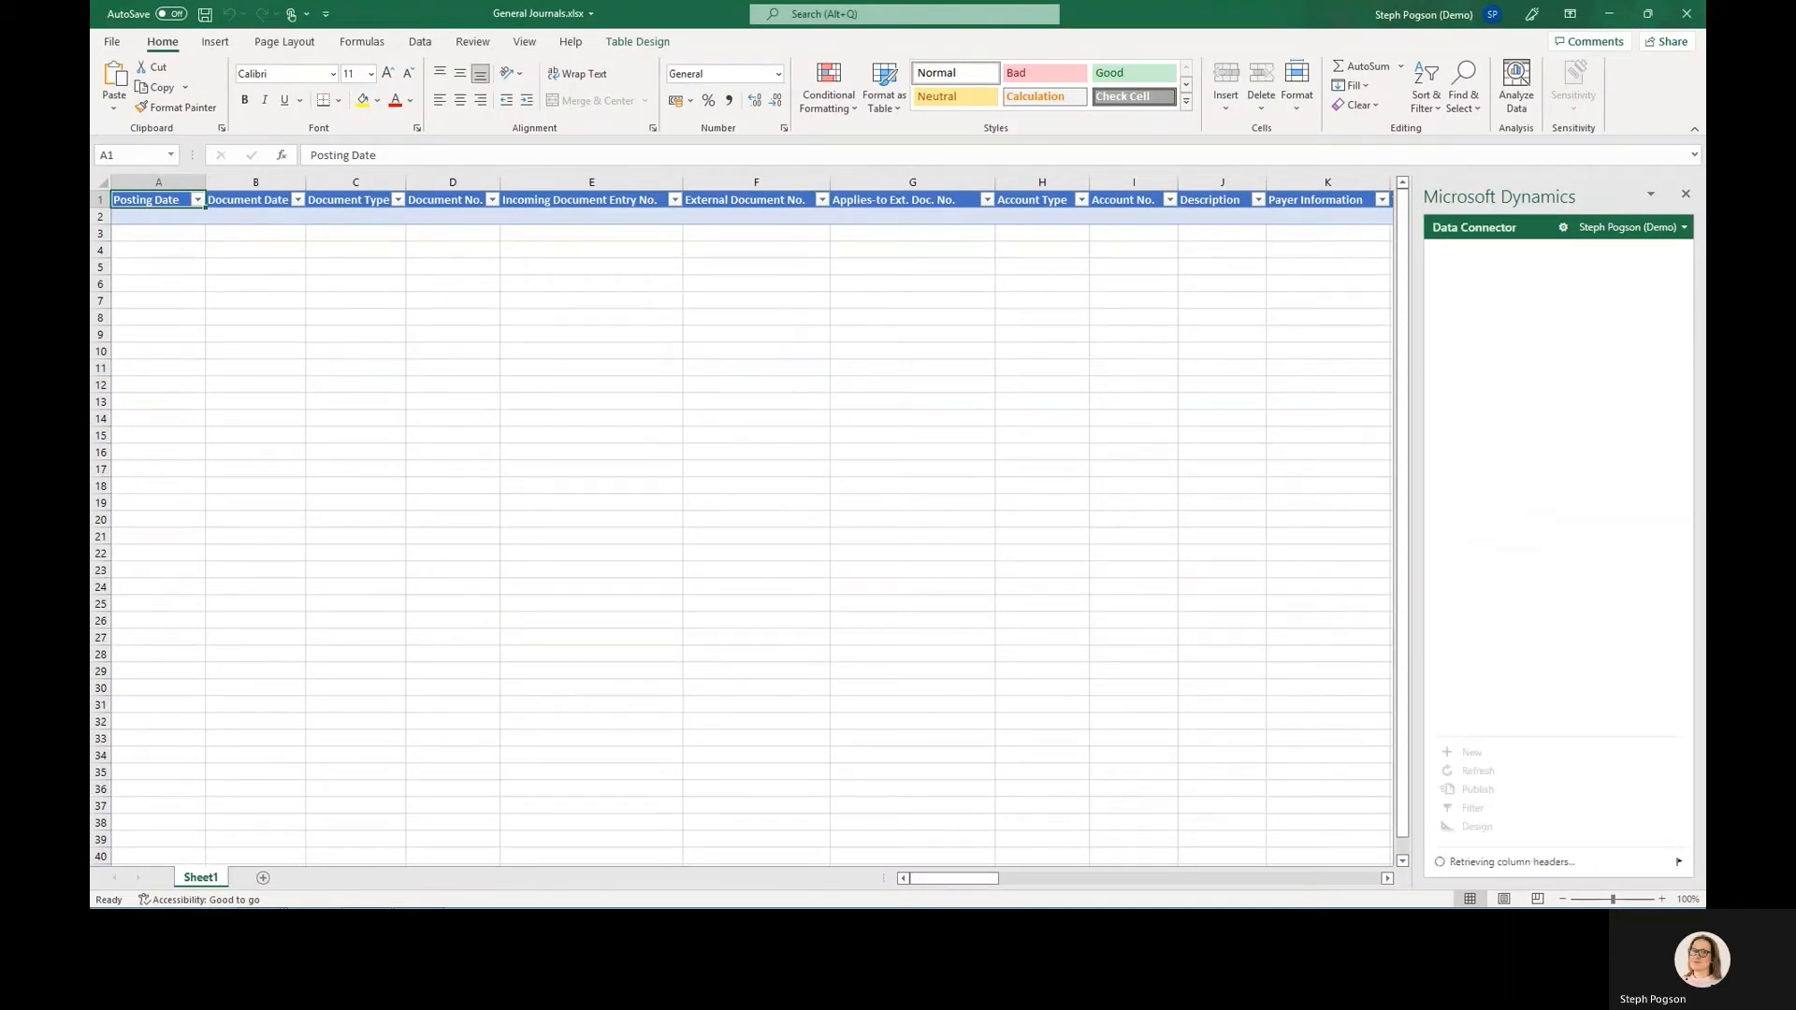
Activate the connector's journal table and enter document number G000 on the line
left_click(637, 41)
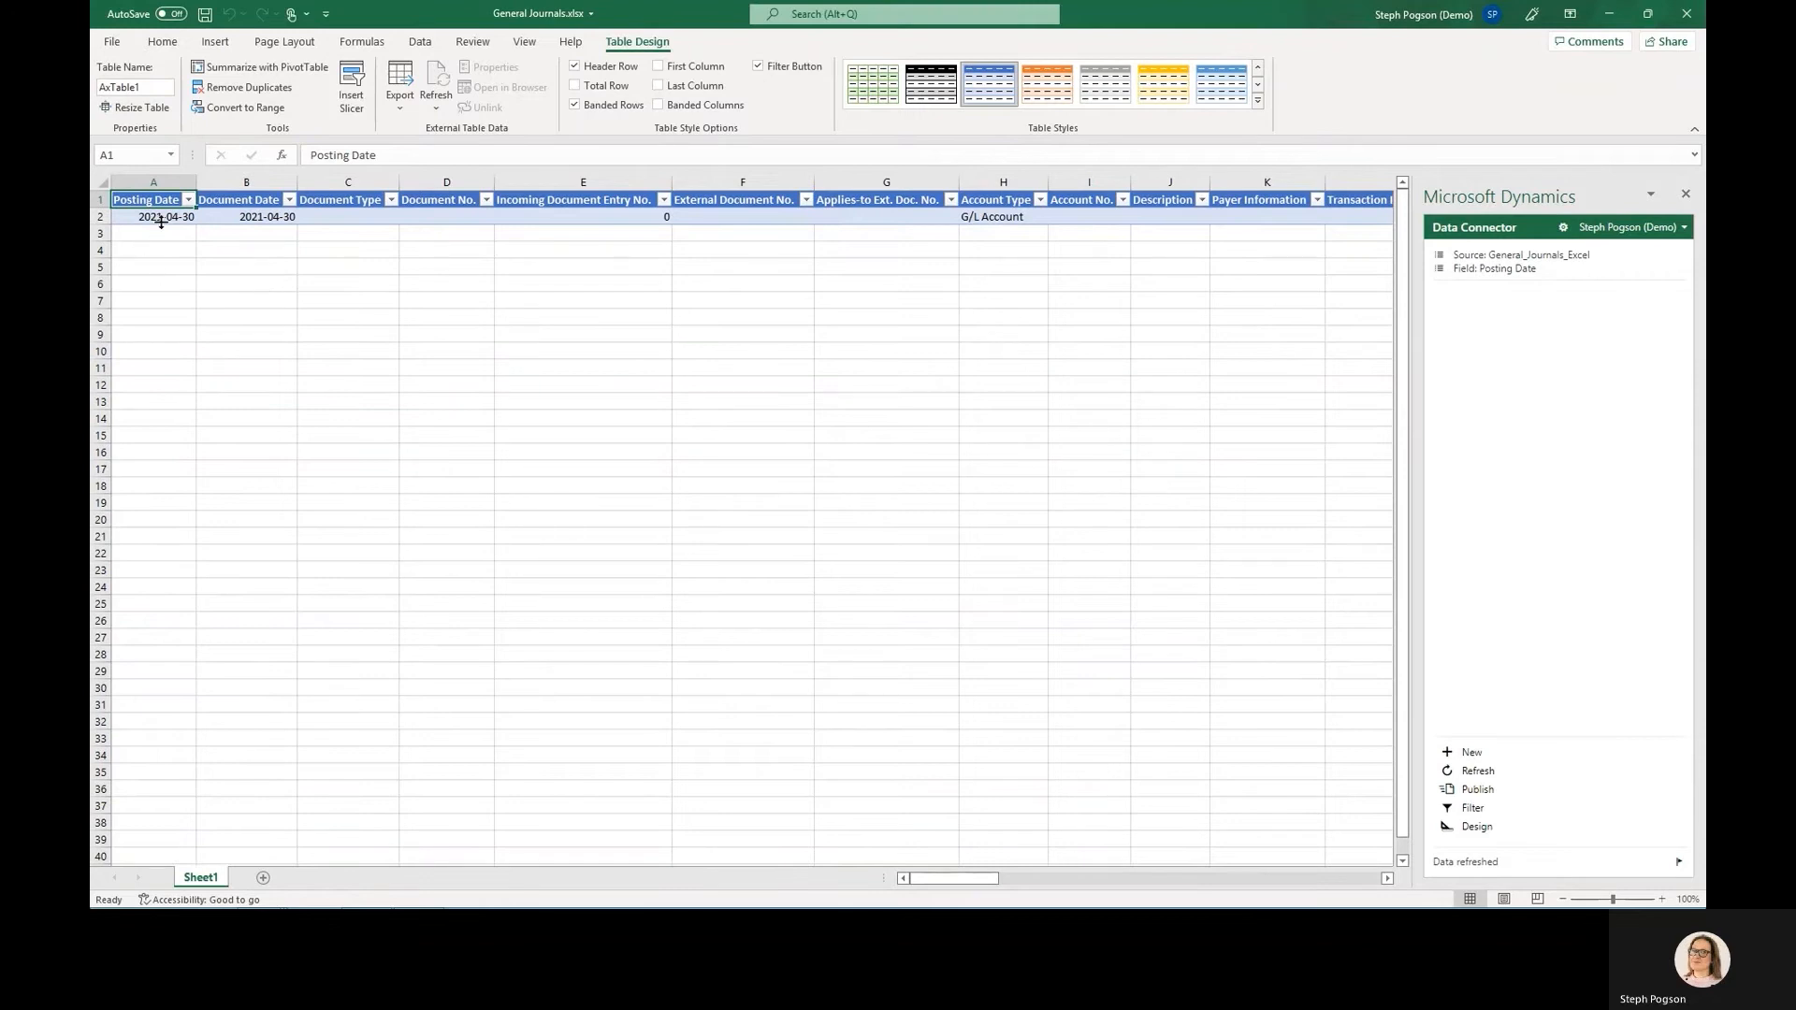
left_click(164, 216)
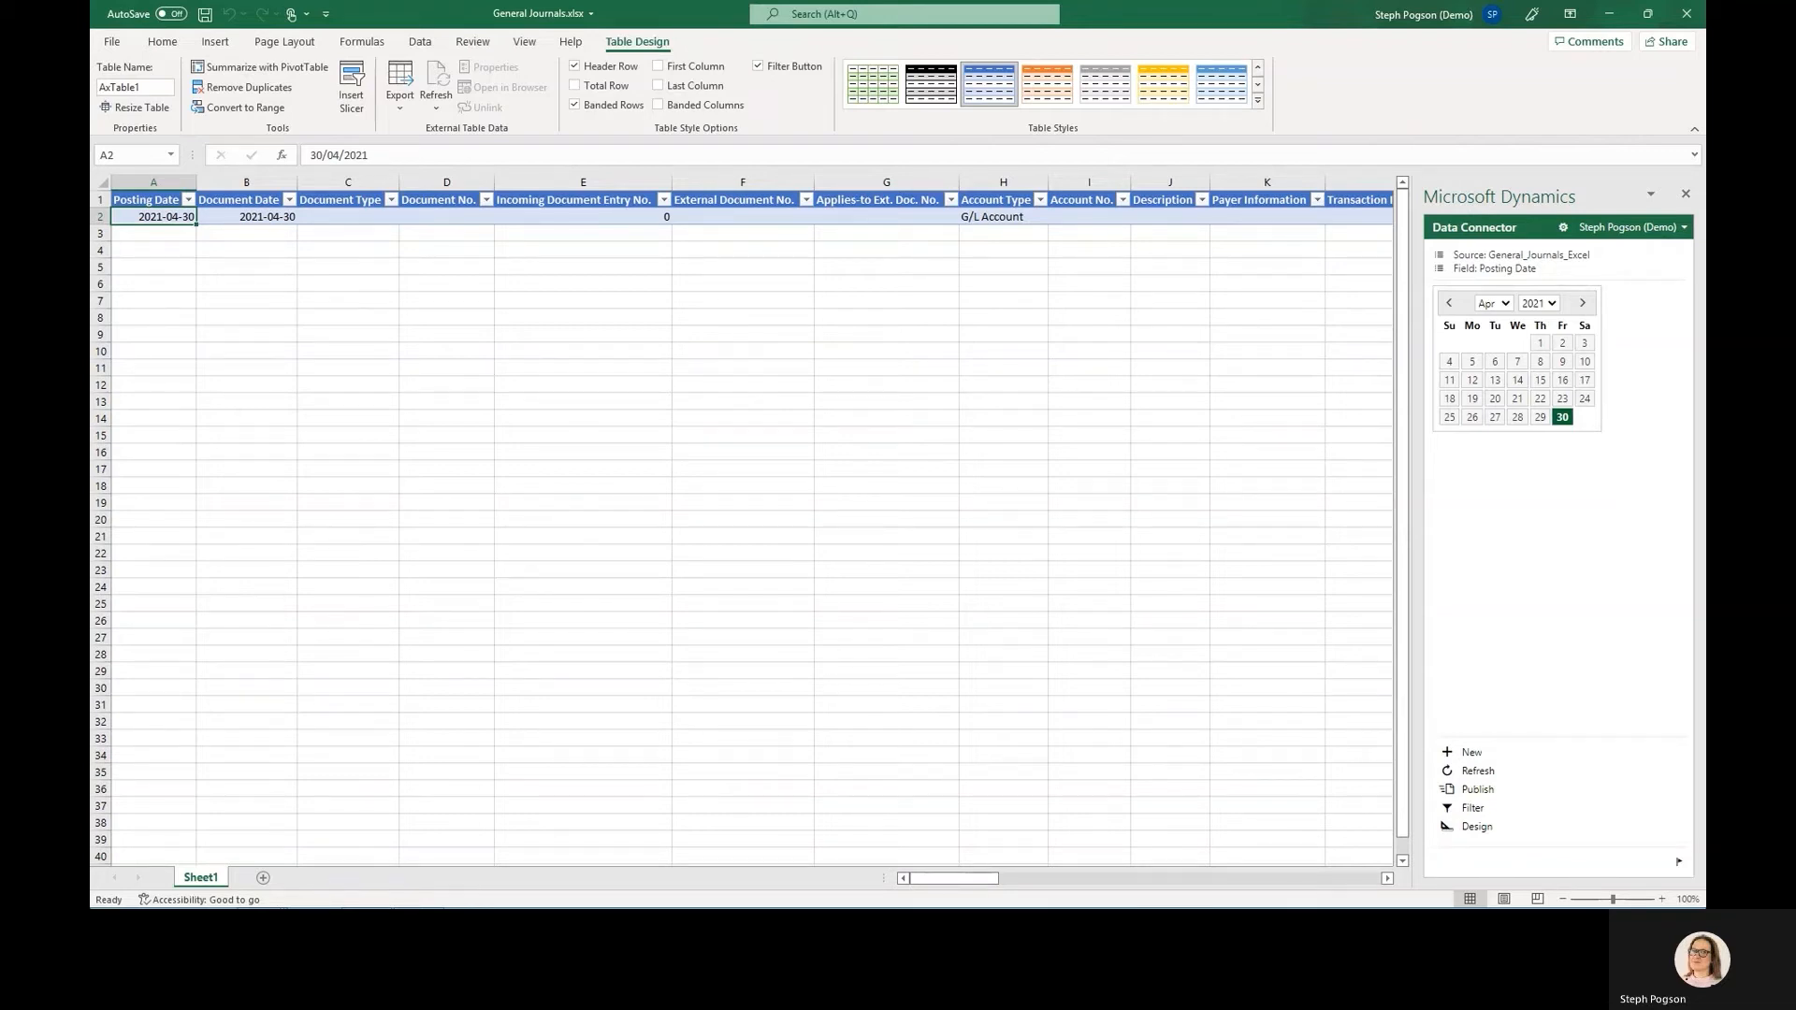
left_click(445, 216)
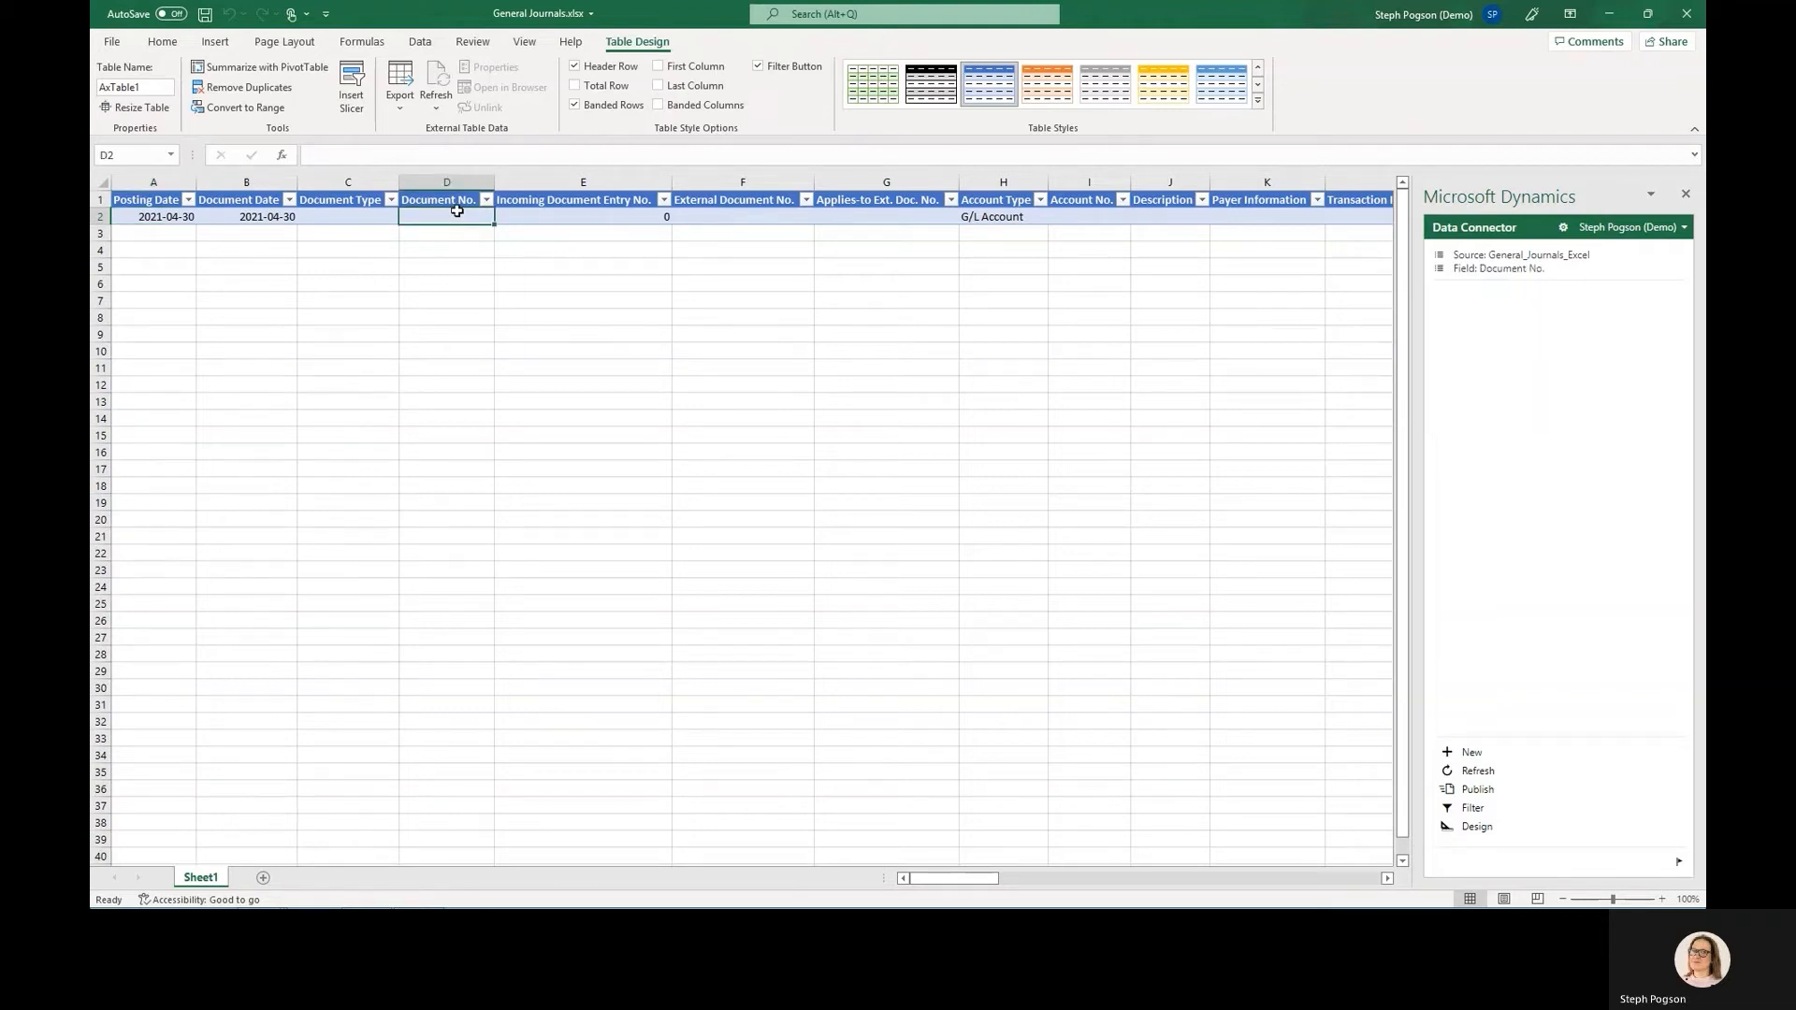
type("G000")
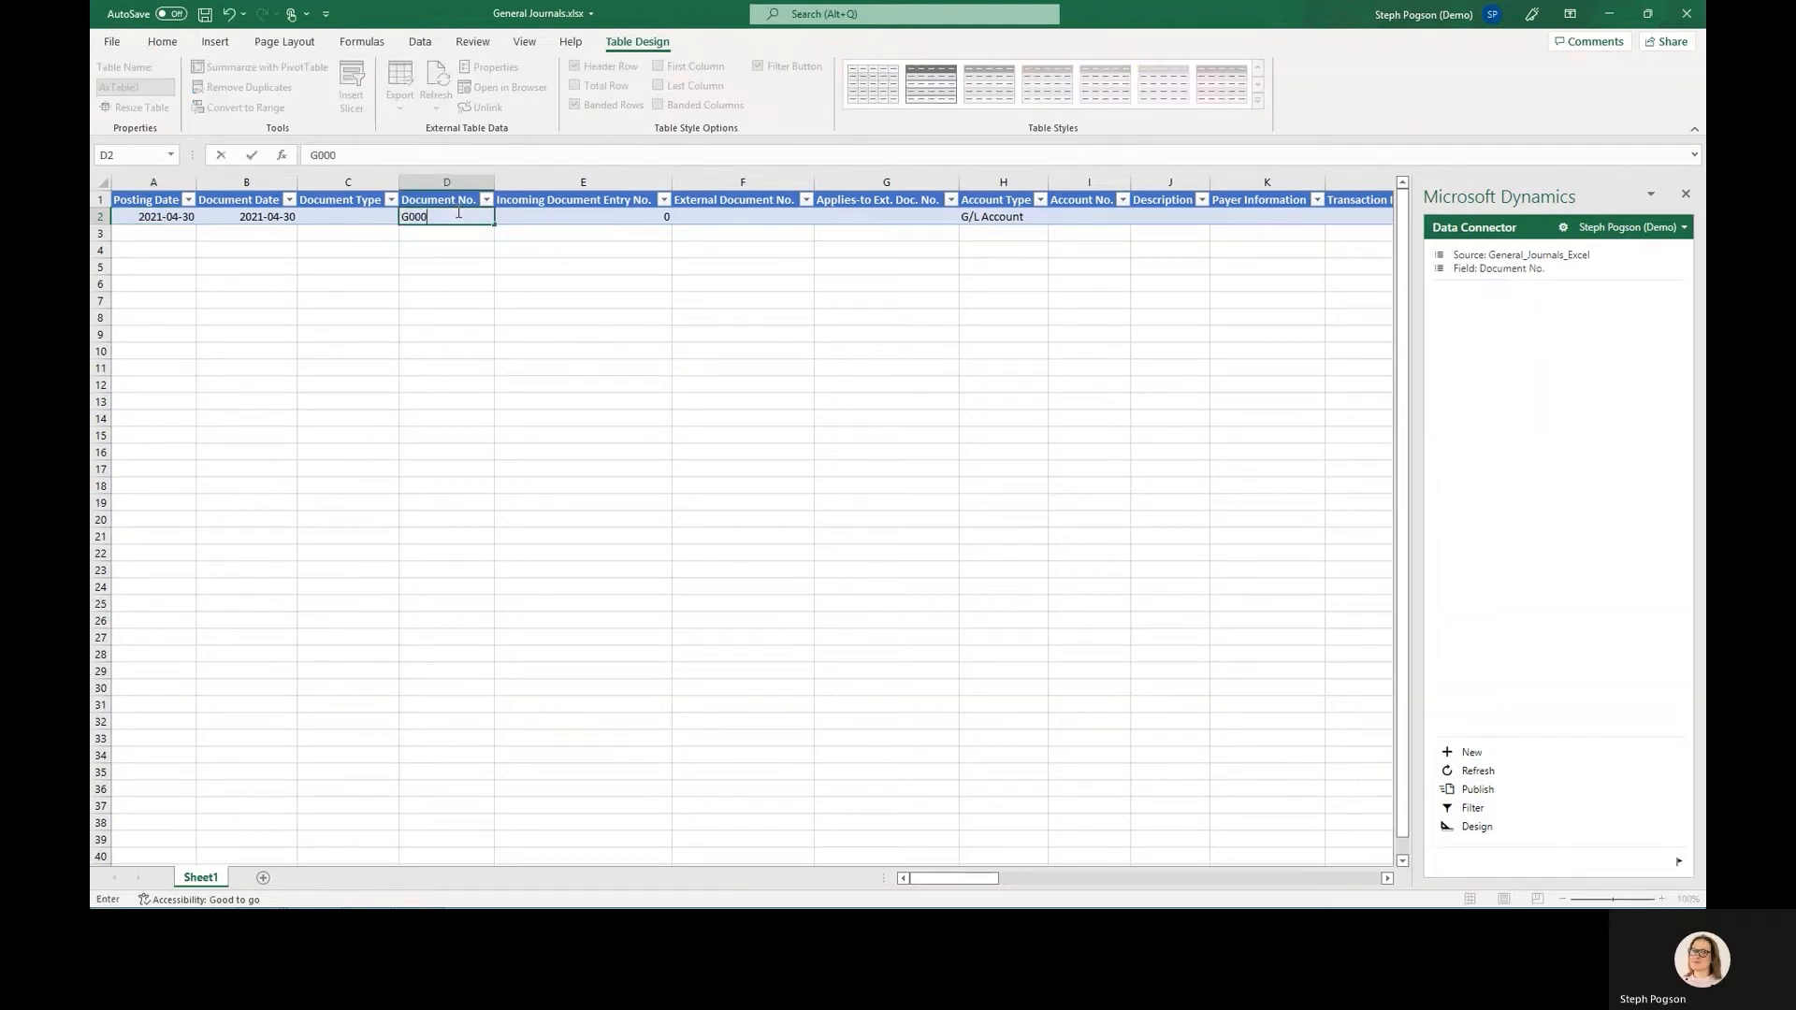